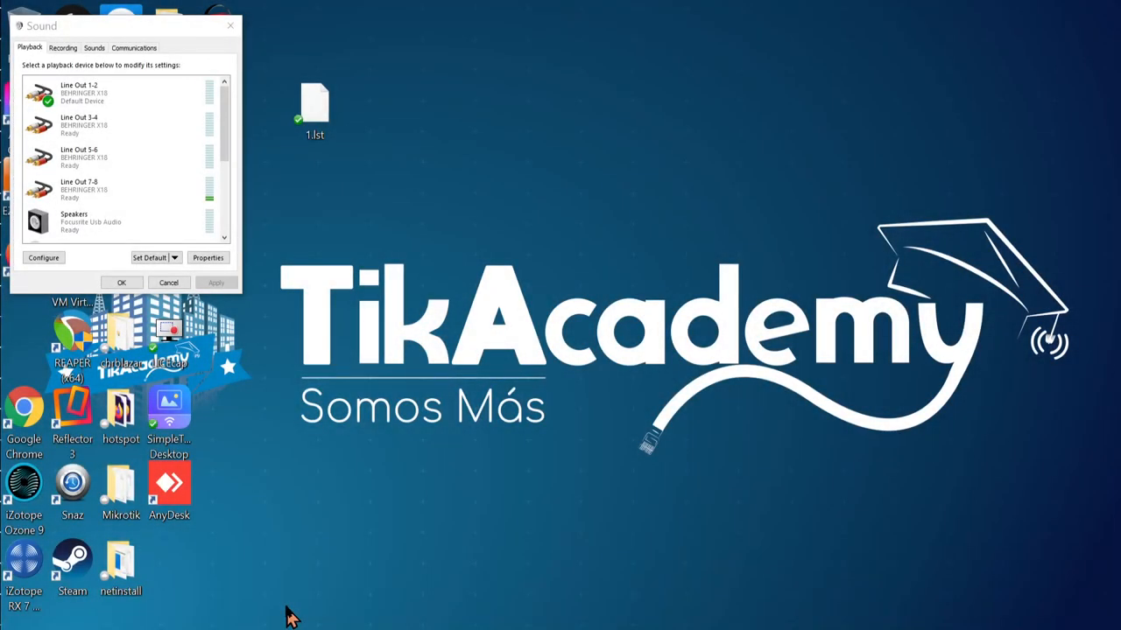
mouse_move(366, 287)
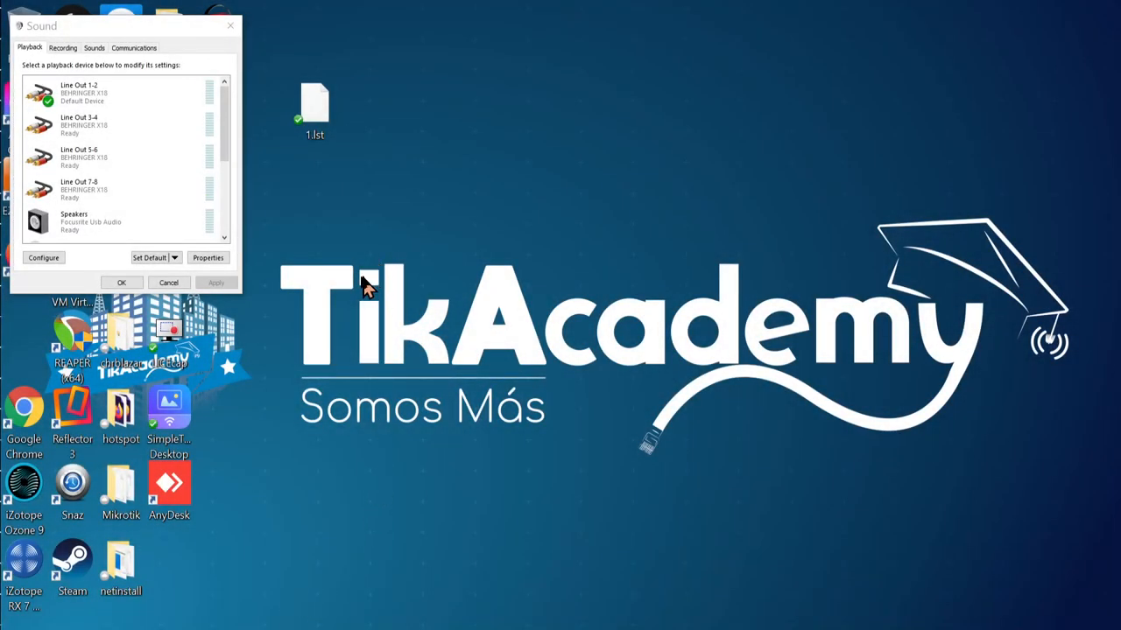
mouse_move(201, 35)
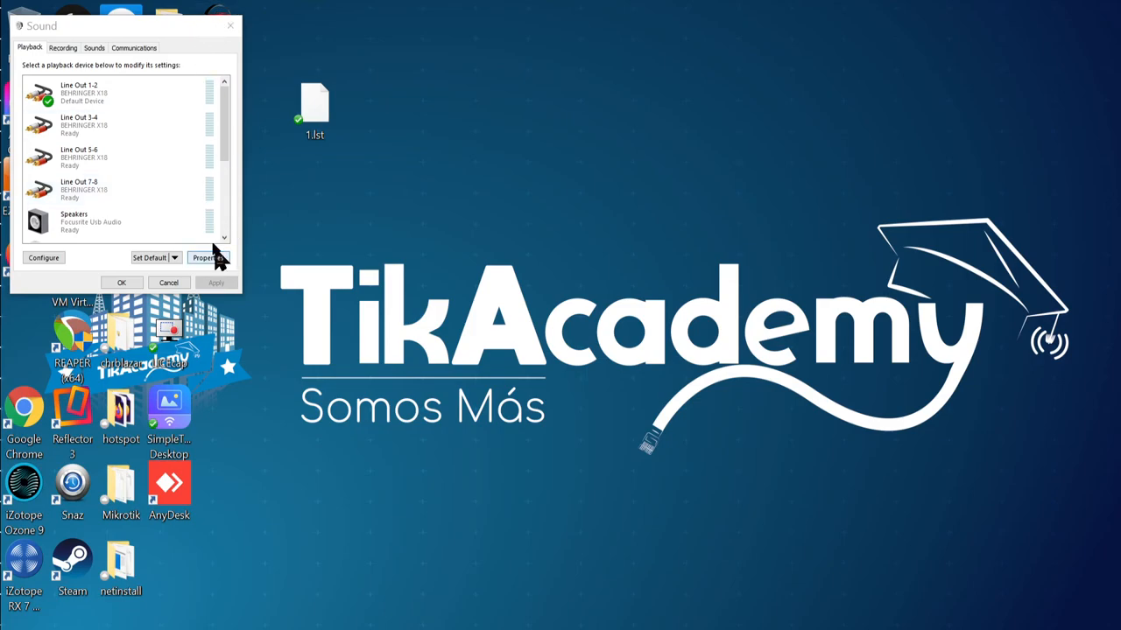
mouse_move(252, 171)
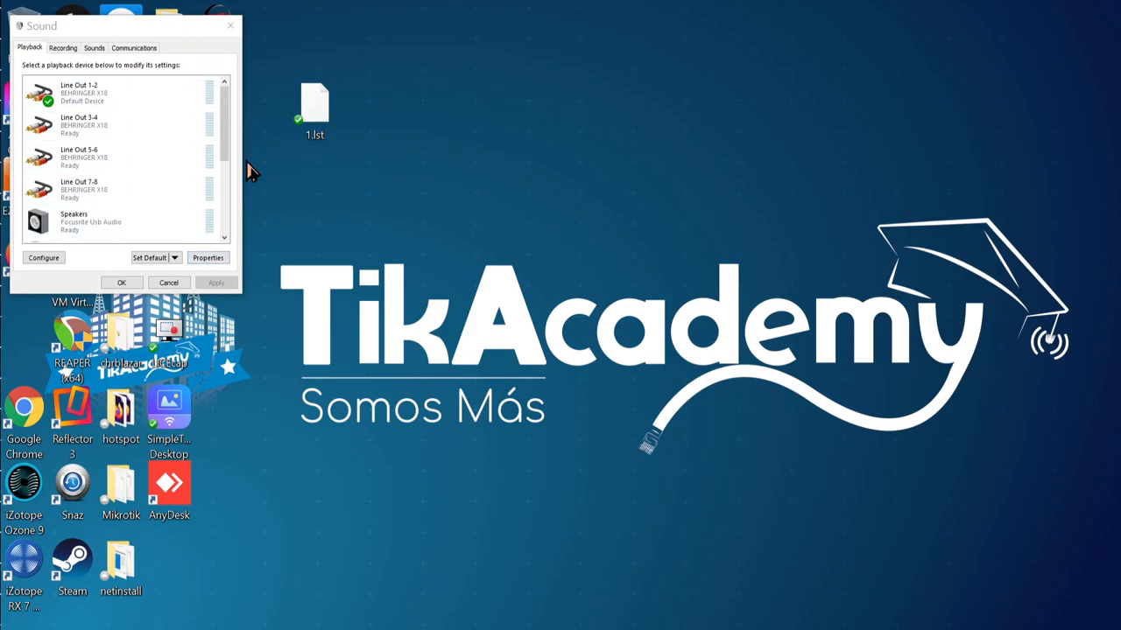
mouse_move(324, 604)
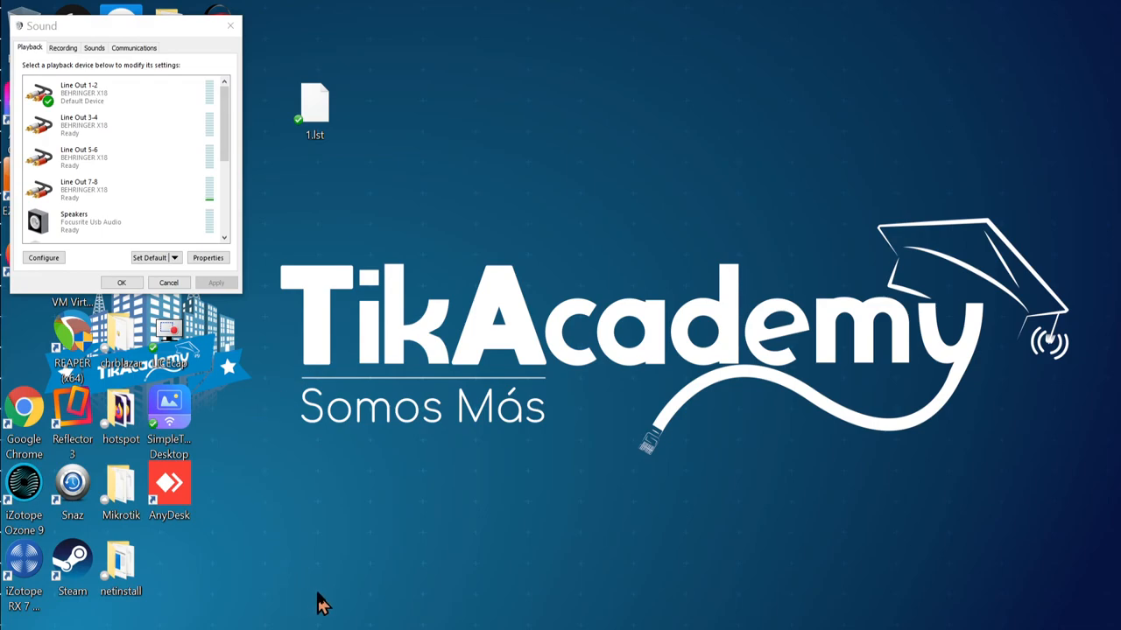
mouse_move(337, 604)
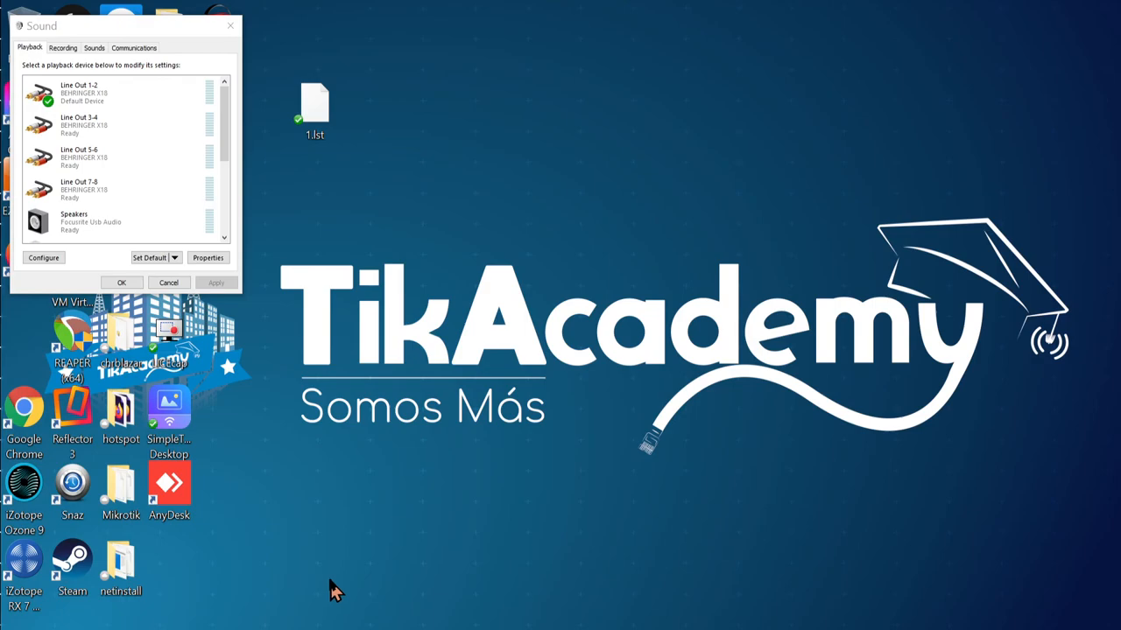
mouse_move(341, 580)
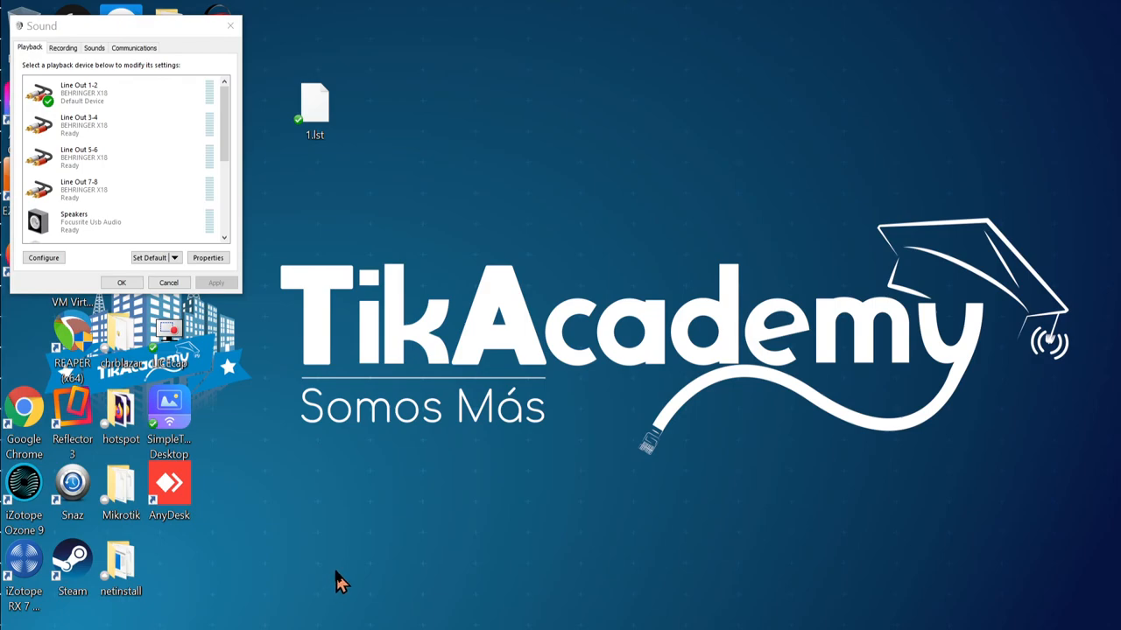
mouse_move(346, 589)
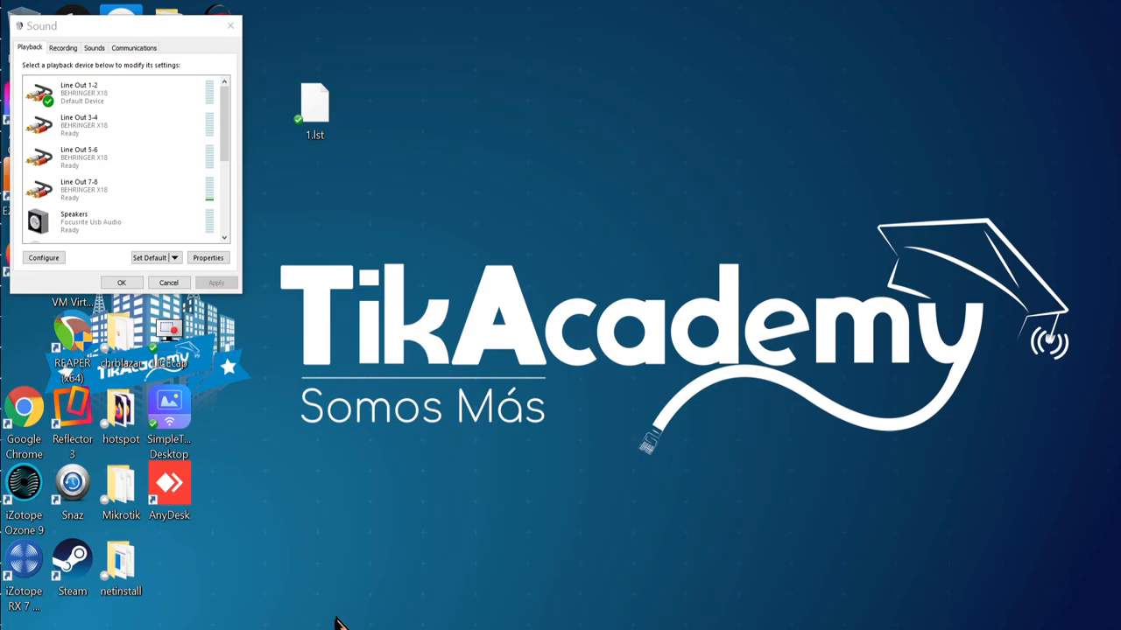
mouse_move(328, 612)
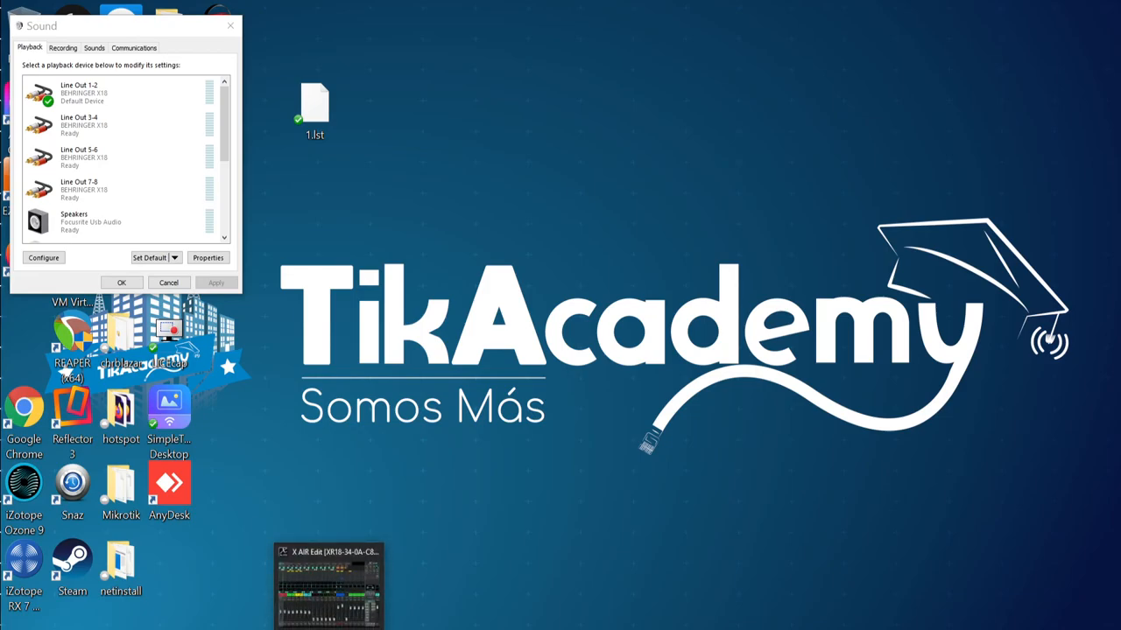
Bring X AIR Edit's XR18 mixer overview to the front and review the channel strips
left_click(329, 585)
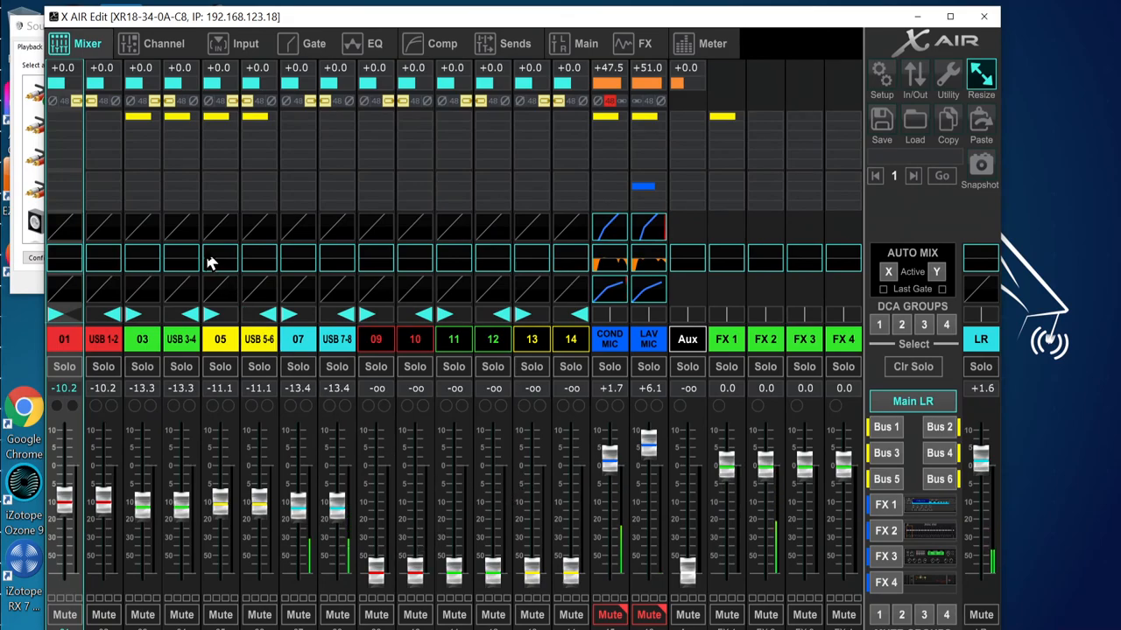
mouse_move(735, 122)
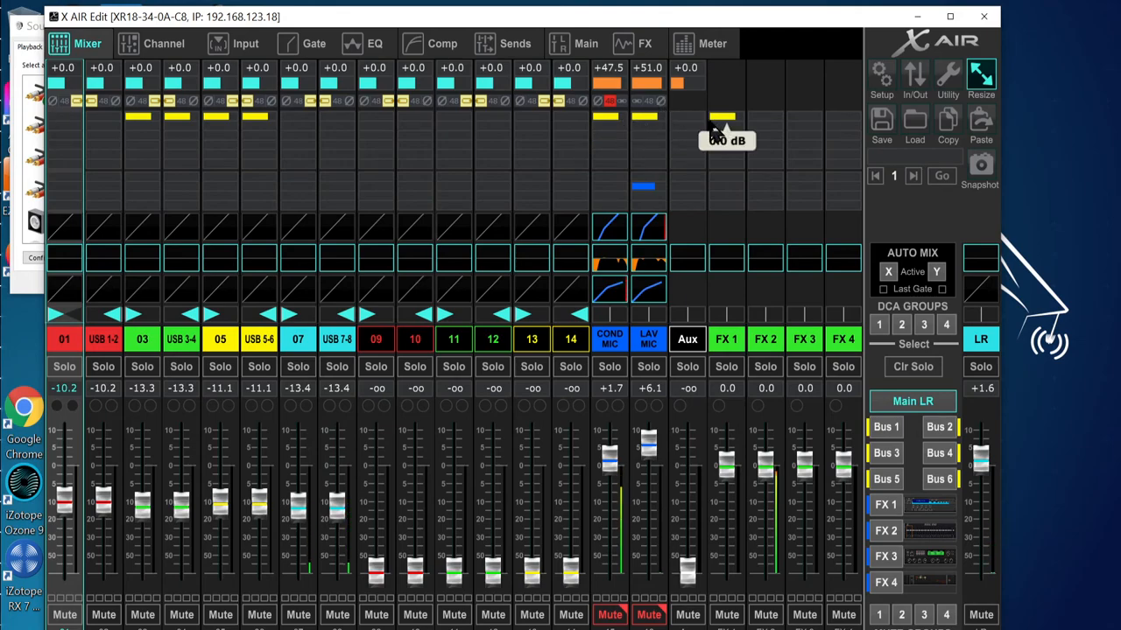
mouse_move(446, 302)
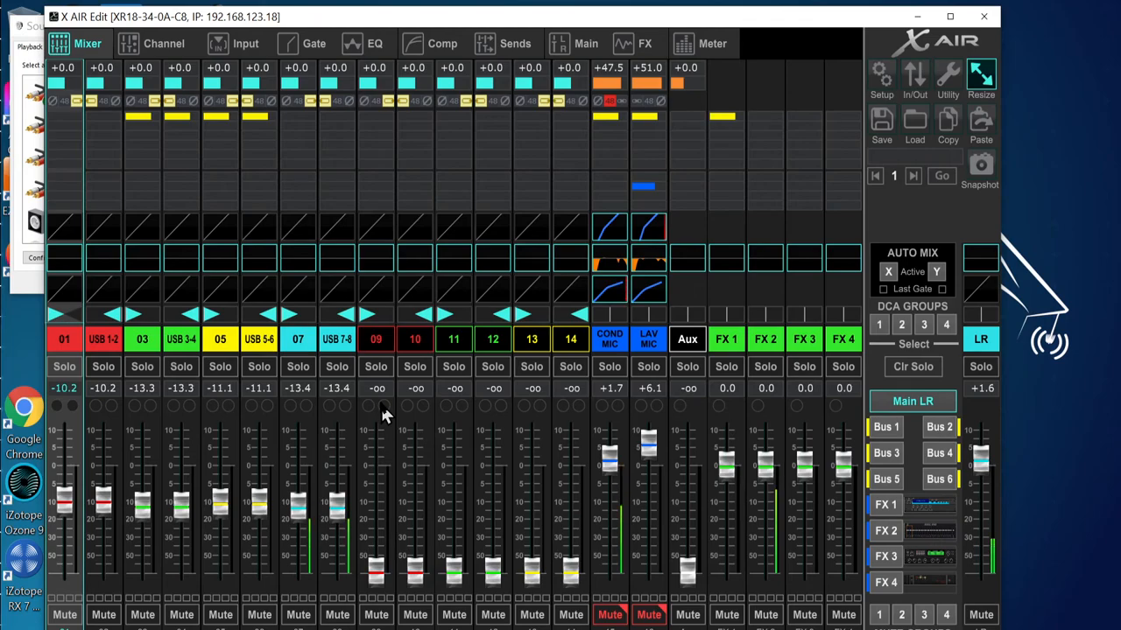
mouse_move(486, 232)
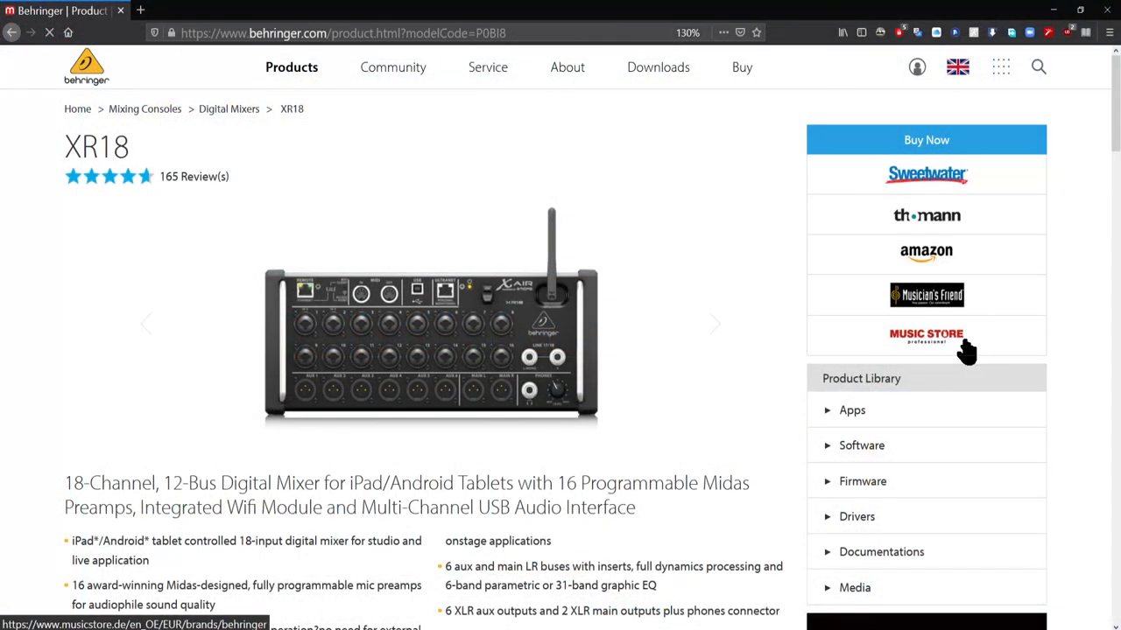
From the Software list, pick X AIR Edit for PC 1.5, accept the terms and download
left_click(861, 445)
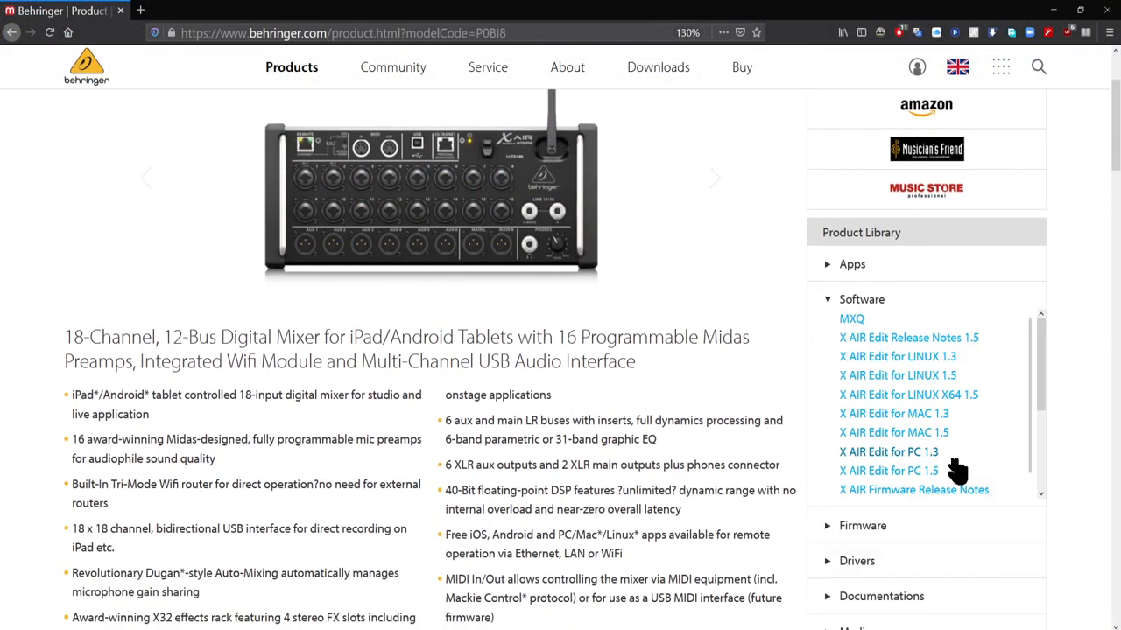
left_click(889, 470)
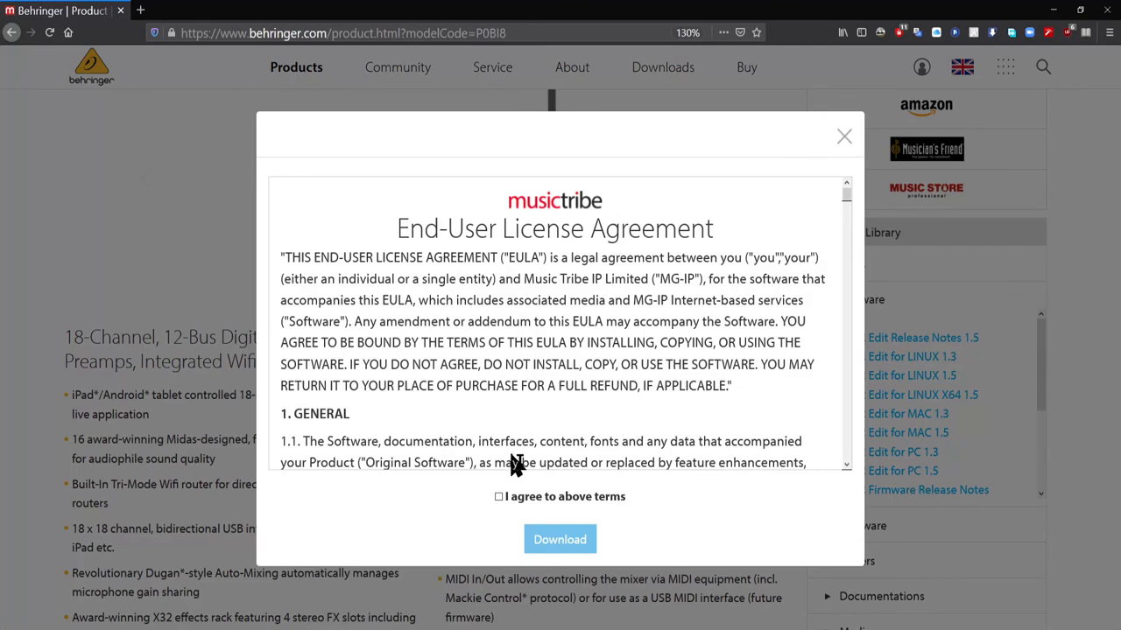
mouse_move(547, 503)
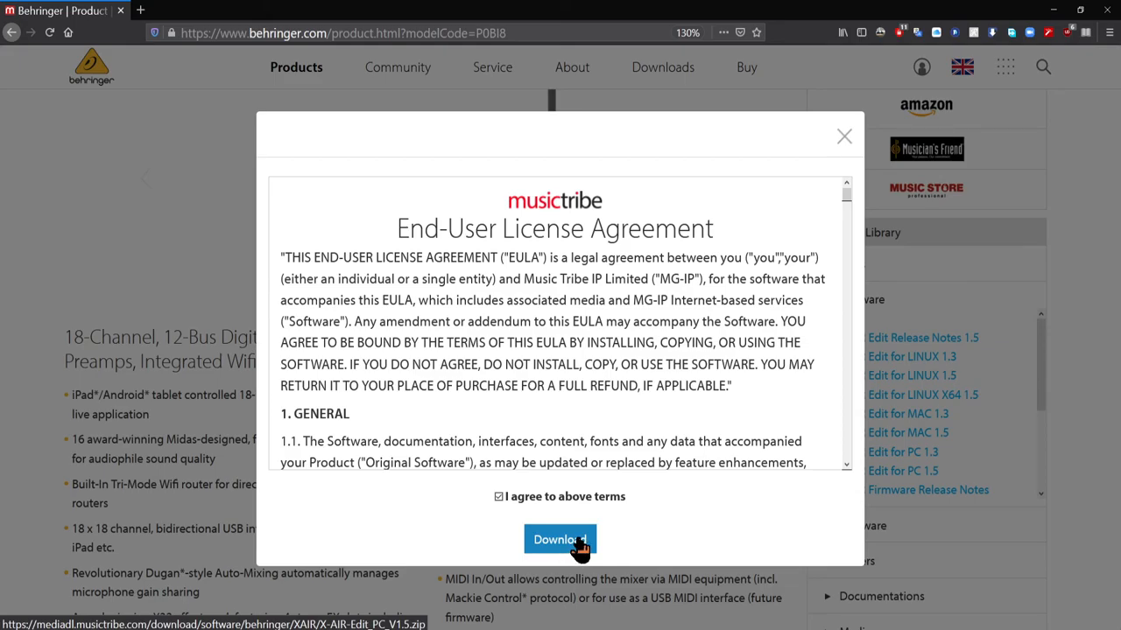
left_click(559, 539)
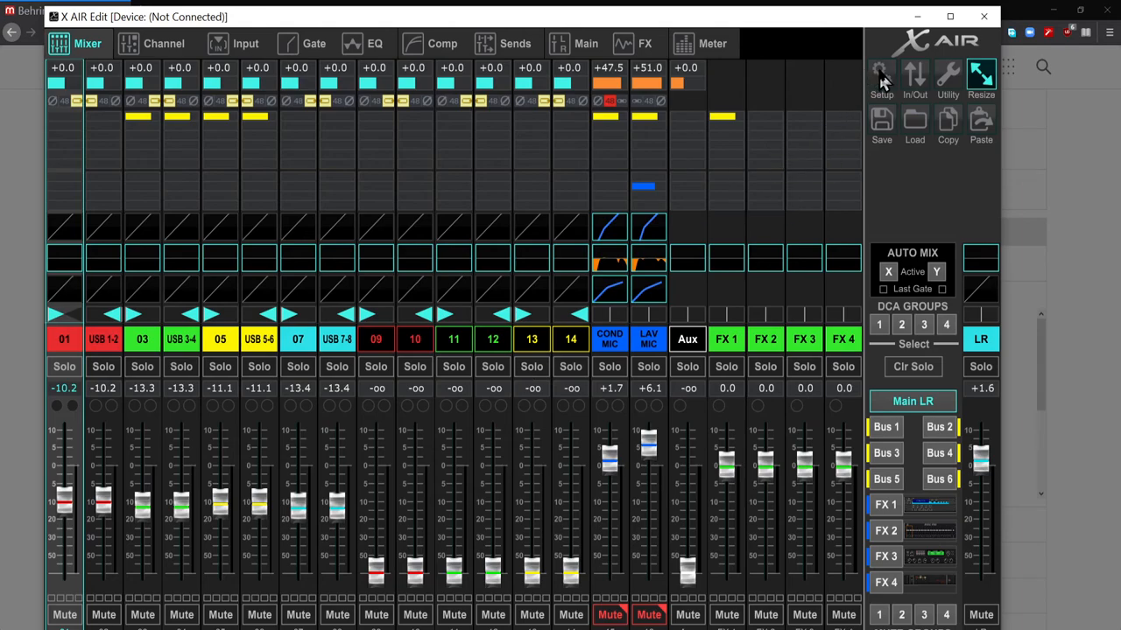
Initialize ALL XR18 mixer settings from Setup's Connection tab and confirm
left_click(881, 74)
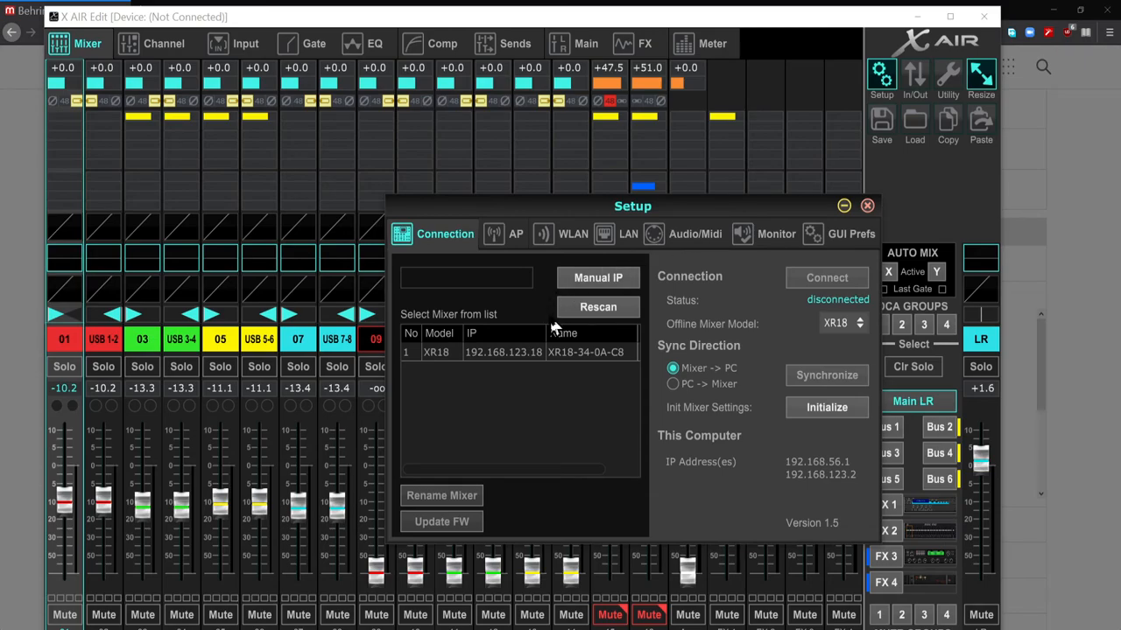
mouse_move(563, 361)
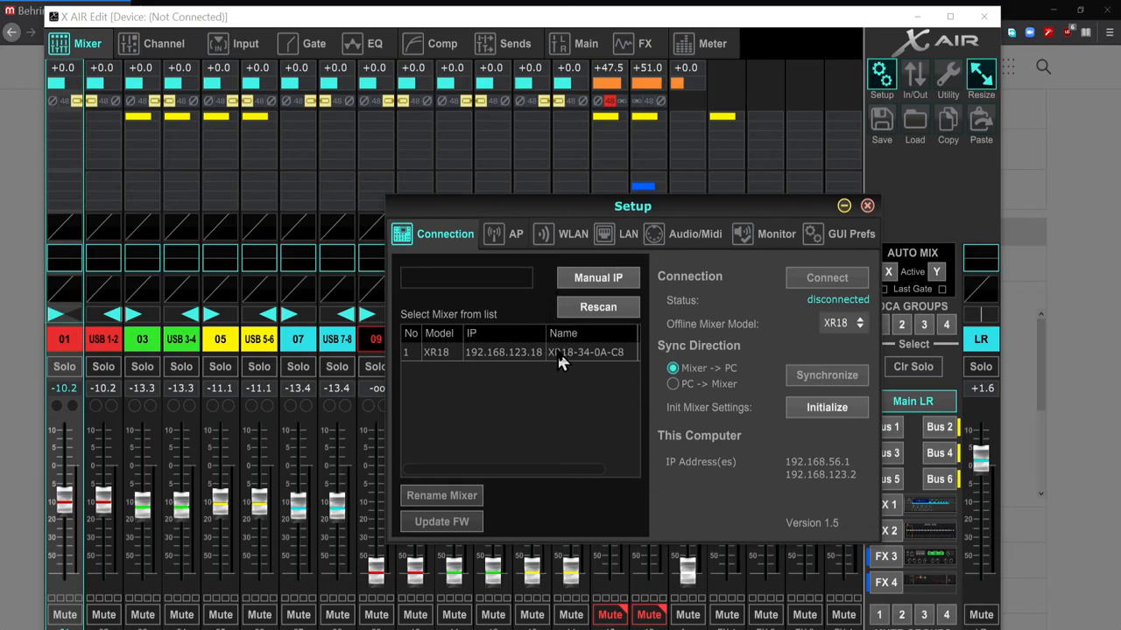
left_click(827, 407)
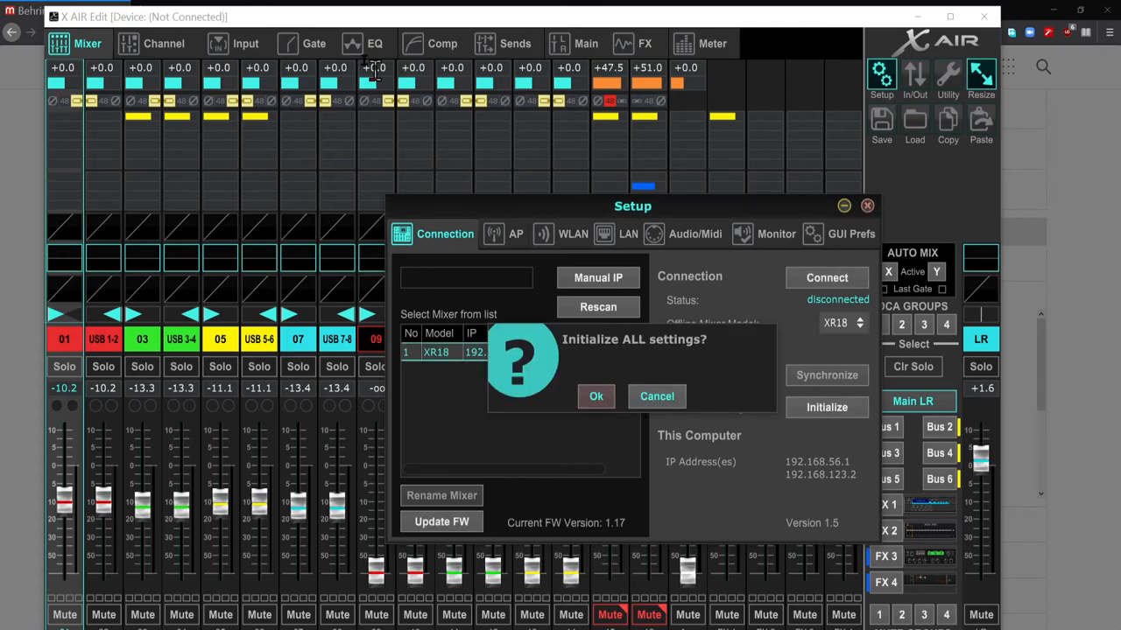
mouse_move(223, 132)
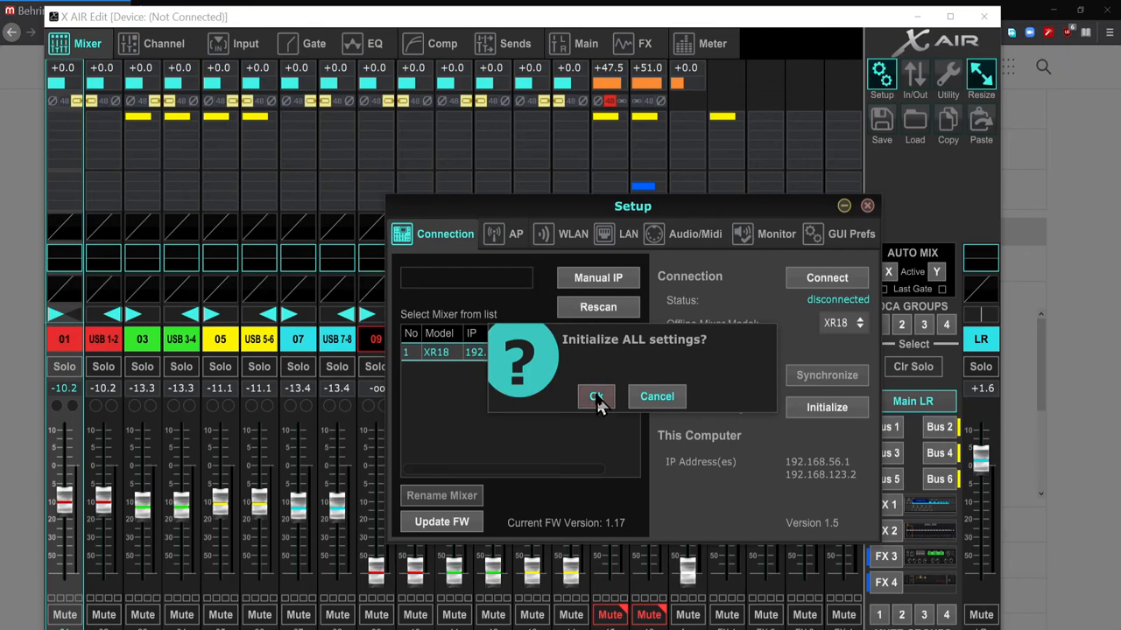
left_click(596, 397)
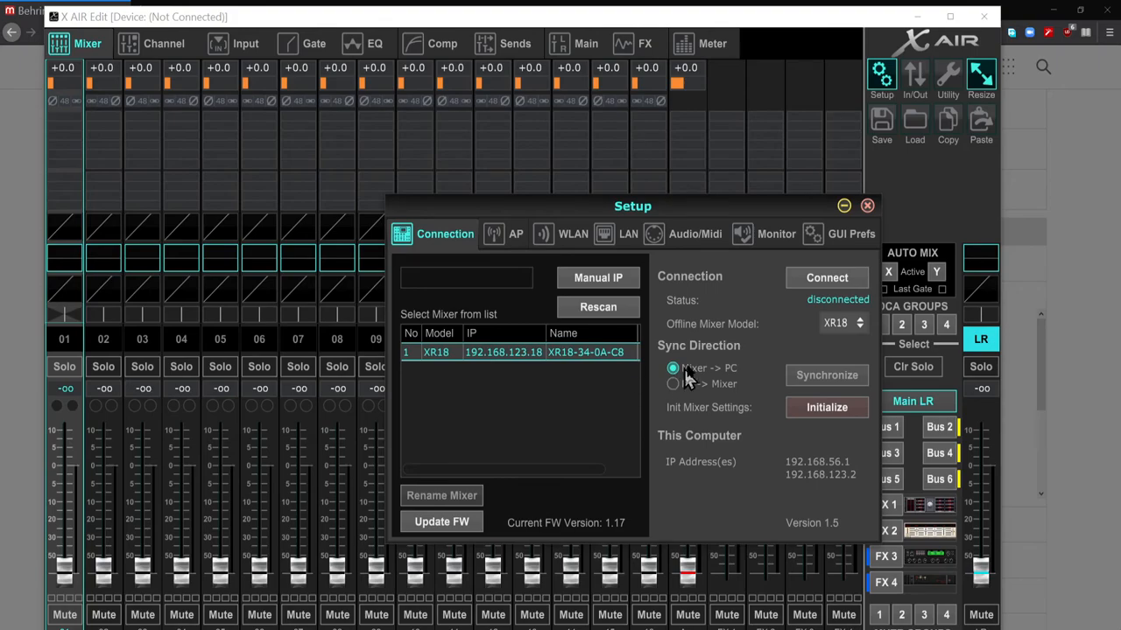
mouse_move(742, 346)
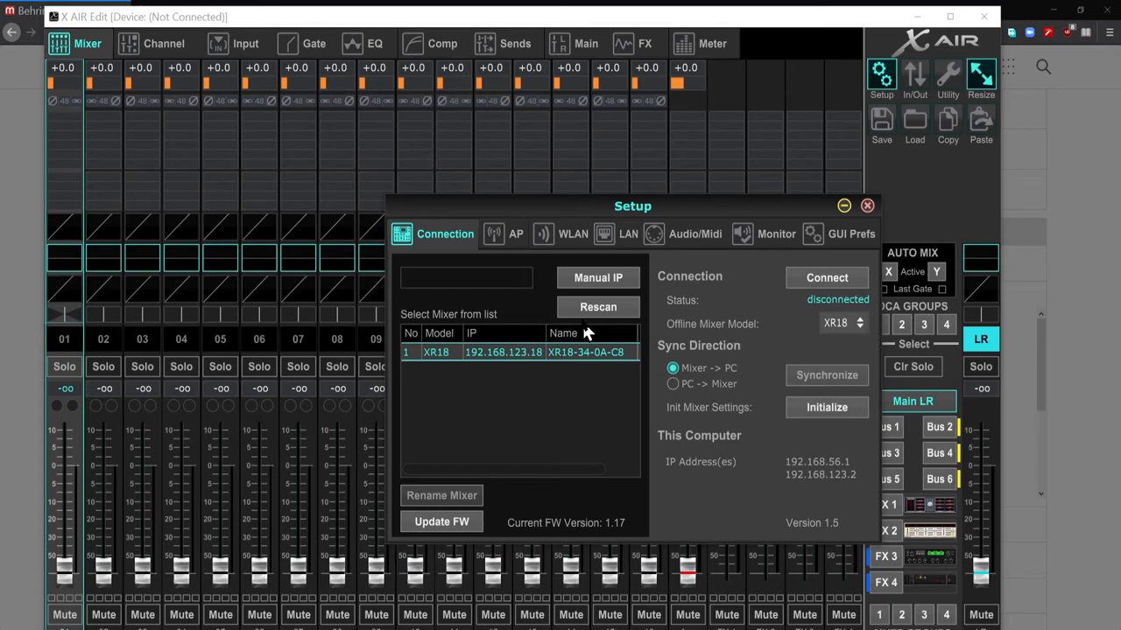
mouse_move(512, 366)
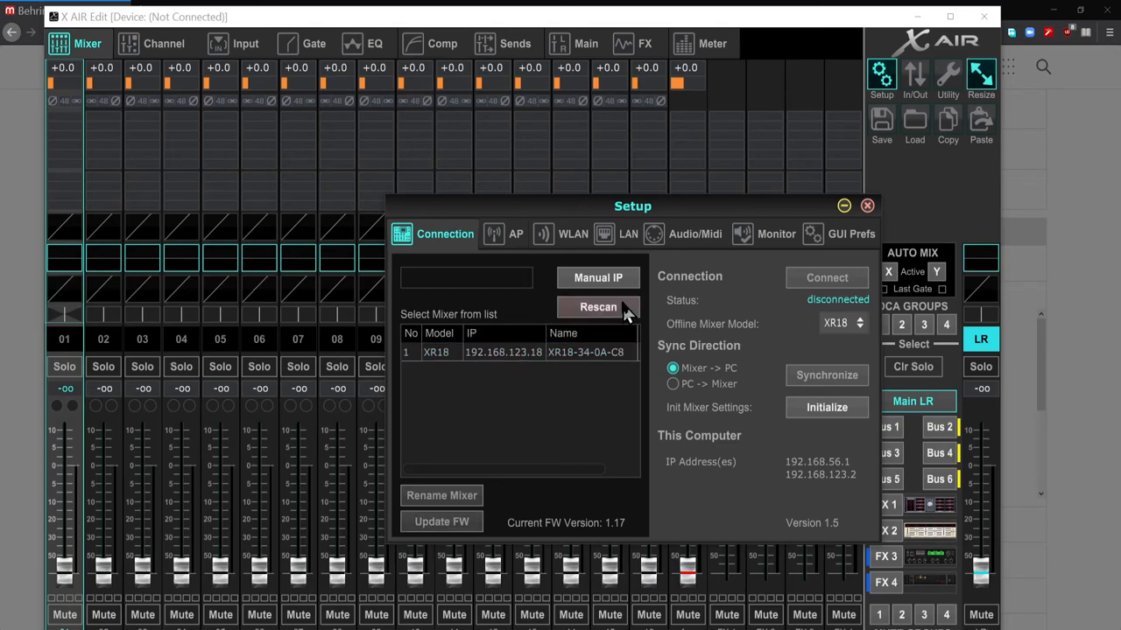
mouse_move(576, 361)
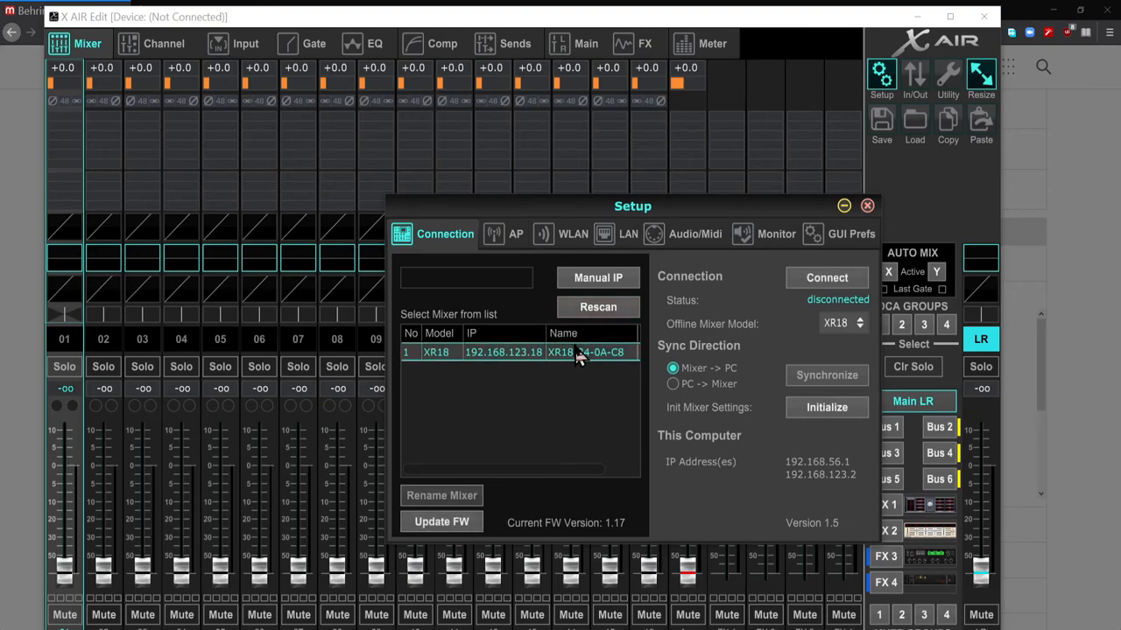
left_click(695, 234)
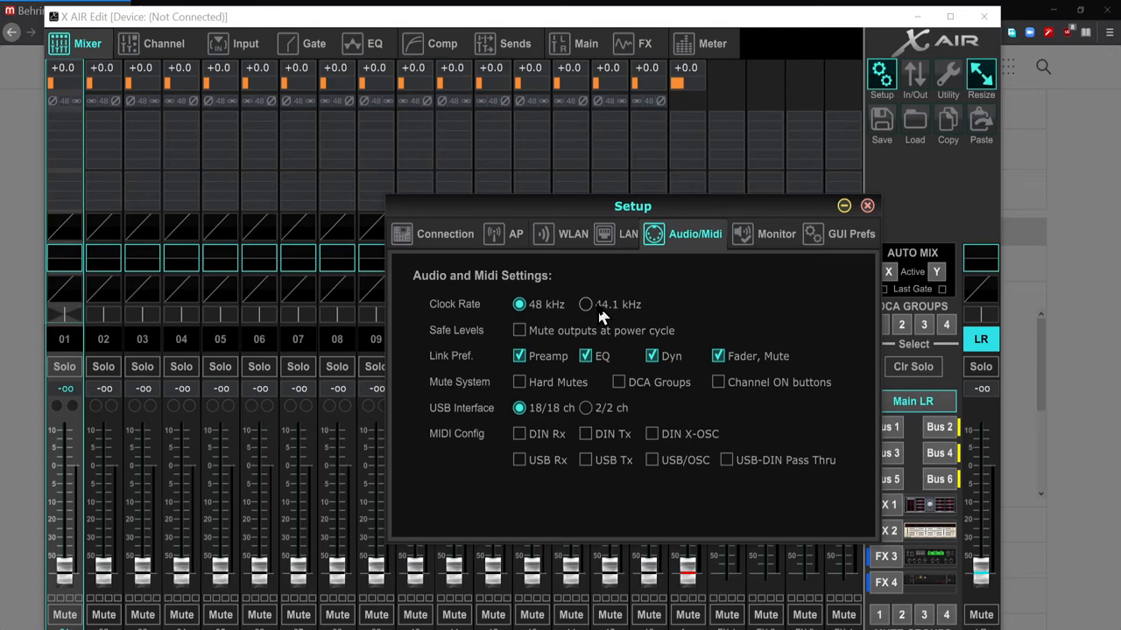
Set the clock rate to 44.1 kHz and keep XR18 as the offline mixer model
left_click(585, 303)
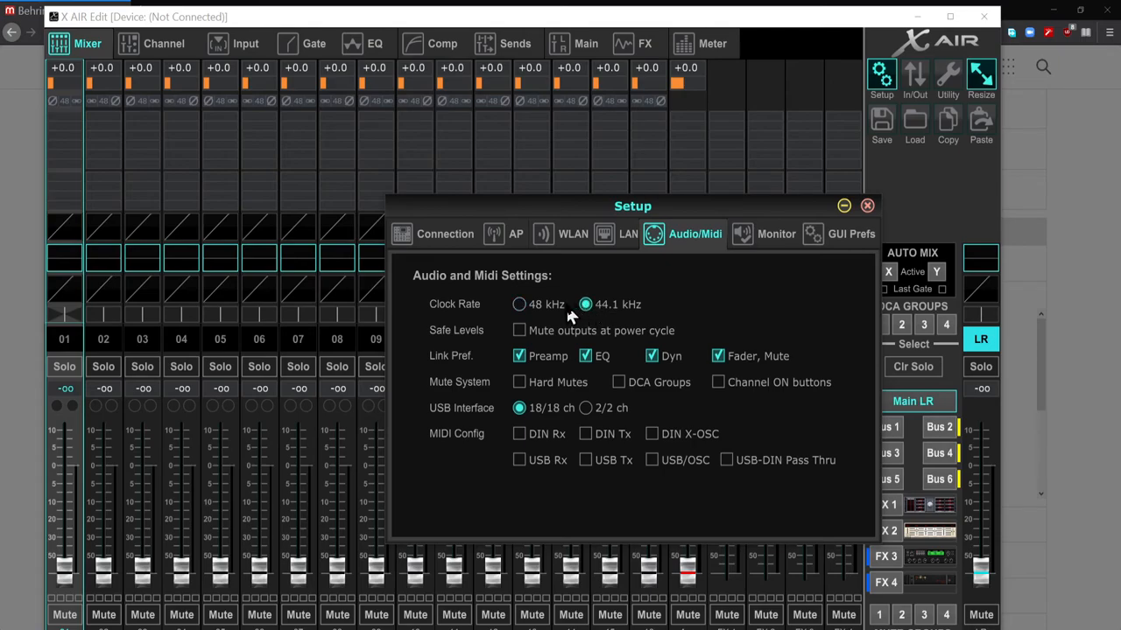
mouse_move(691, 250)
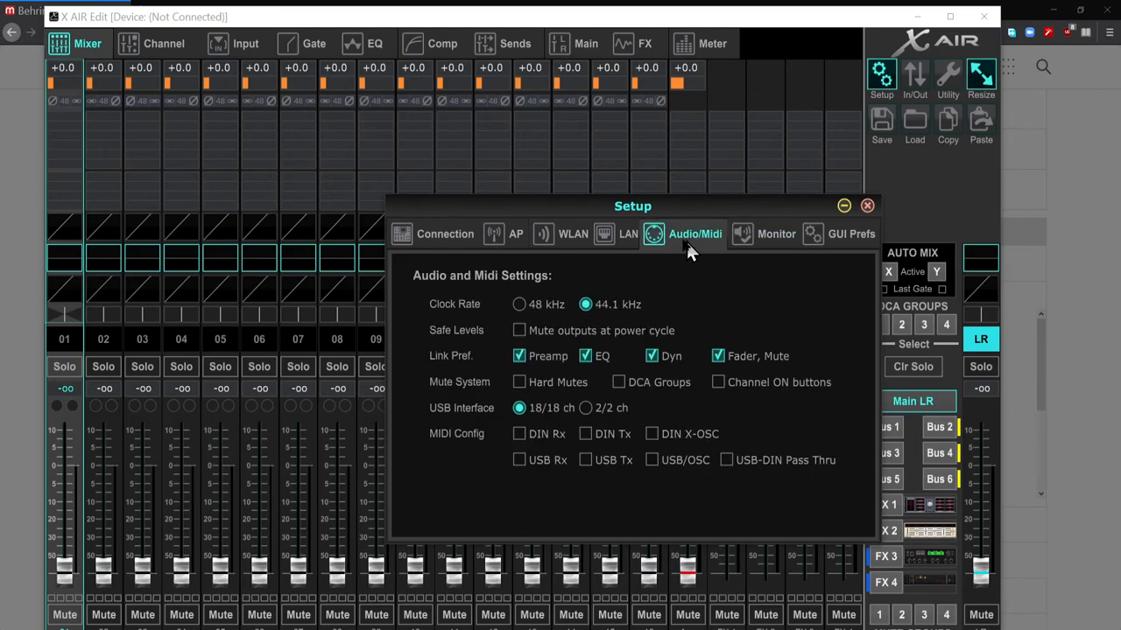
left_click(515, 234)
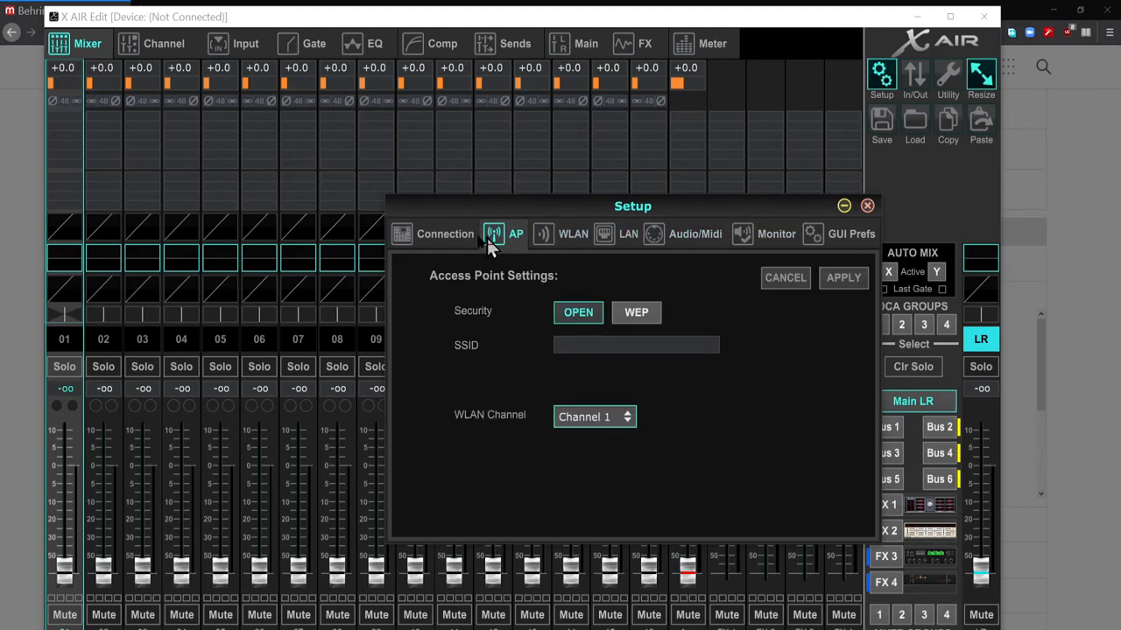
left_click(445, 233)
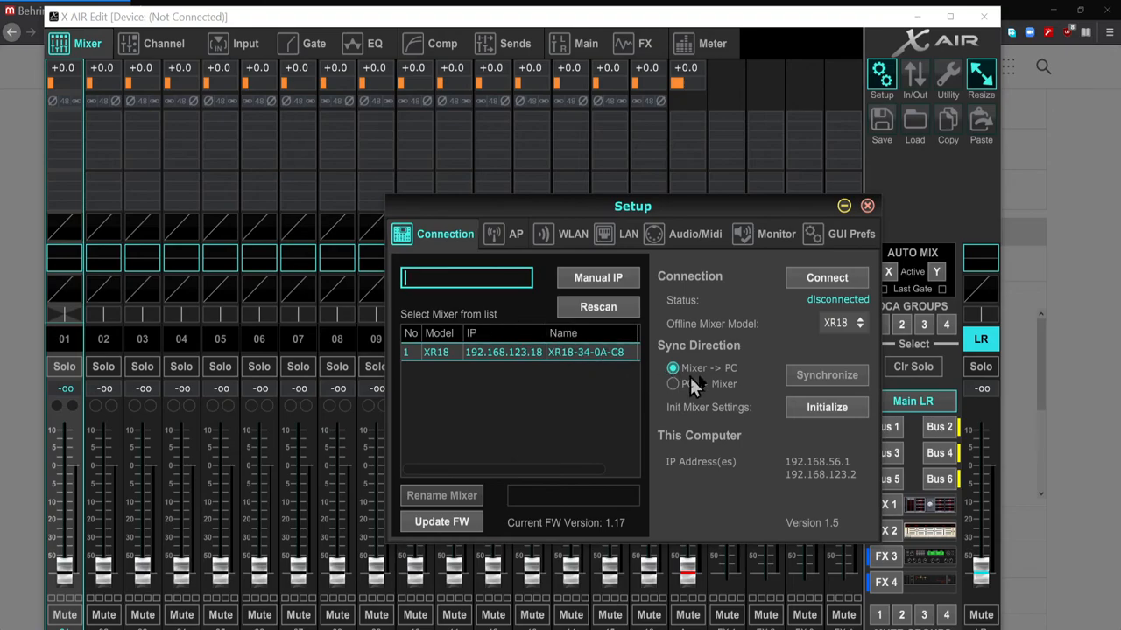
left_click(839, 323)
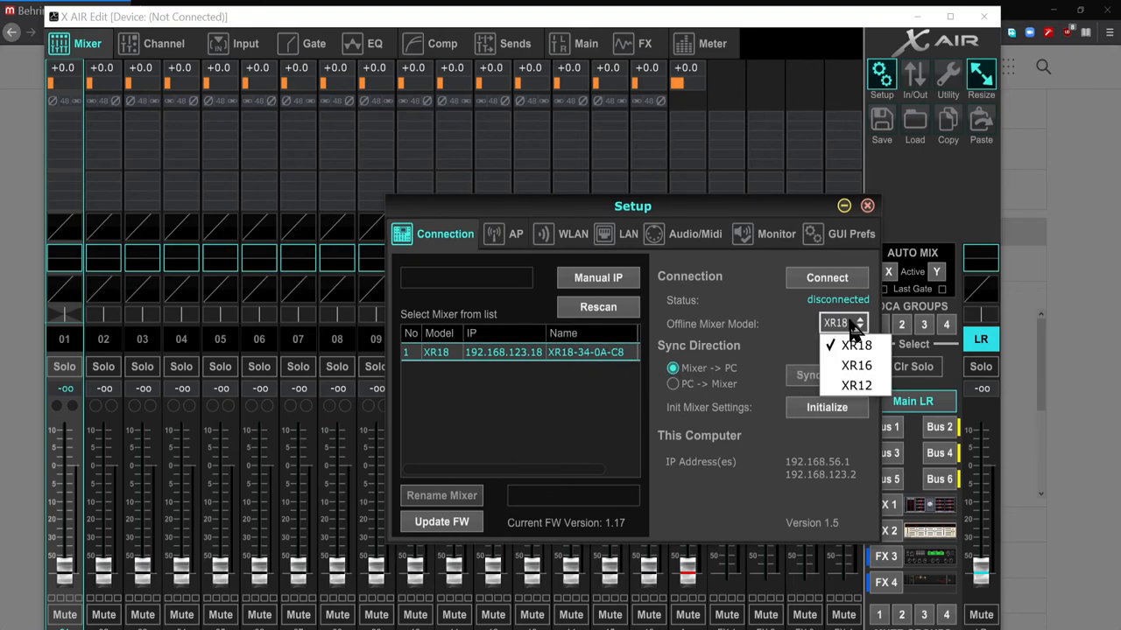
left_click(825, 277)
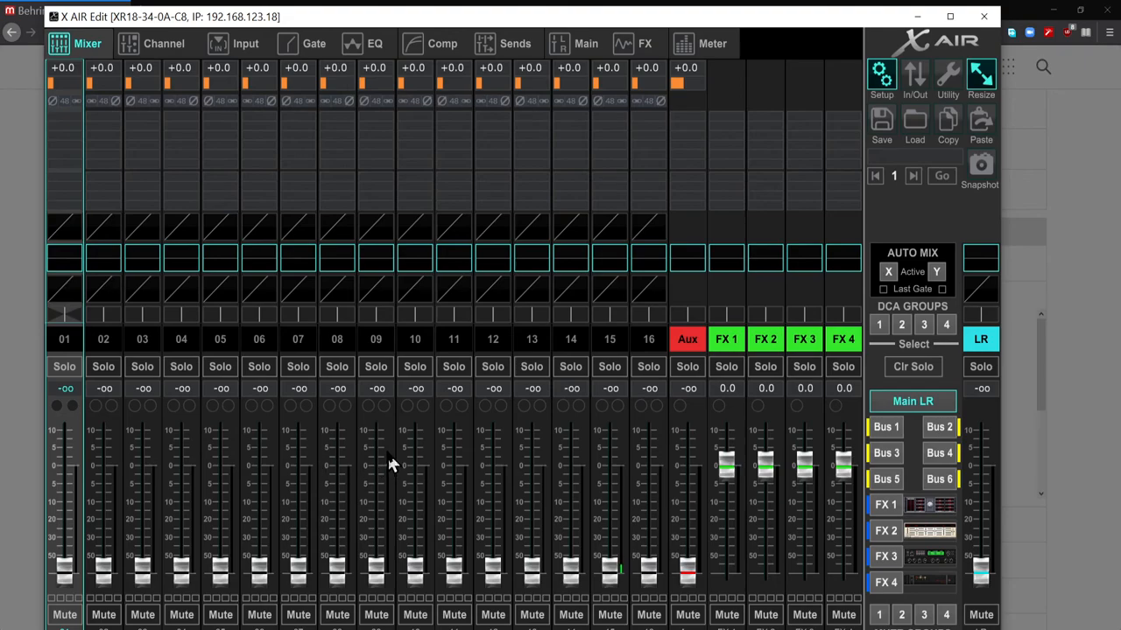
mouse_move(298, 453)
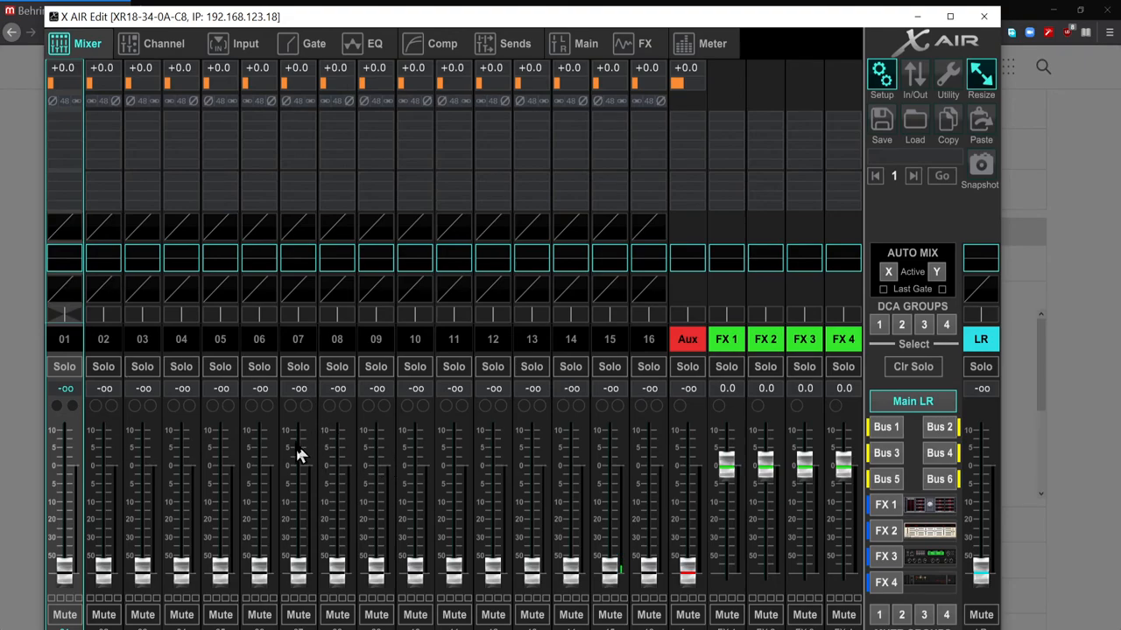
mouse_move(836, 315)
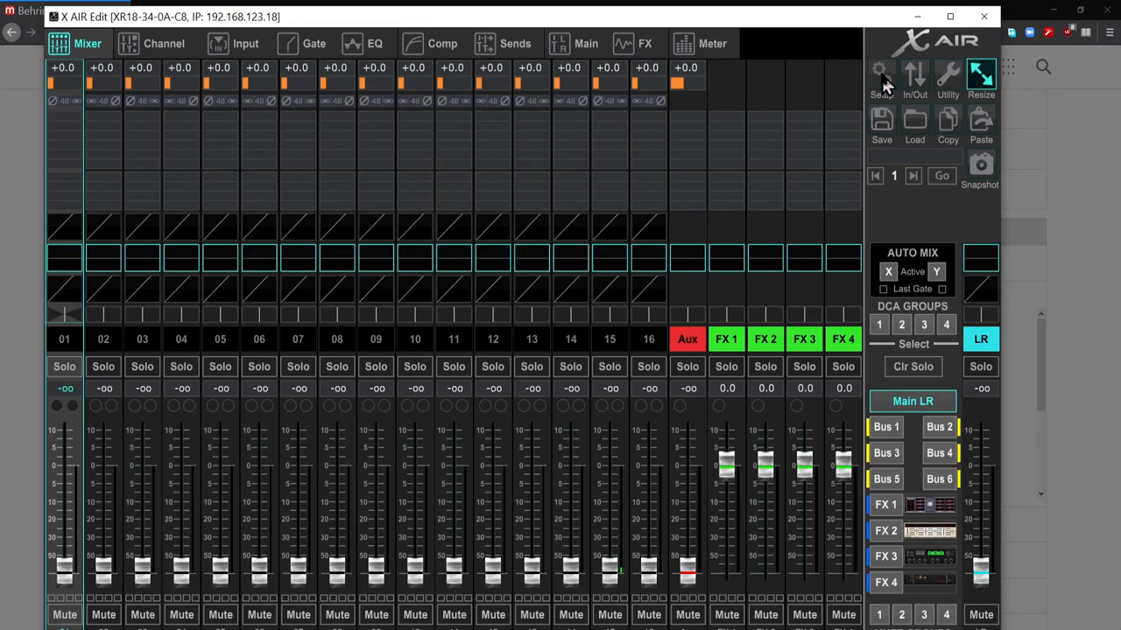
left_click(881, 76)
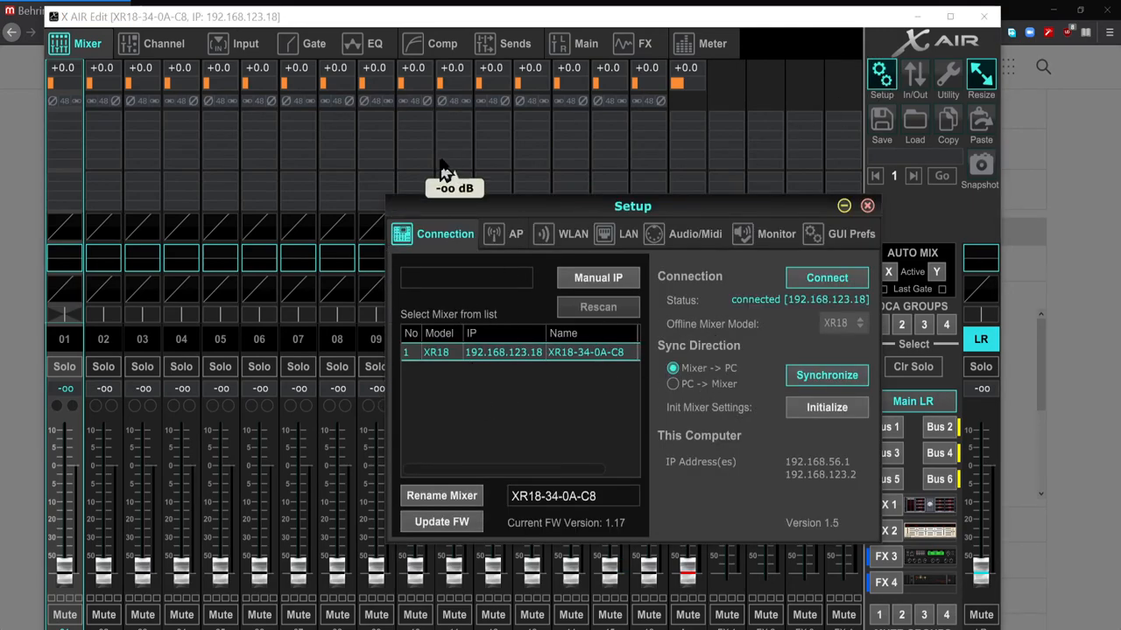
left_click(866, 205)
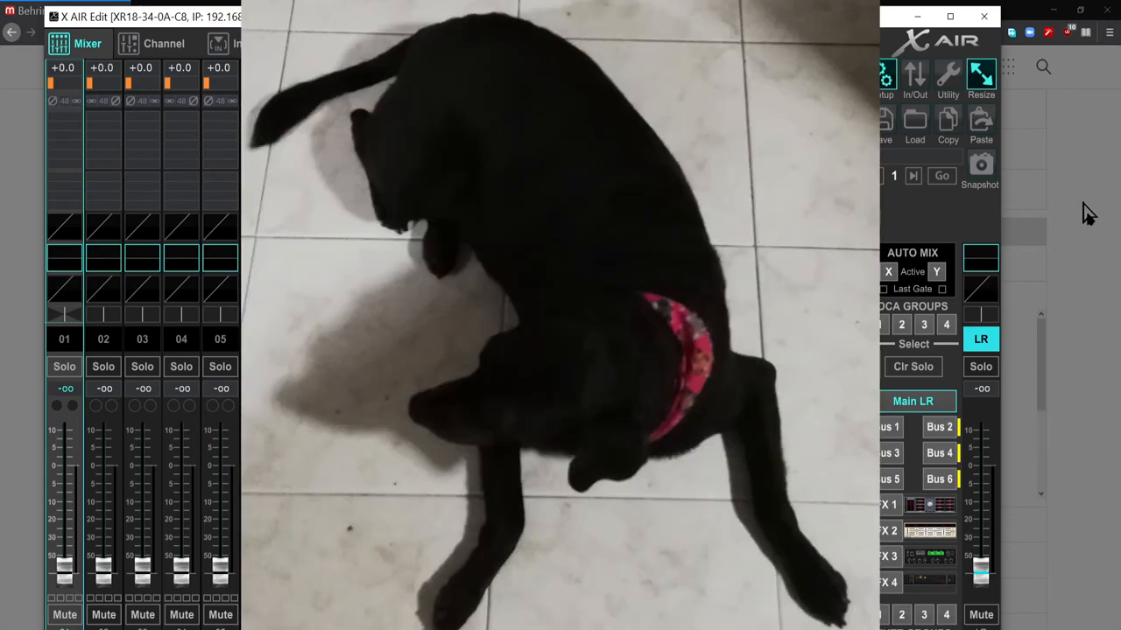
mouse_move(1090, 402)
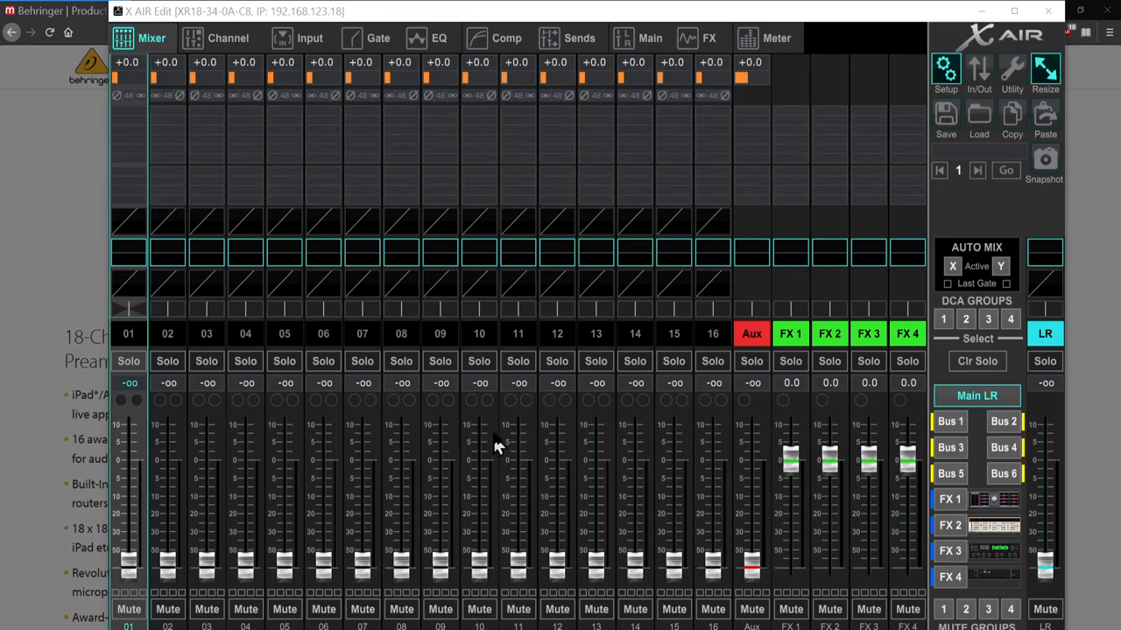
mouse_move(307, 268)
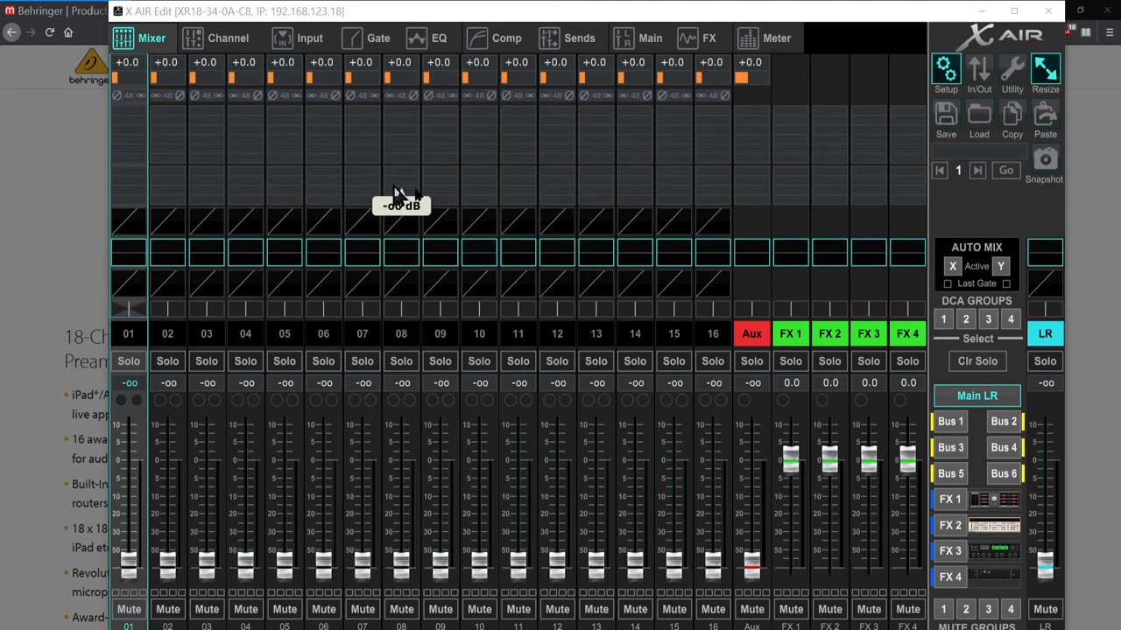
mouse_move(801, 424)
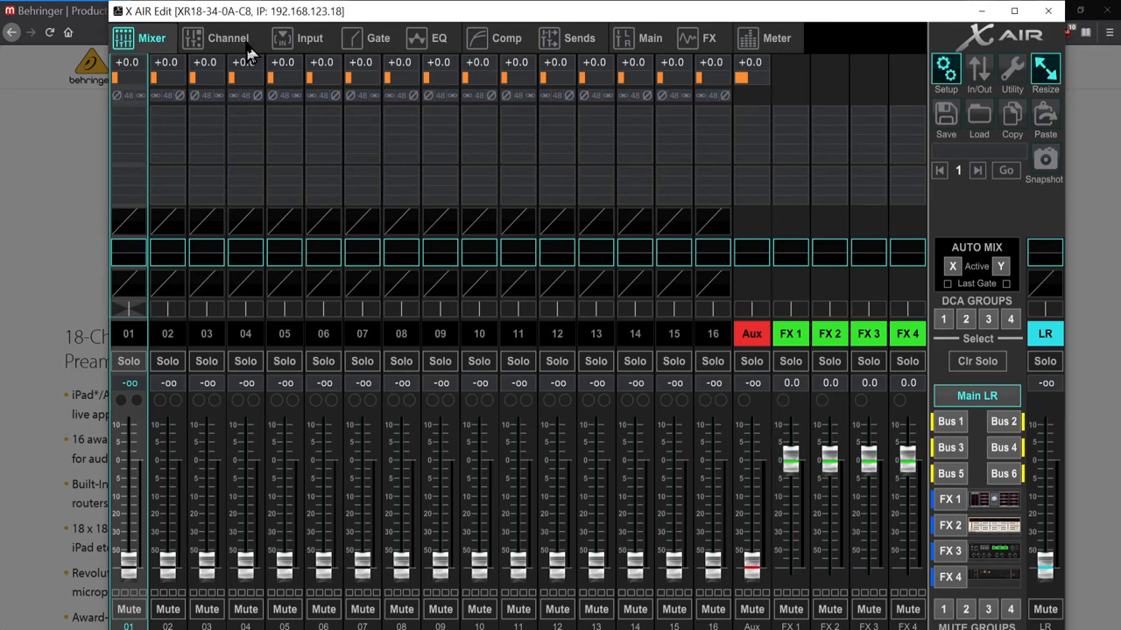
Review channel 01's gate, input, EQ, sends and main pages, the FX racks, then the meters
left_click(378, 38)
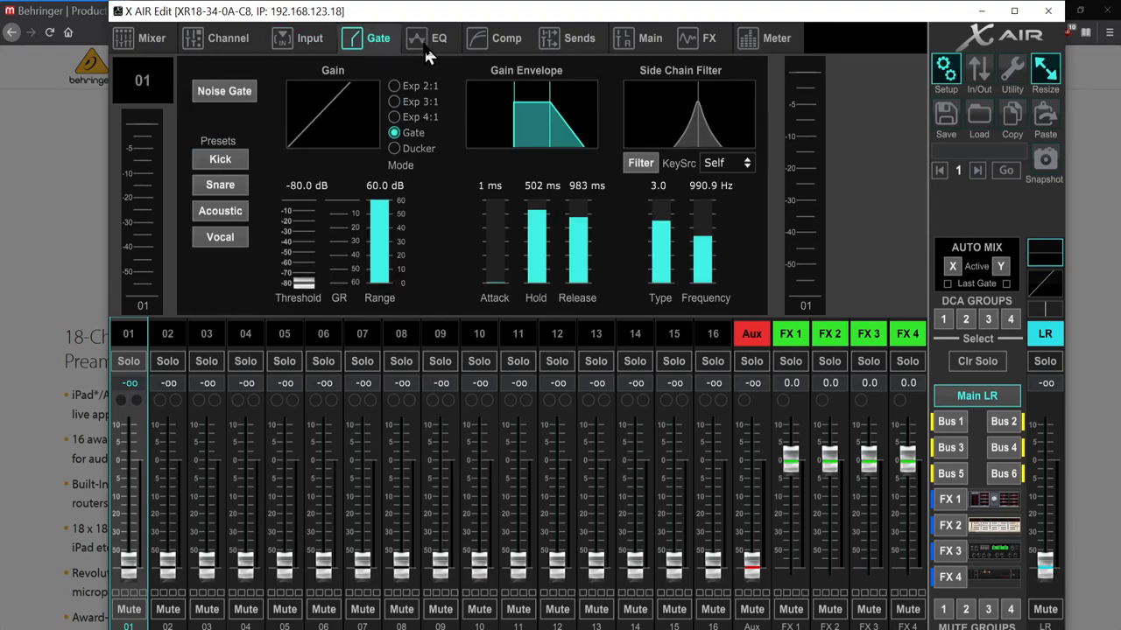
left_click(151, 37)
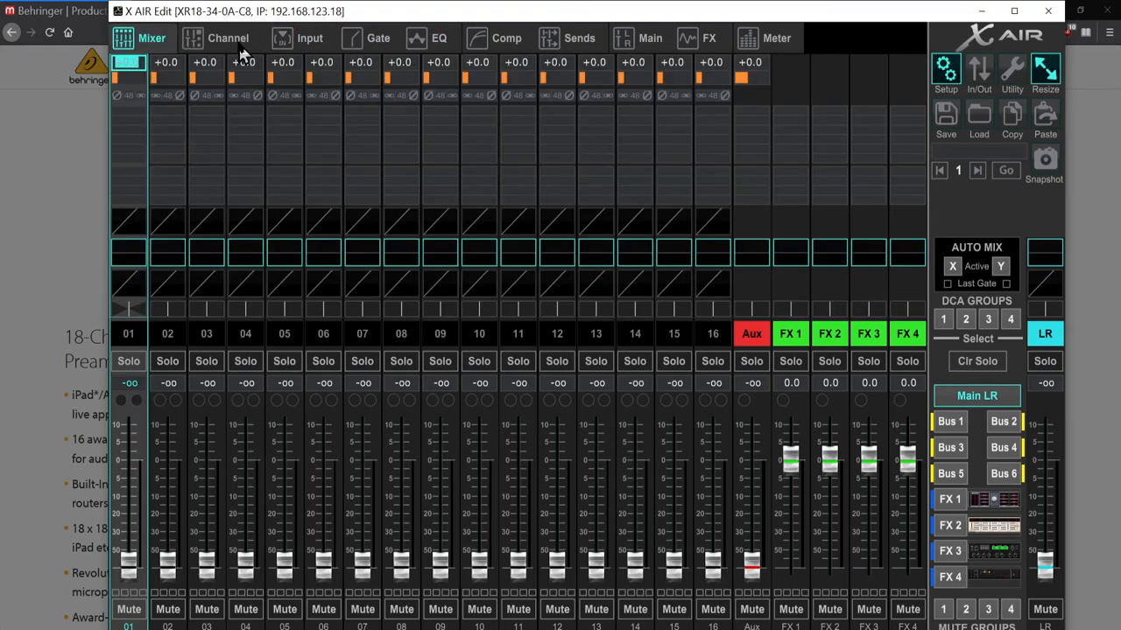
left_click(309, 37)
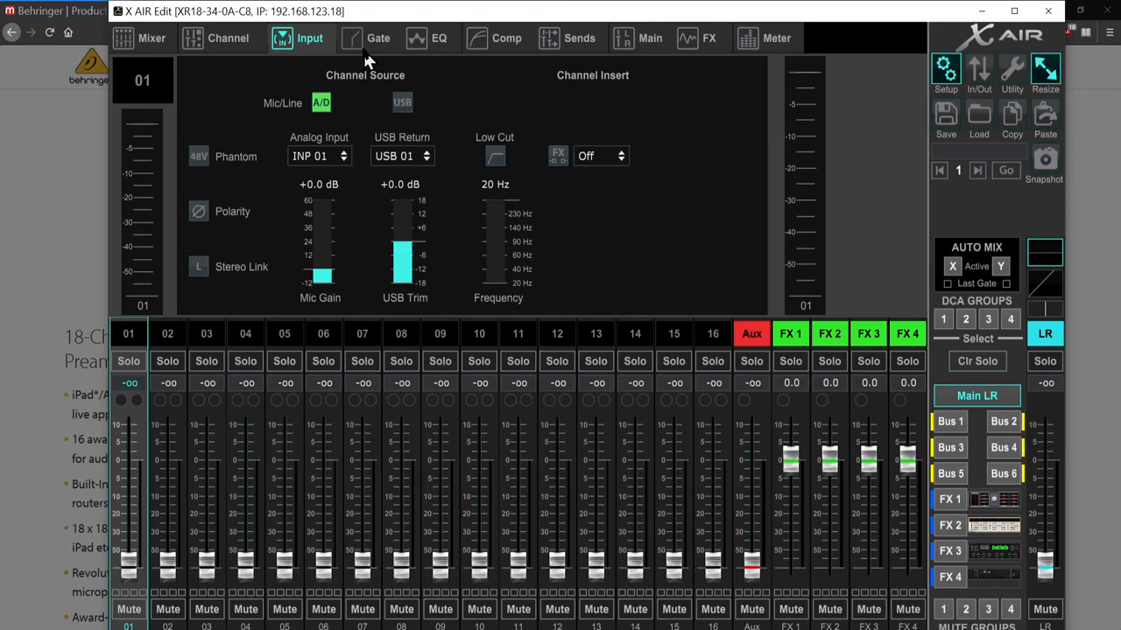
left_click(437, 38)
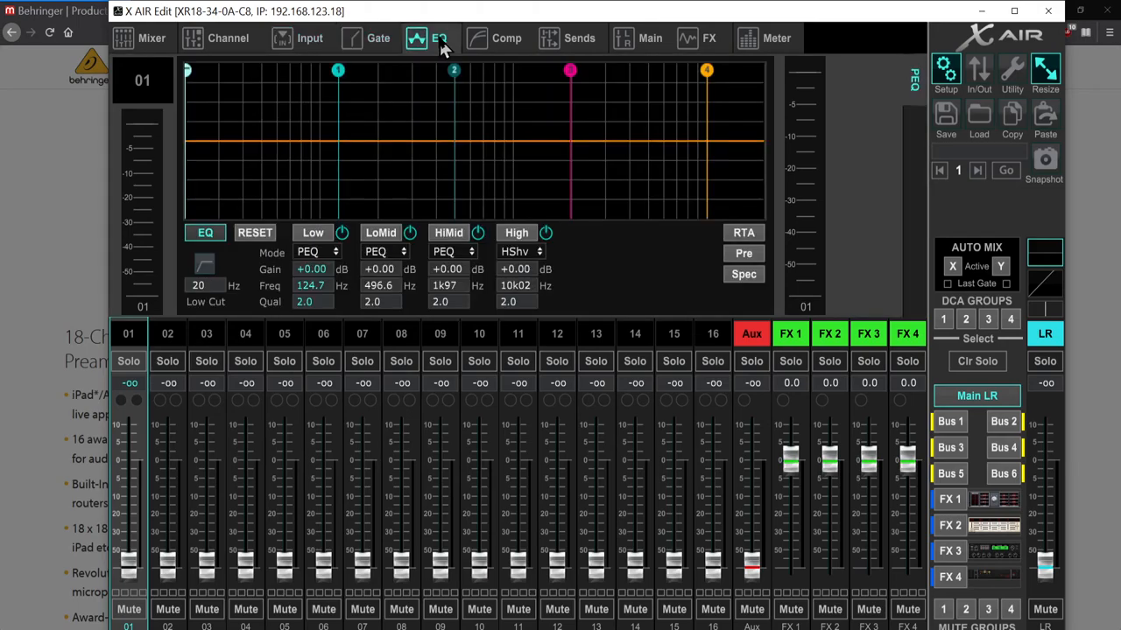
mouse_move(503, 54)
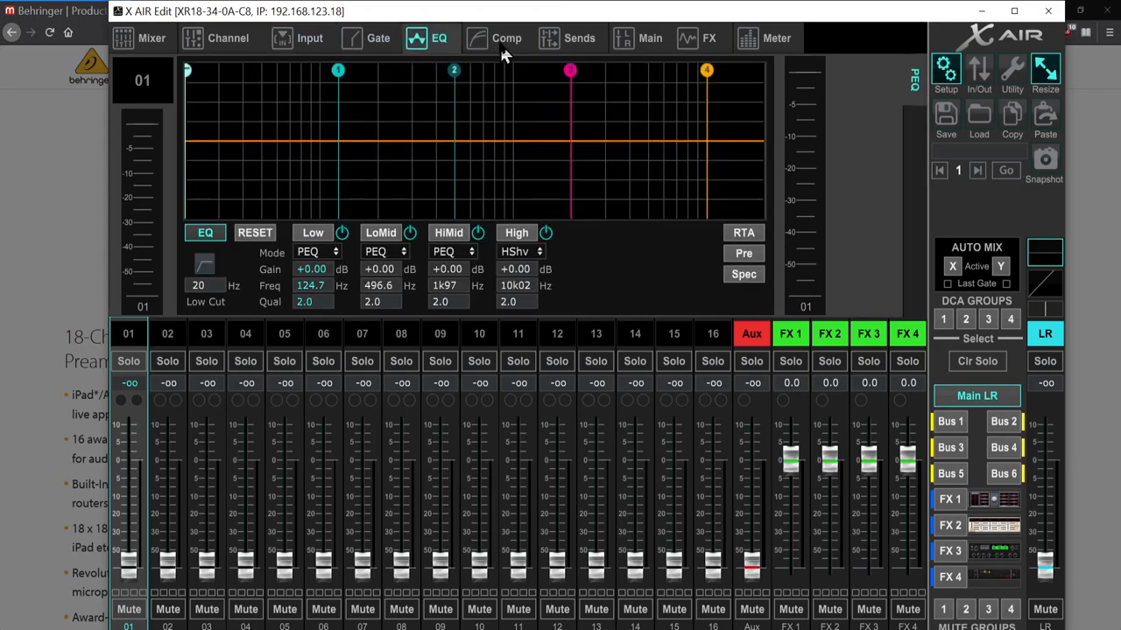
left_click(578, 37)
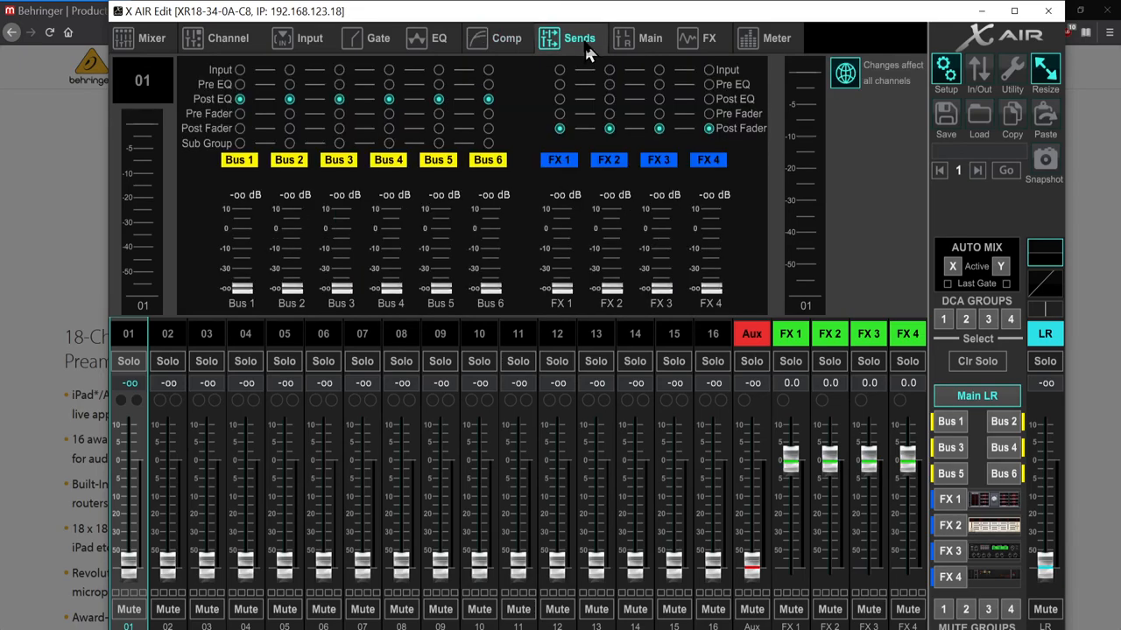
mouse_move(448, 223)
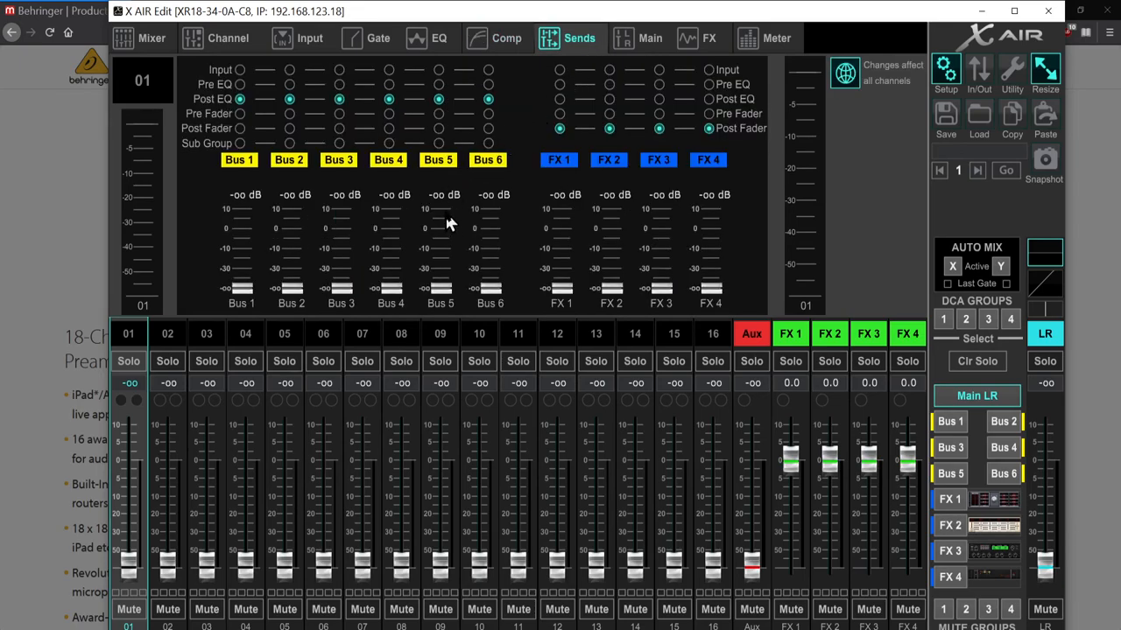
left_click(650, 38)
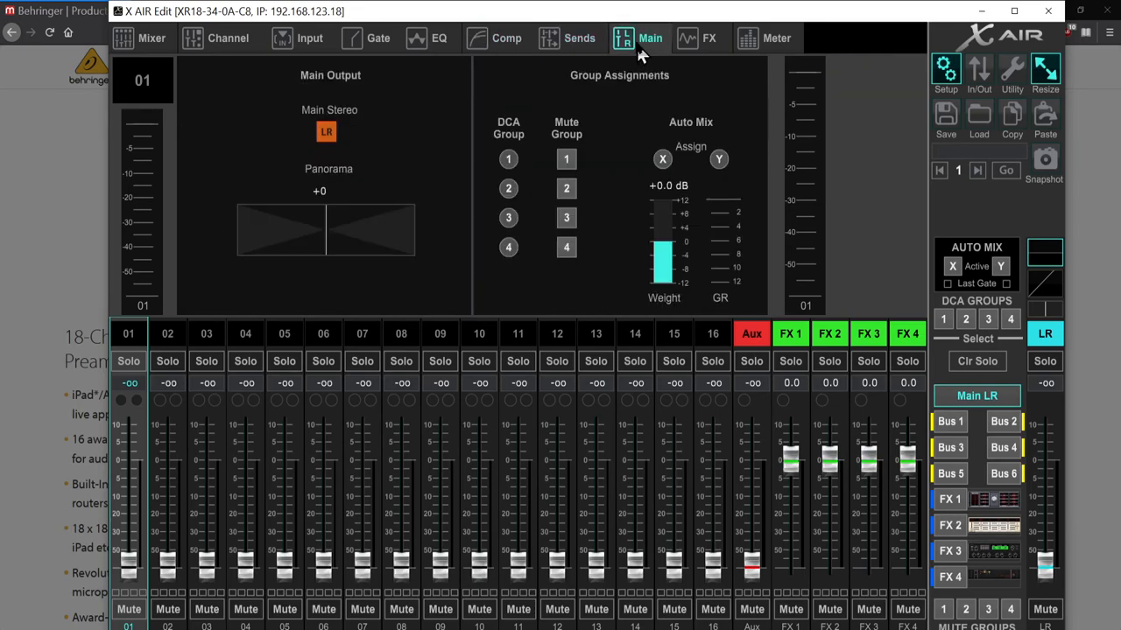
mouse_move(696, 48)
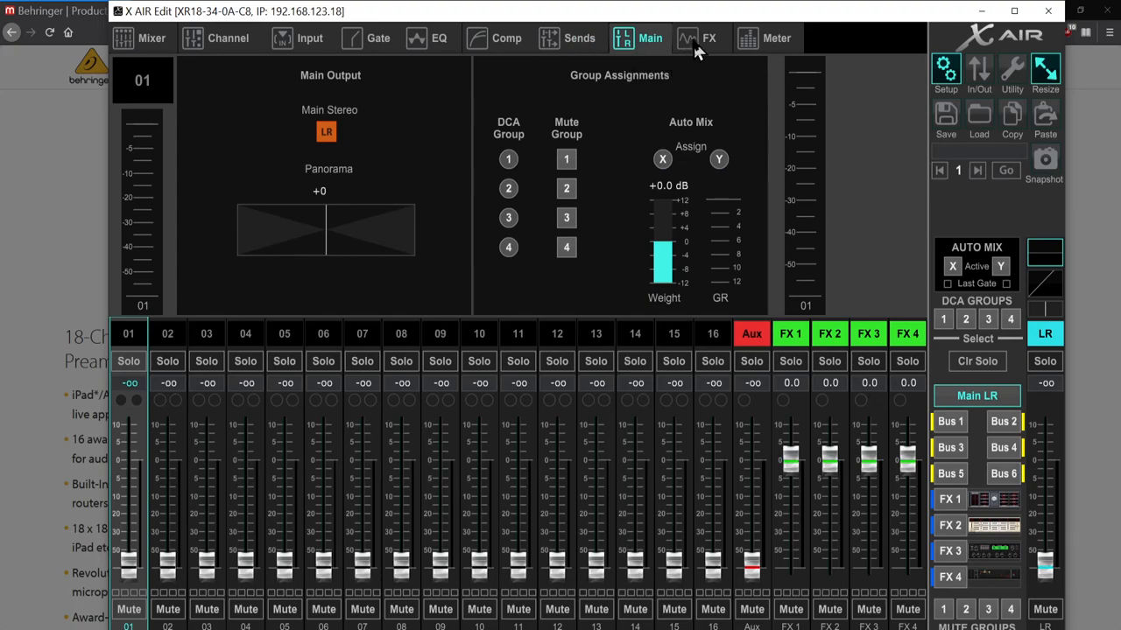
mouse_move(536, 144)
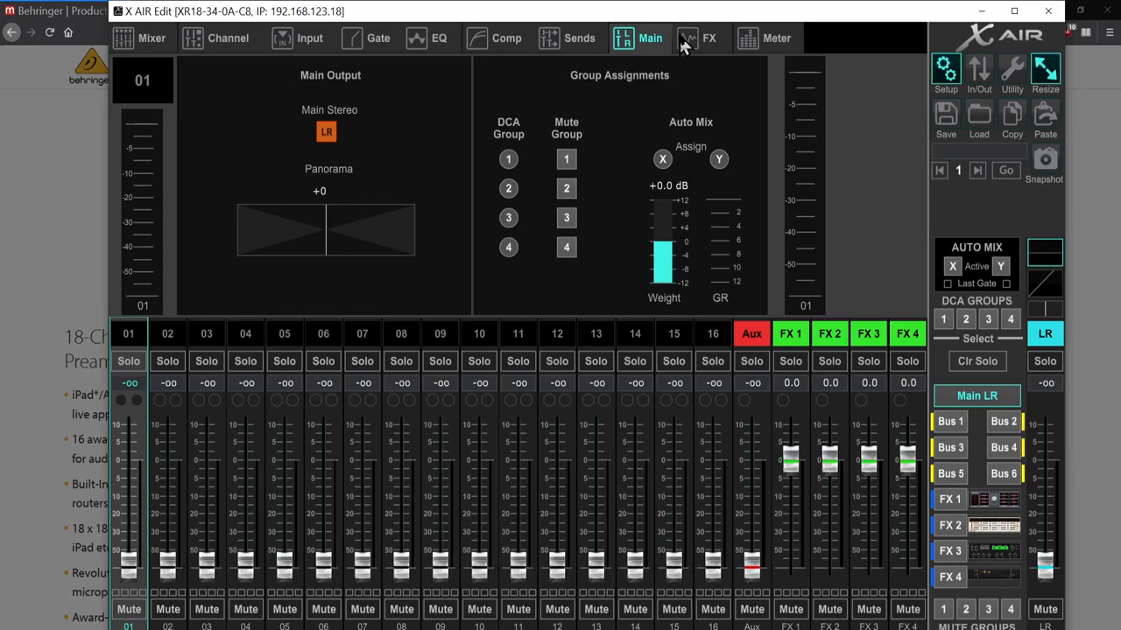
mouse_move(705, 52)
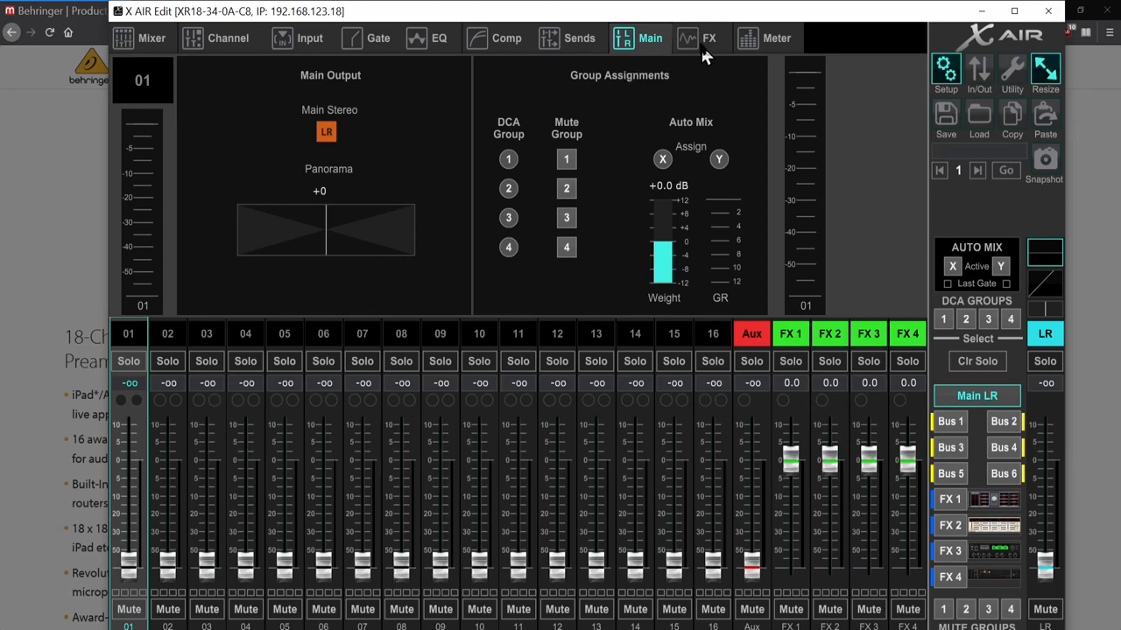
left_click(710, 38)
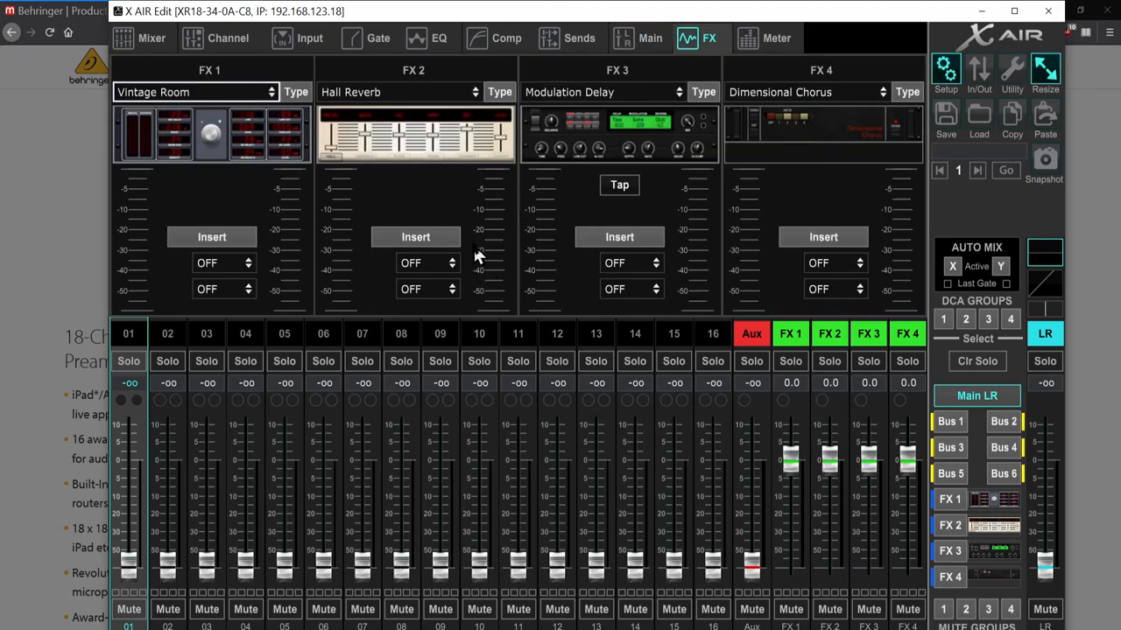
mouse_move(674, 197)
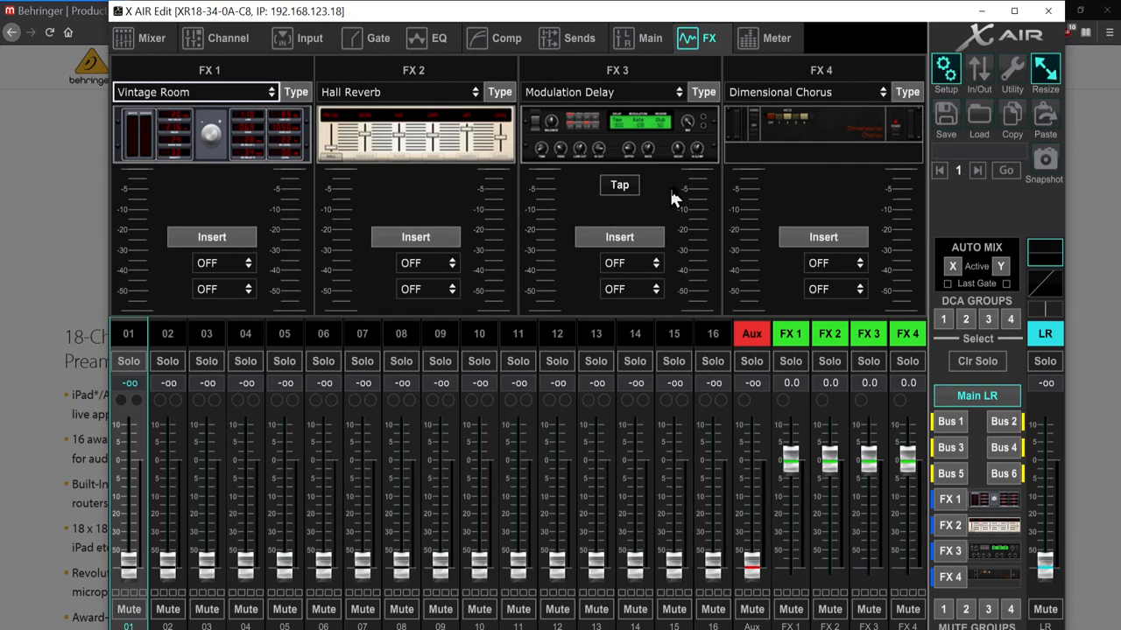
left_click(774, 38)
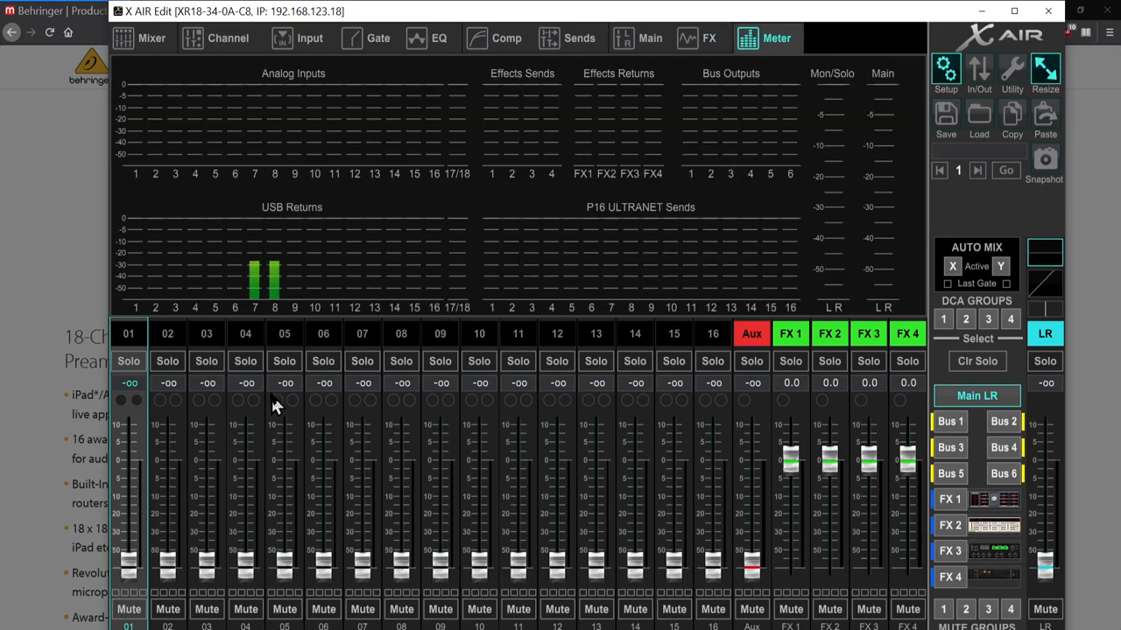
mouse_move(271, 331)
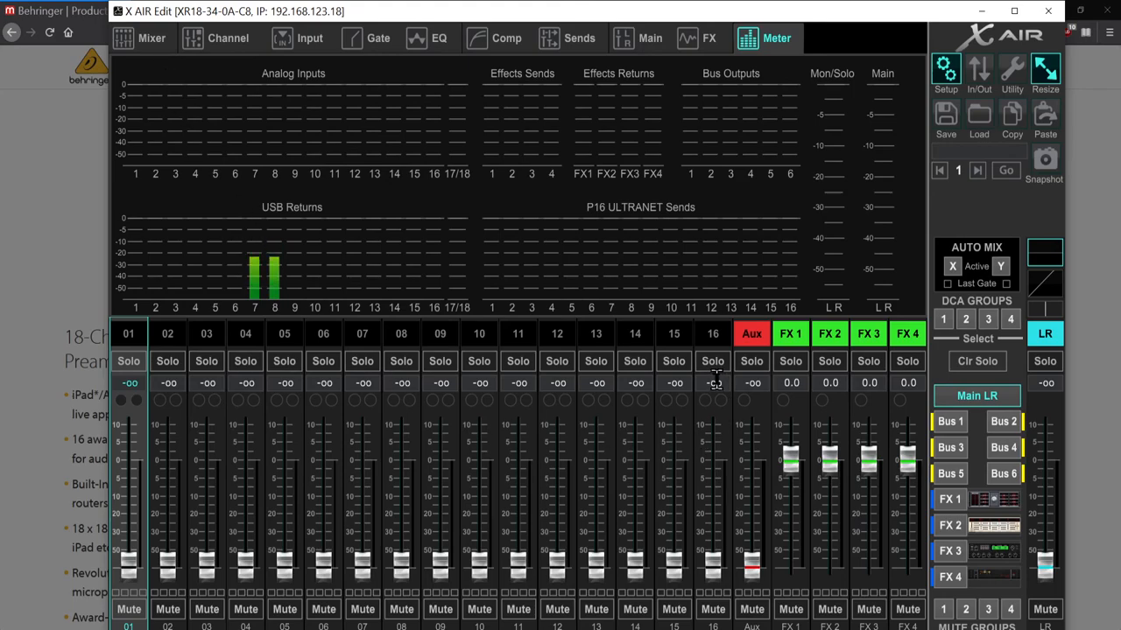
mouse_move(718, 355)
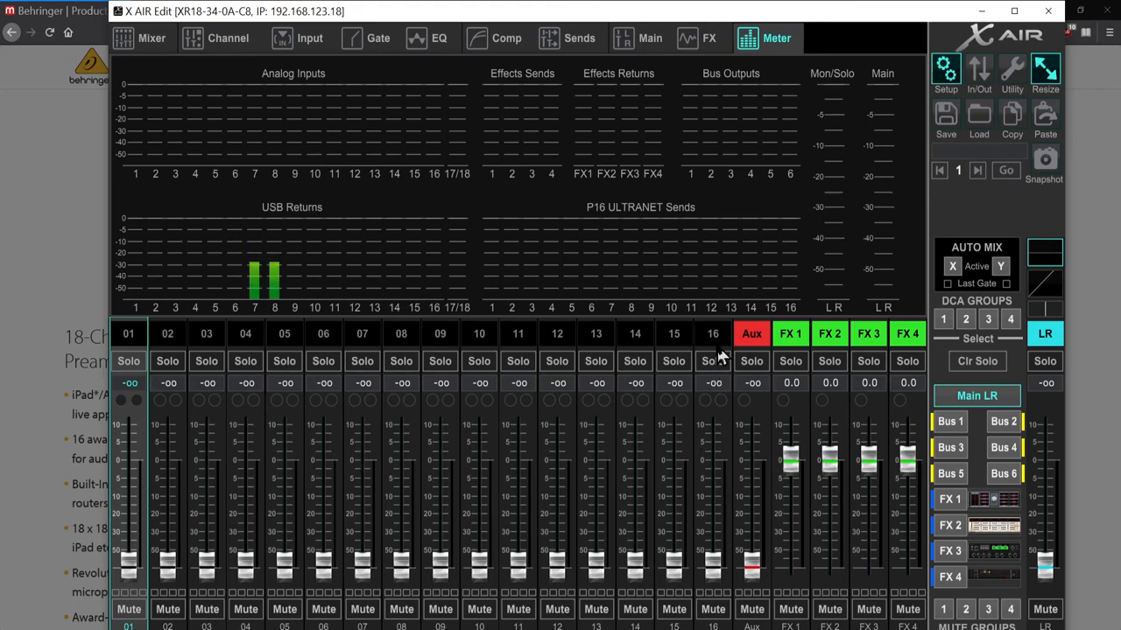
Select channel 15 from its strip label on the Meter page
left_click(674, 334)
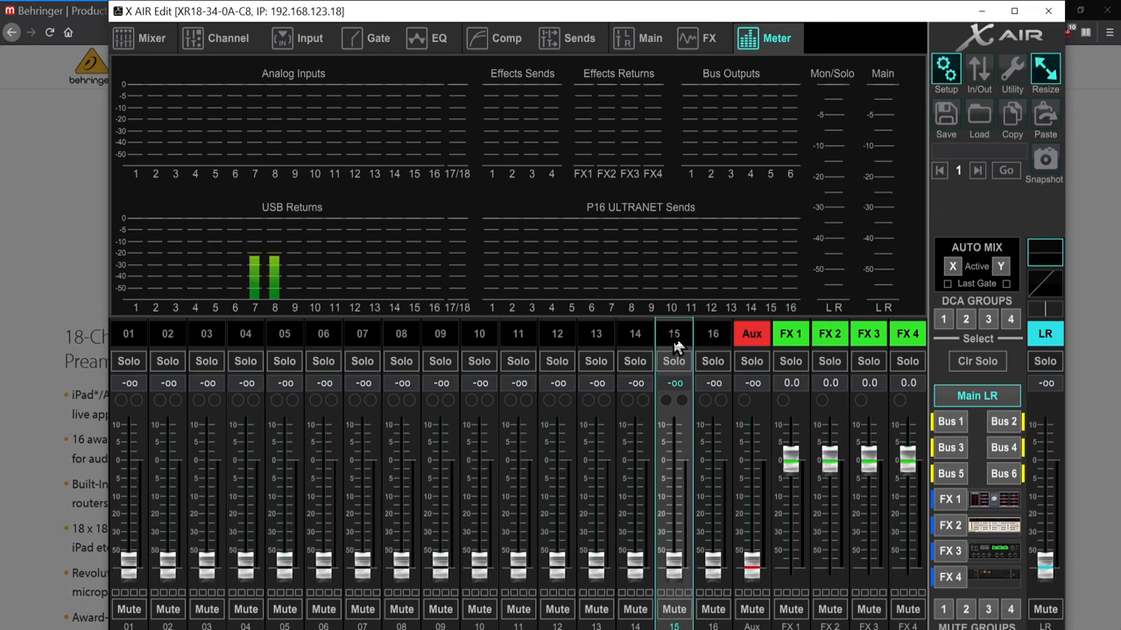
left_click(713, 346)
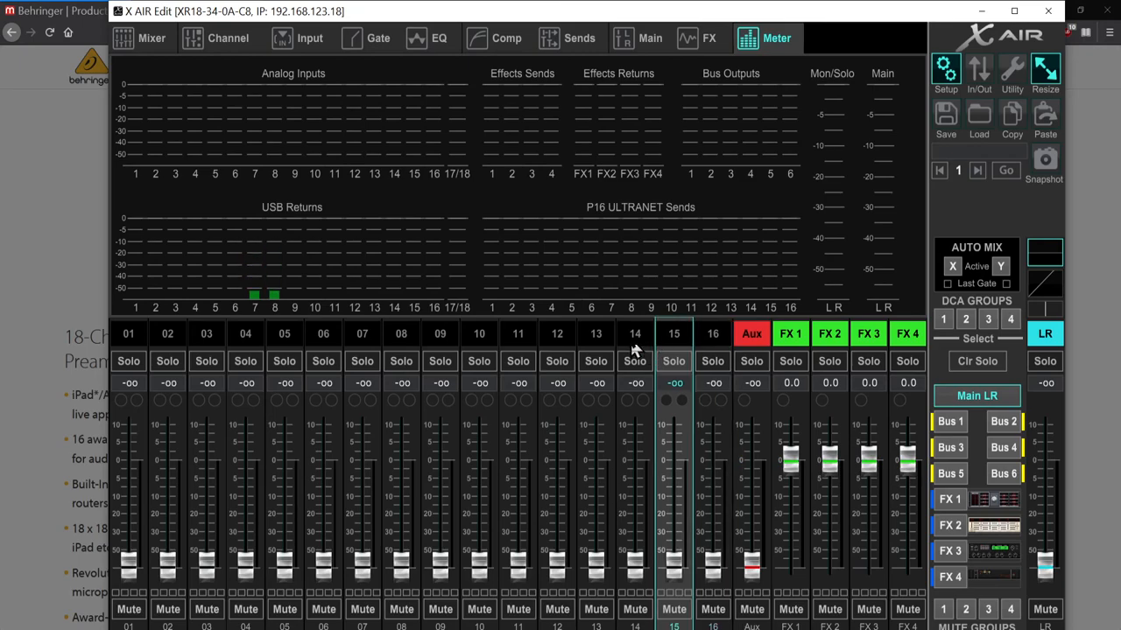
Select channel 01, view its channel, input and gate pages, then return to the mixer overview
left_click(151, 38)
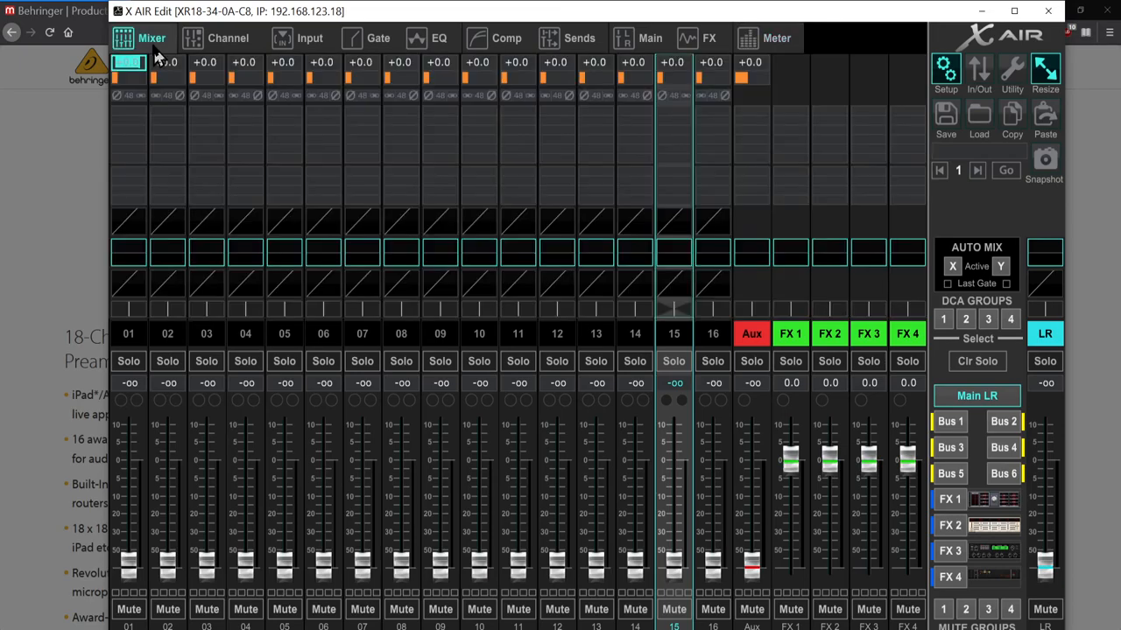
mouse_move(114, 424)
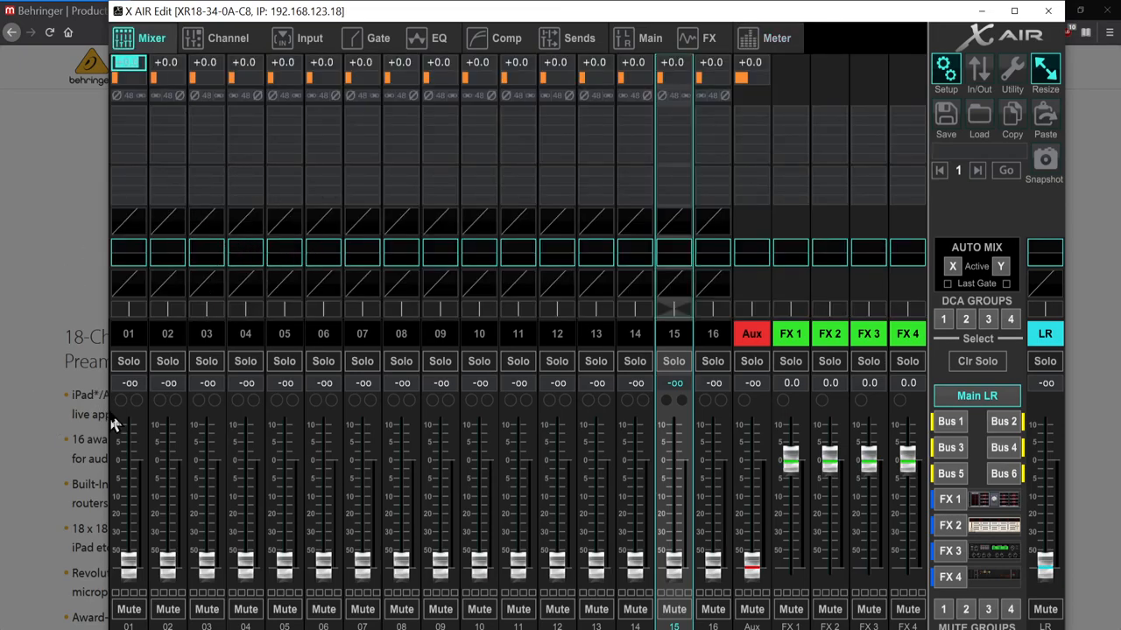
left_click(128, 334)
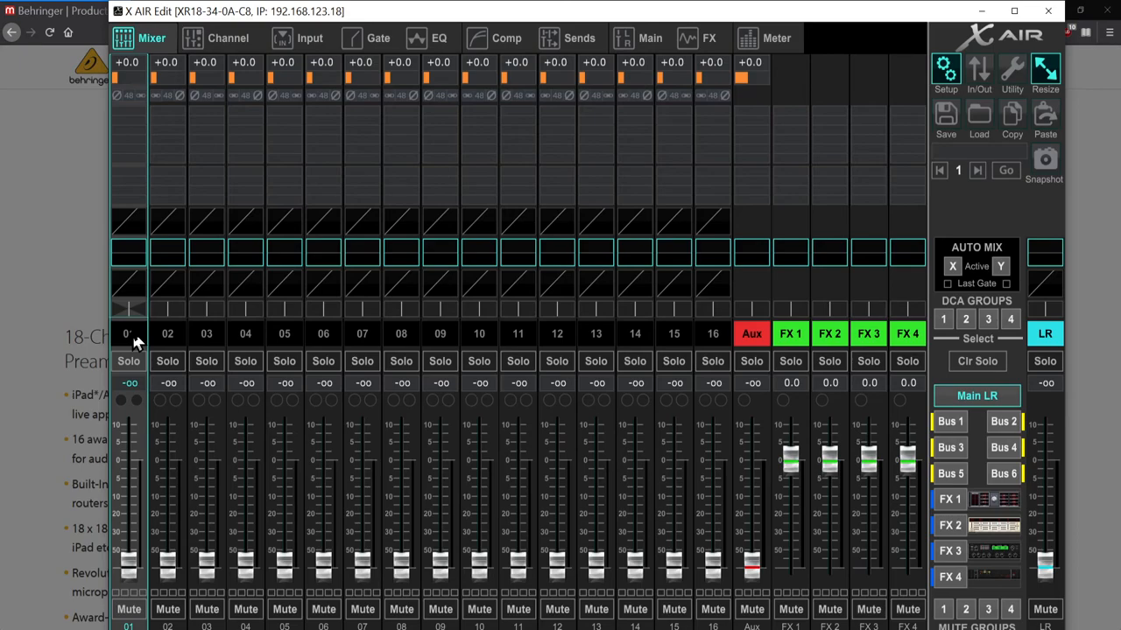
left_click(228, 38)
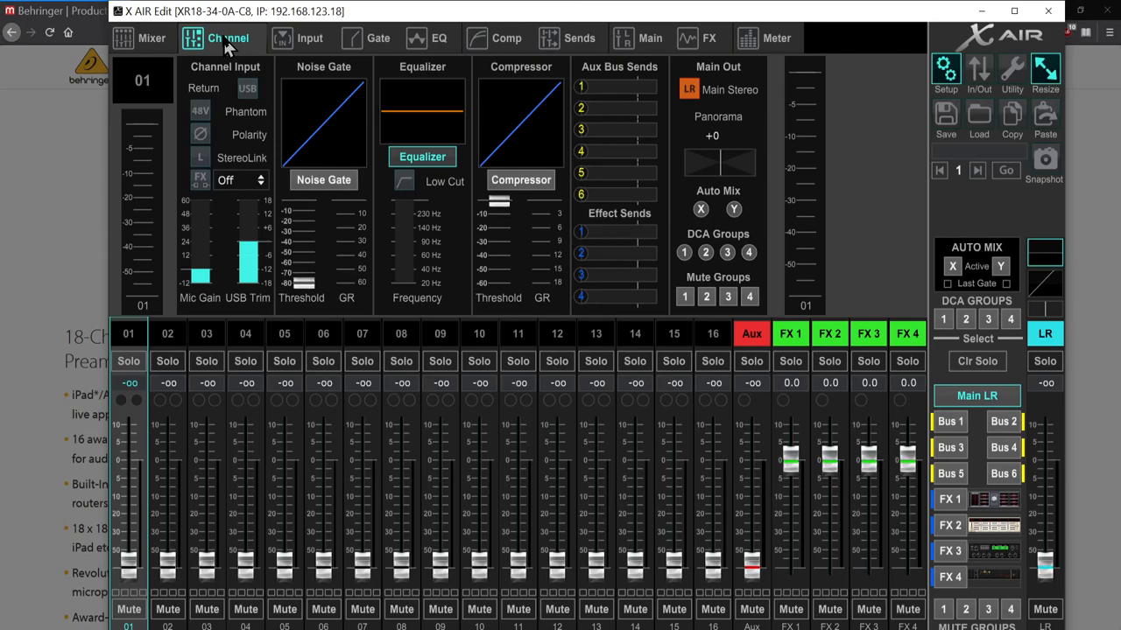
left_click(309, 38)
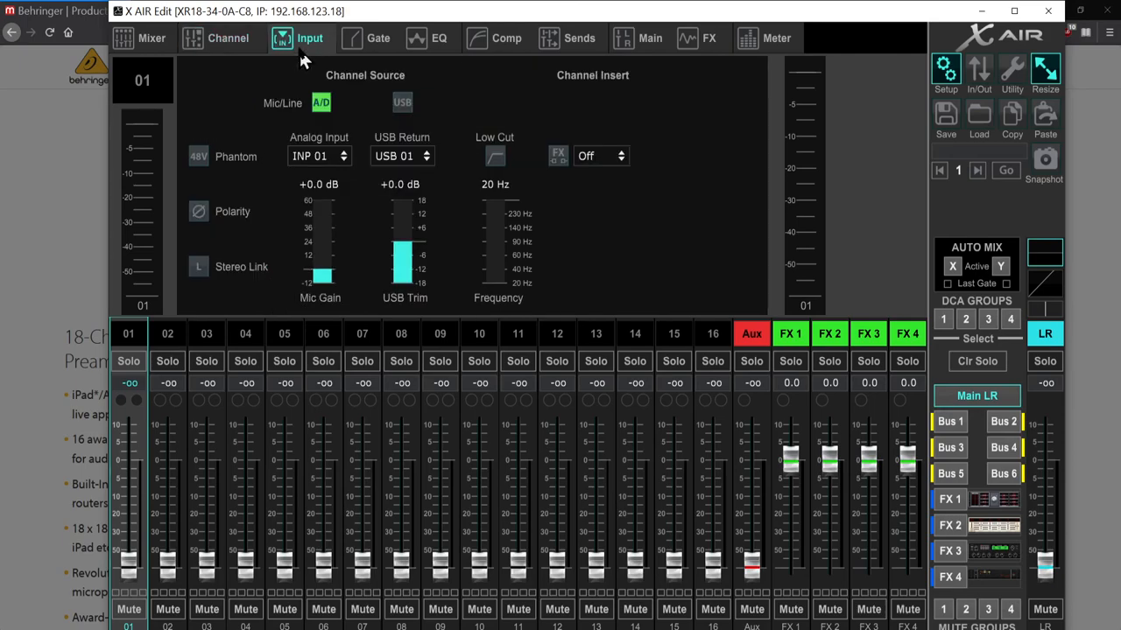
left_click(378, 38)
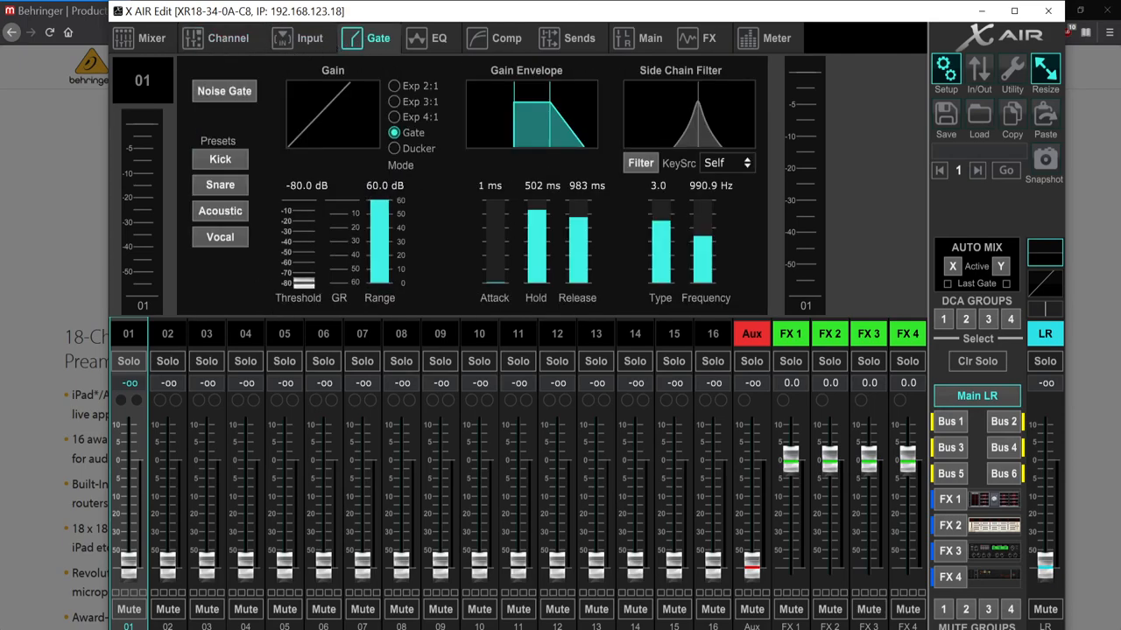
left_click(150, 38)
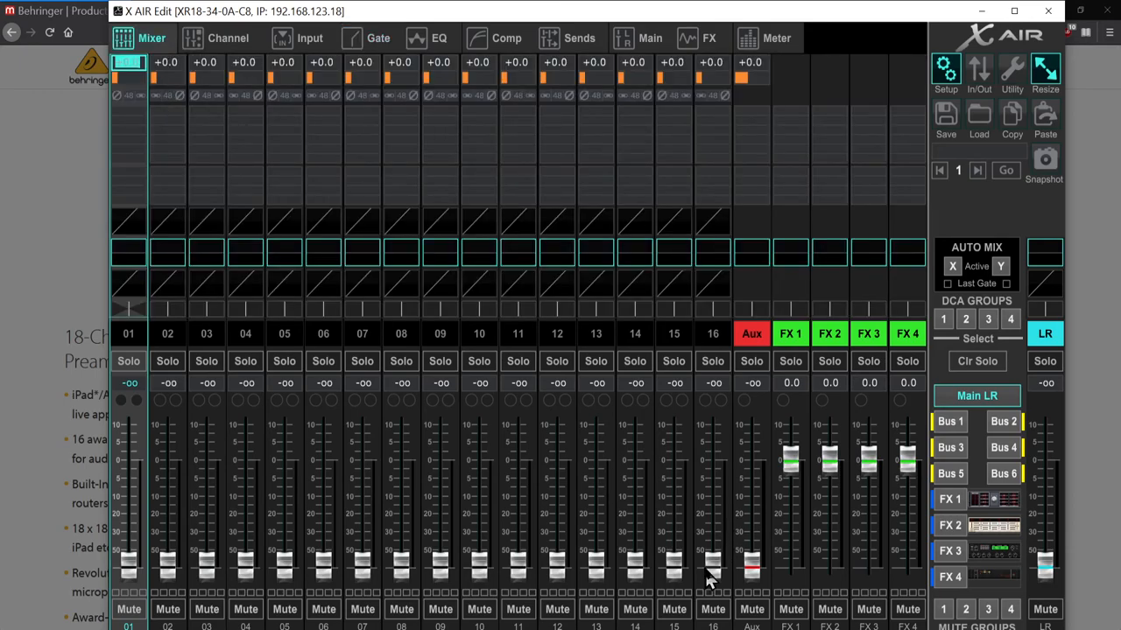
mouse_move(683, 346)
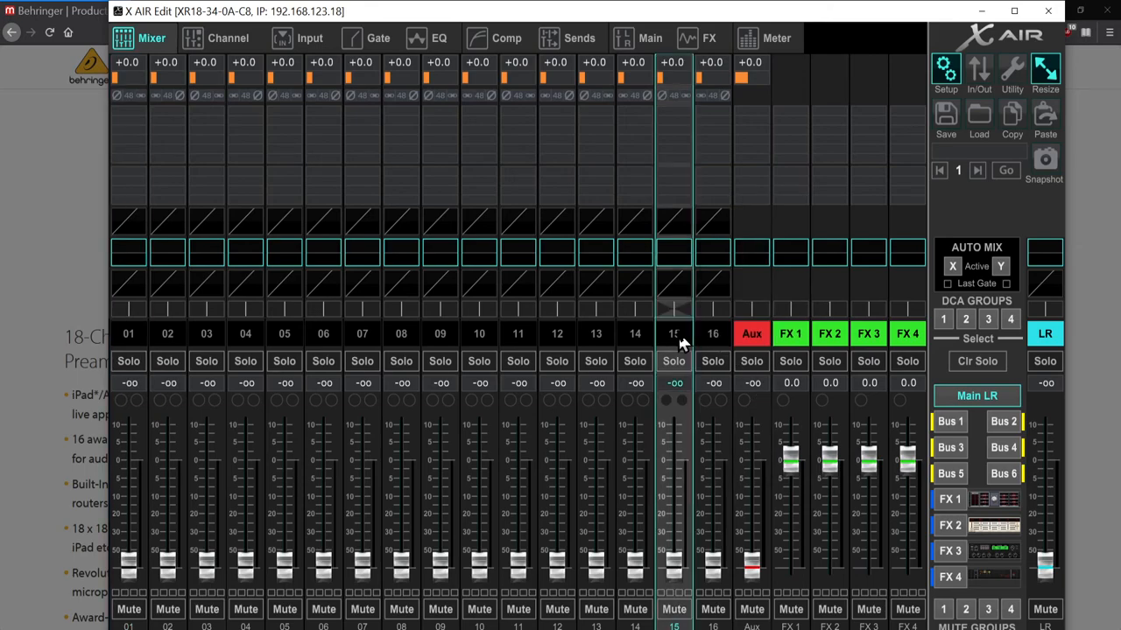
mouse_move(635, 153)
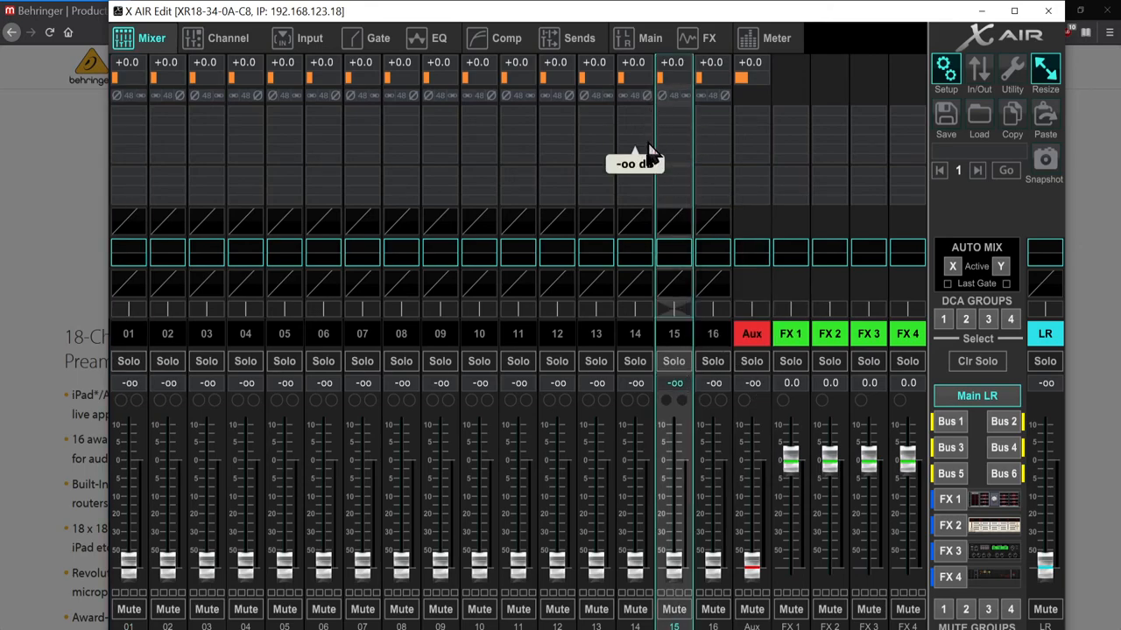
mouse_move(683, 350)
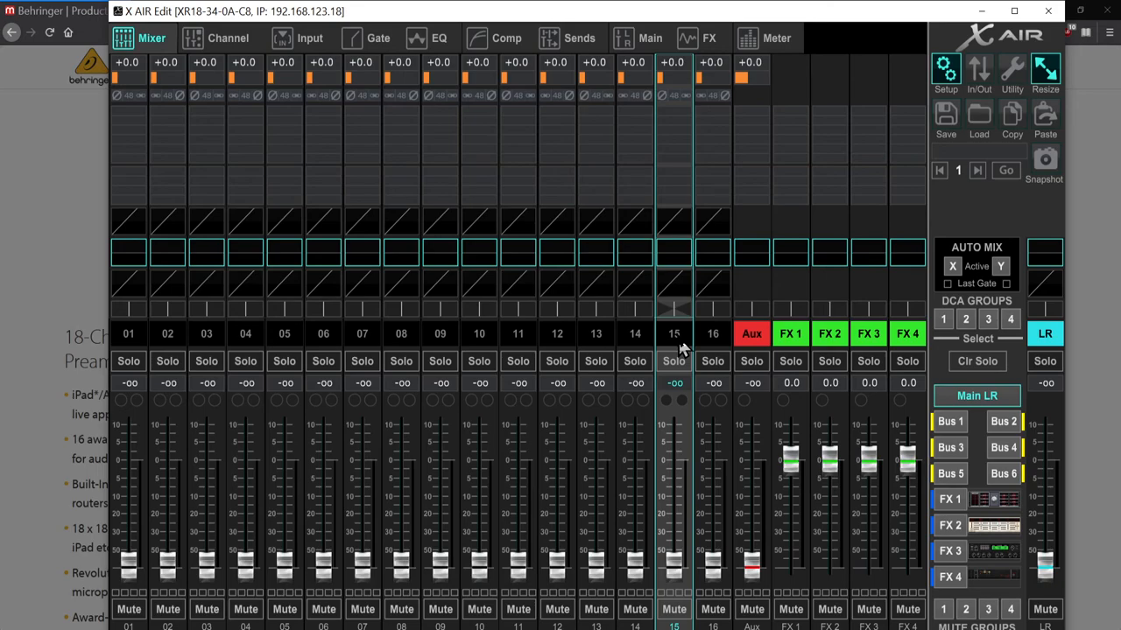
Enter the name COND MIC in channel 15's scribble strip editor
left_click(751, 333)
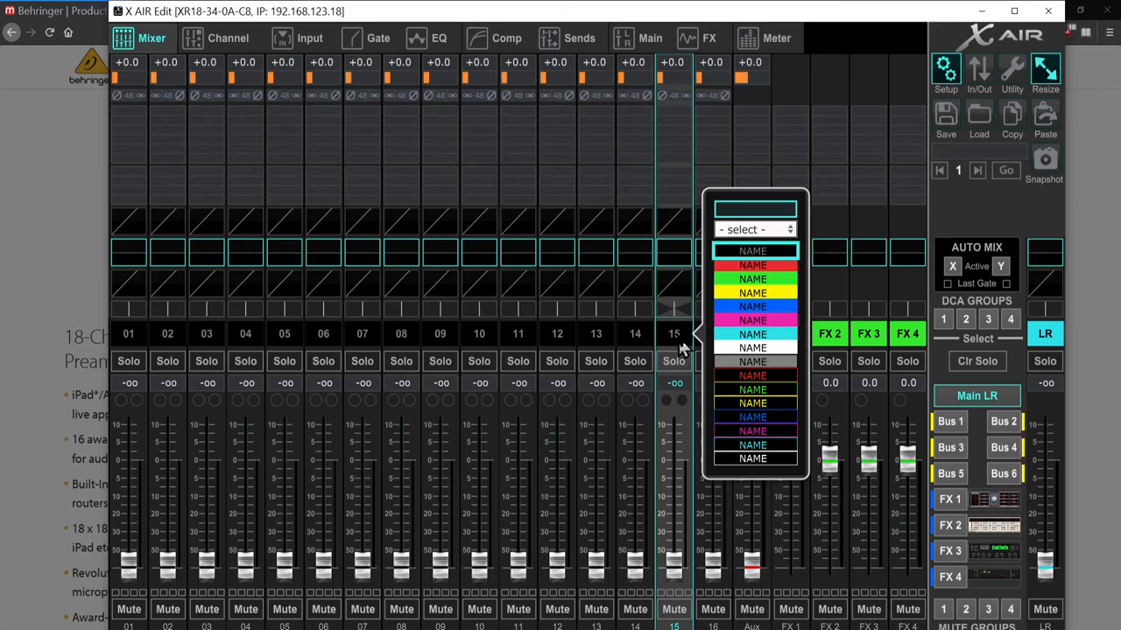
type("COND MIC")
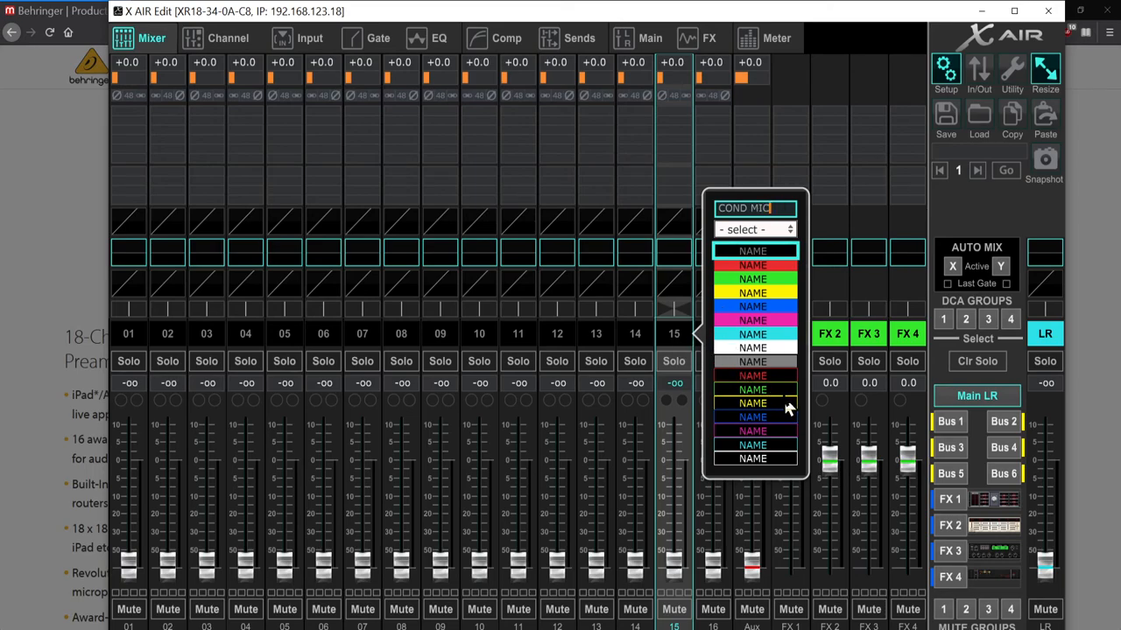
mouse_move(777, 354)
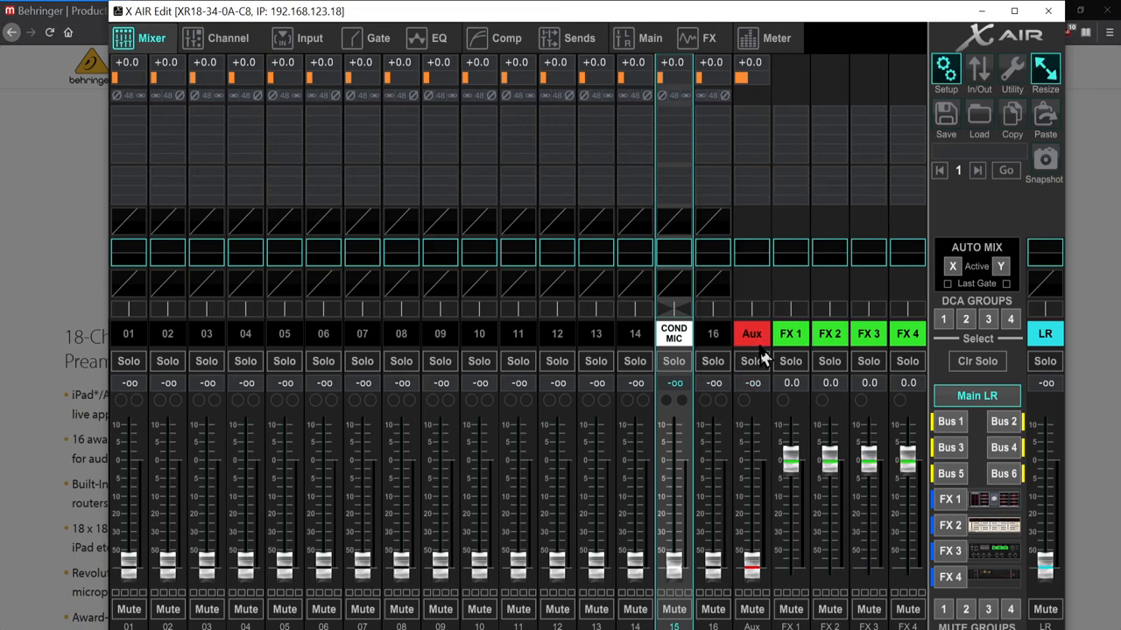
mouse_move(713, 350)
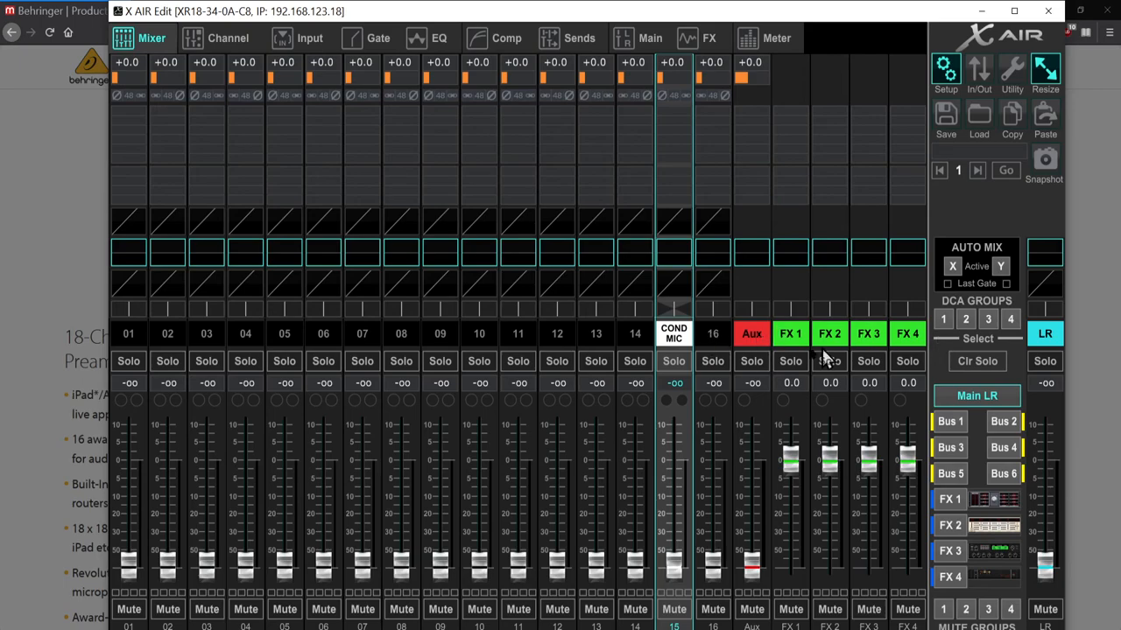
Finish the COND MIC label and give the FX 4 return the dark label colour
left_click(751, 333)
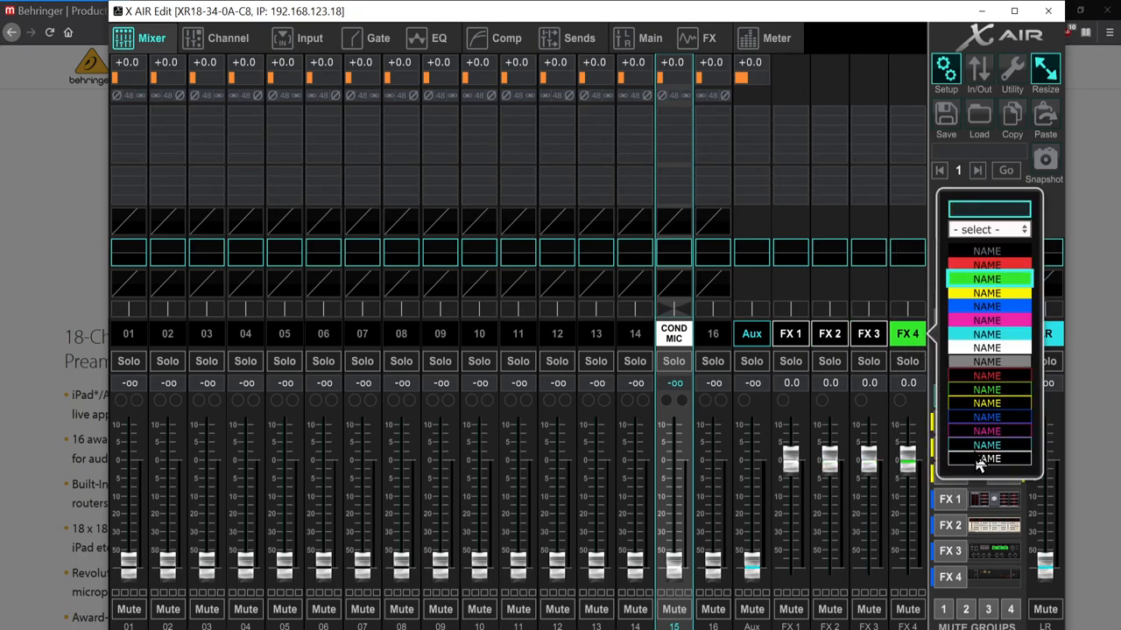
left_click(713, 334)
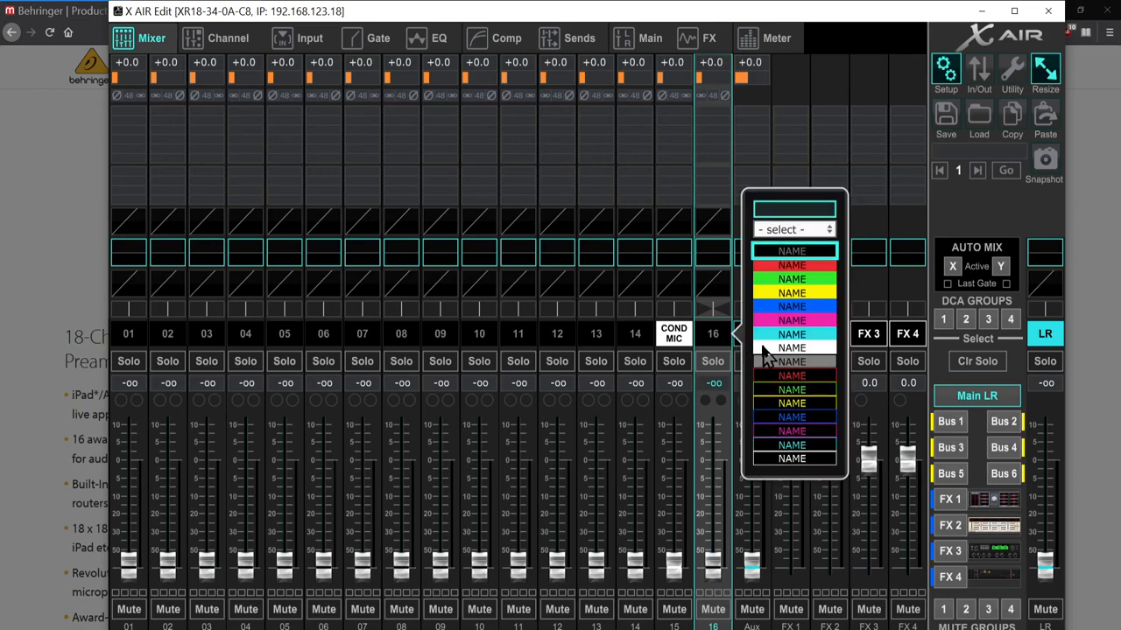
Type LAV MIC as channel 16's scribble strip name
type("L")
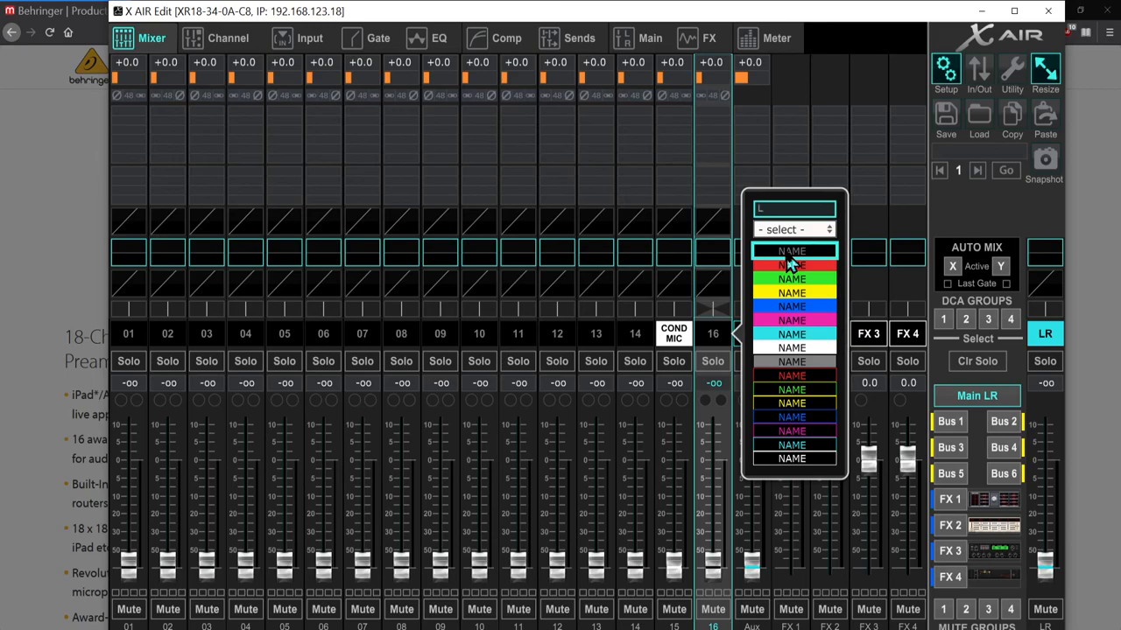
type("AV MI")
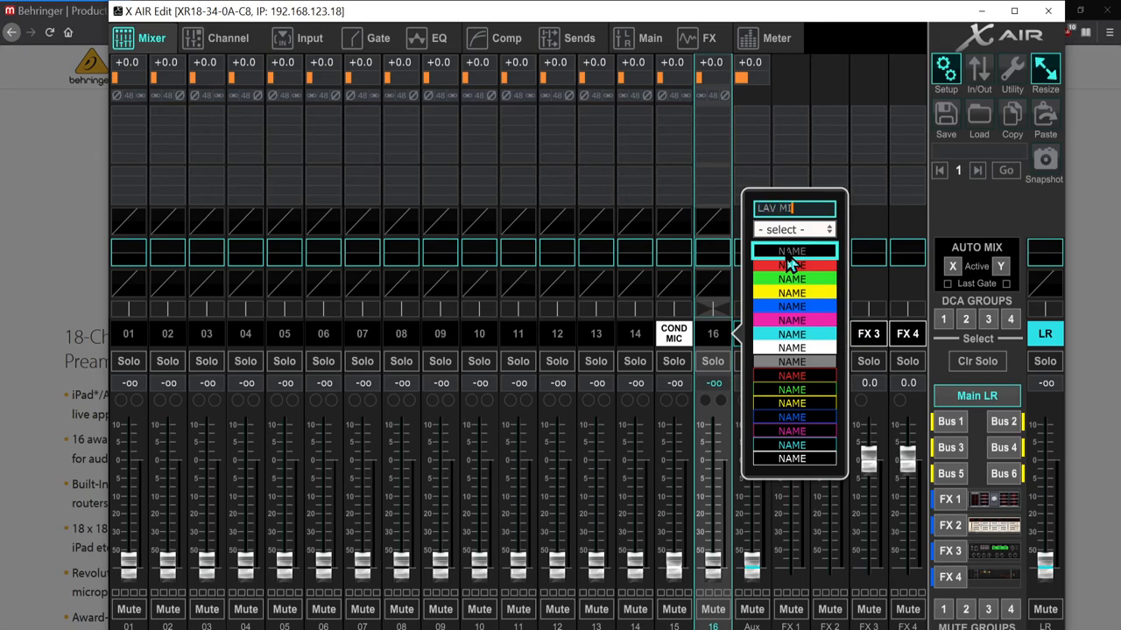
type("C")
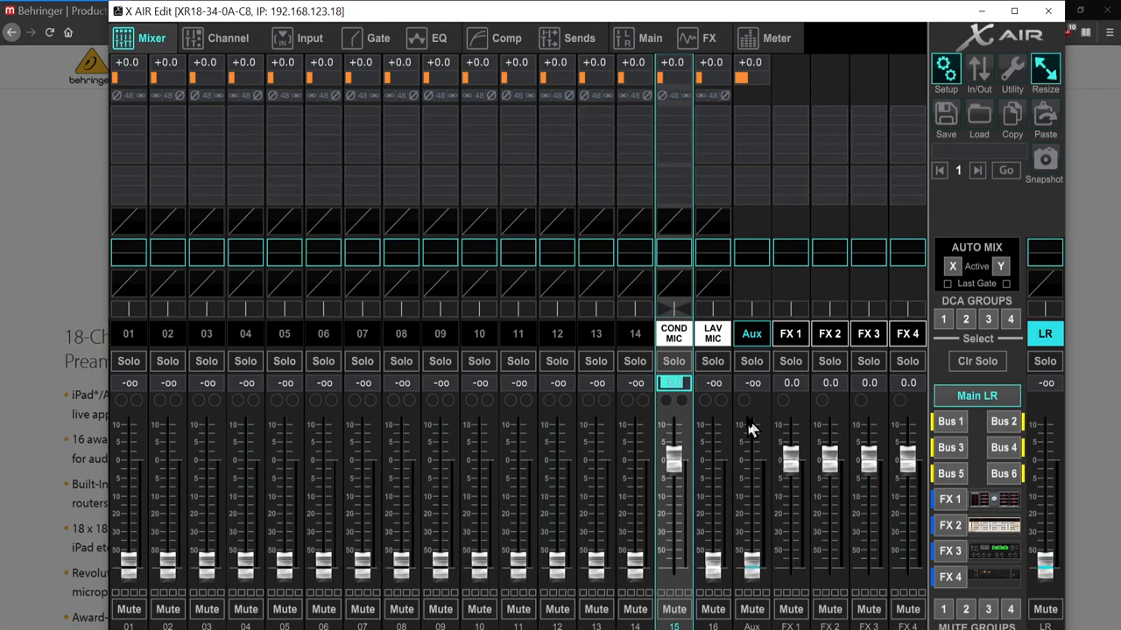
mouse_move(594, 269)
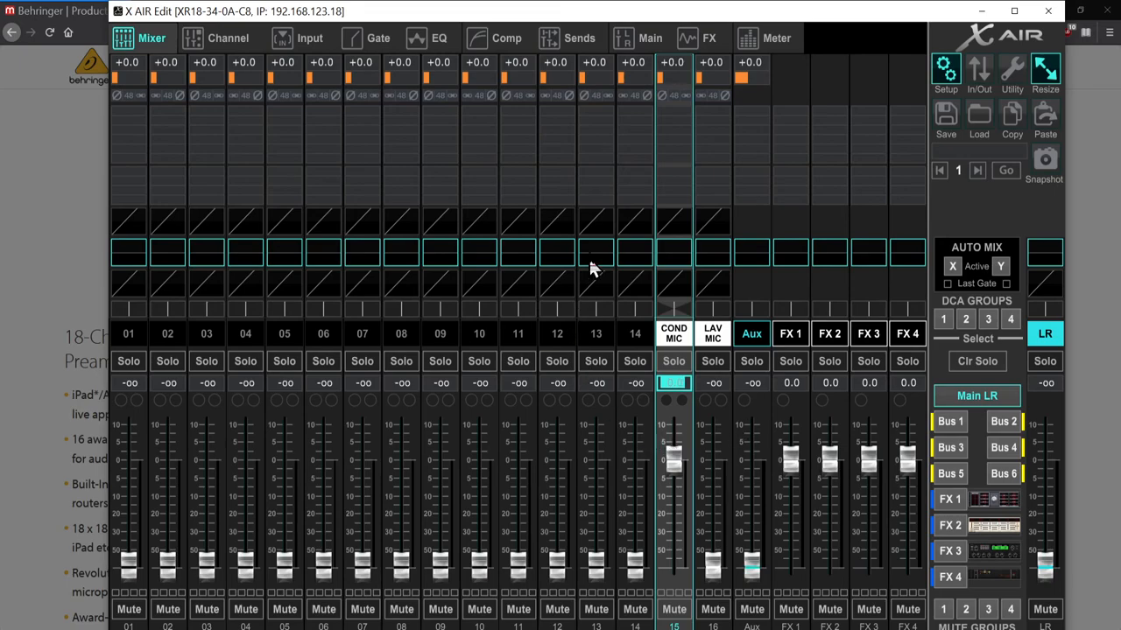
mouse_move(245, 48)
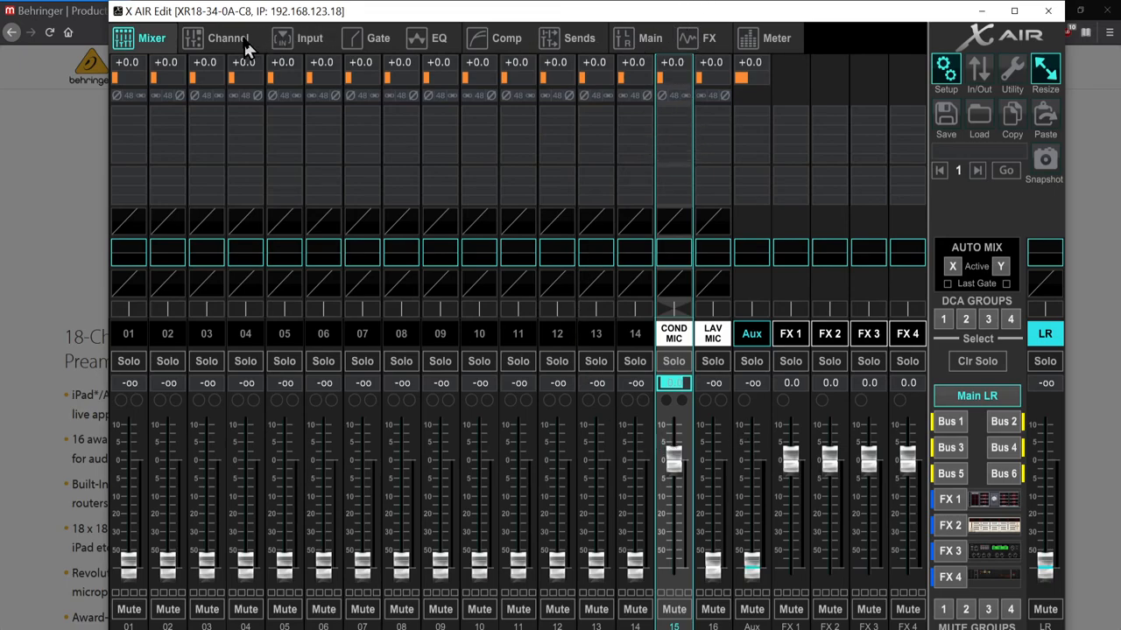
Show COND MIC's Input page, sourcing analog input 15
left_click(310, 37)
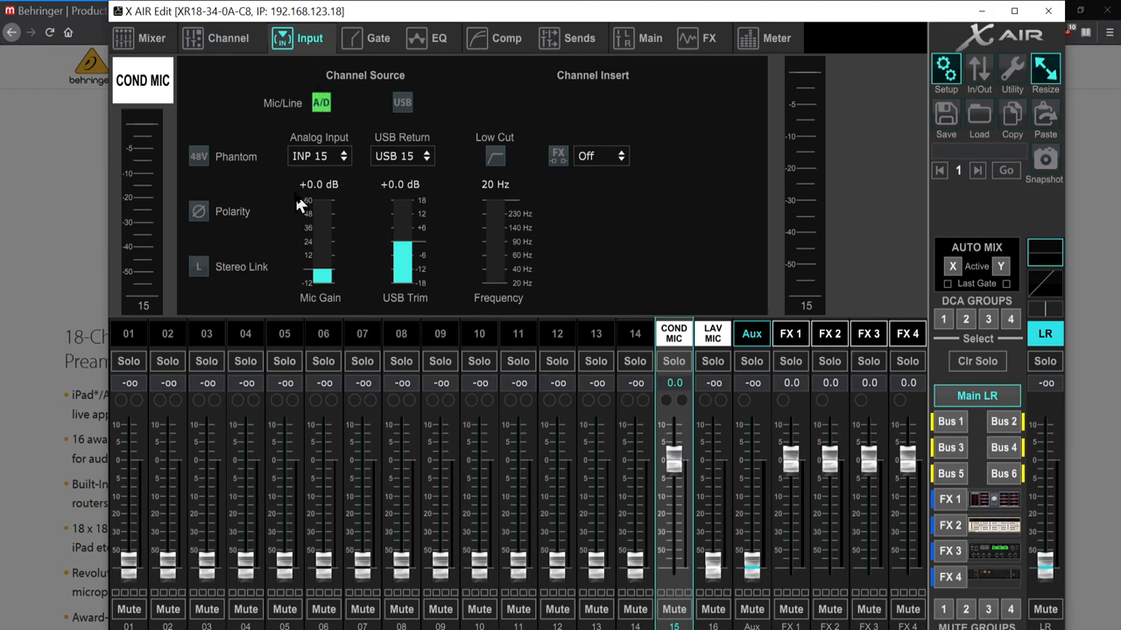
mouse_move(357, 173)
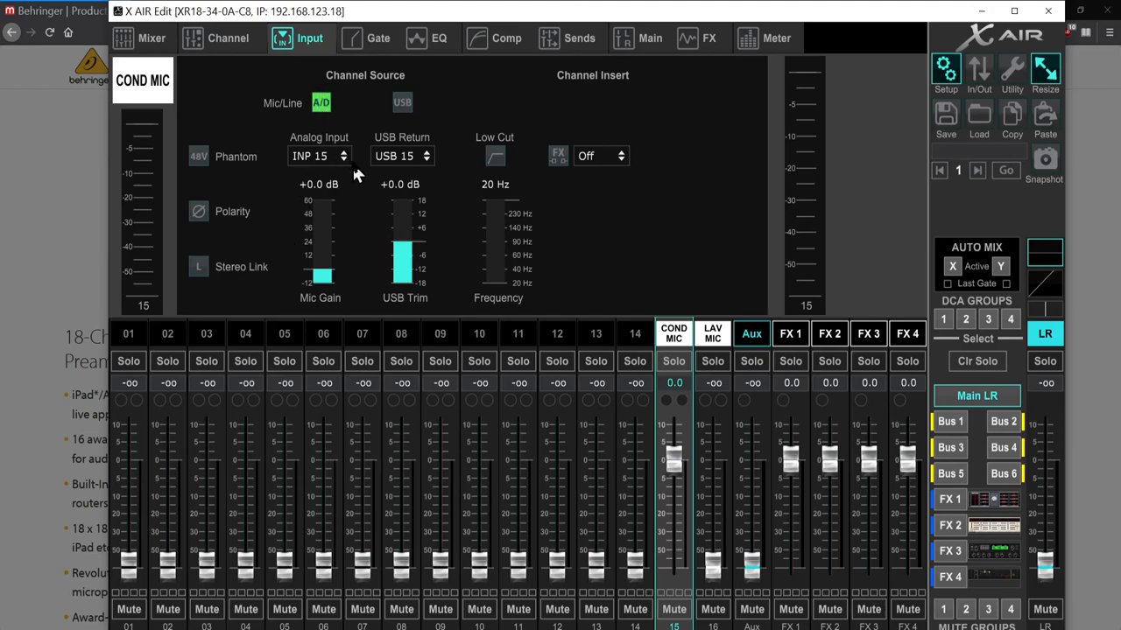
mouse_move(403, 173)
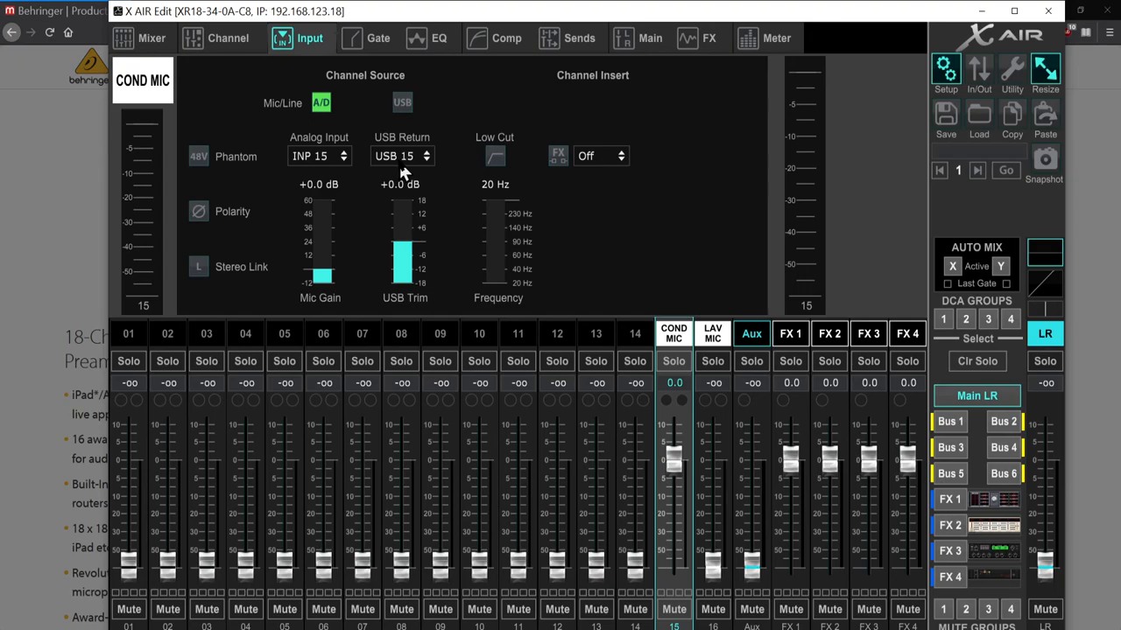
mouse_move(404, 143)
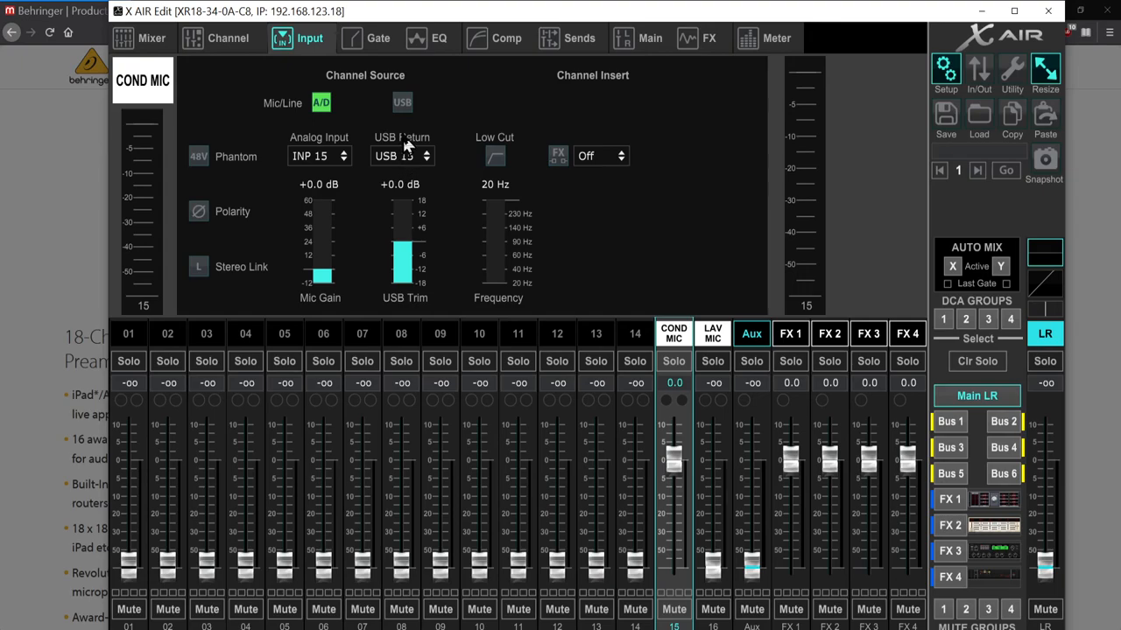
mouse_move(221, 162)
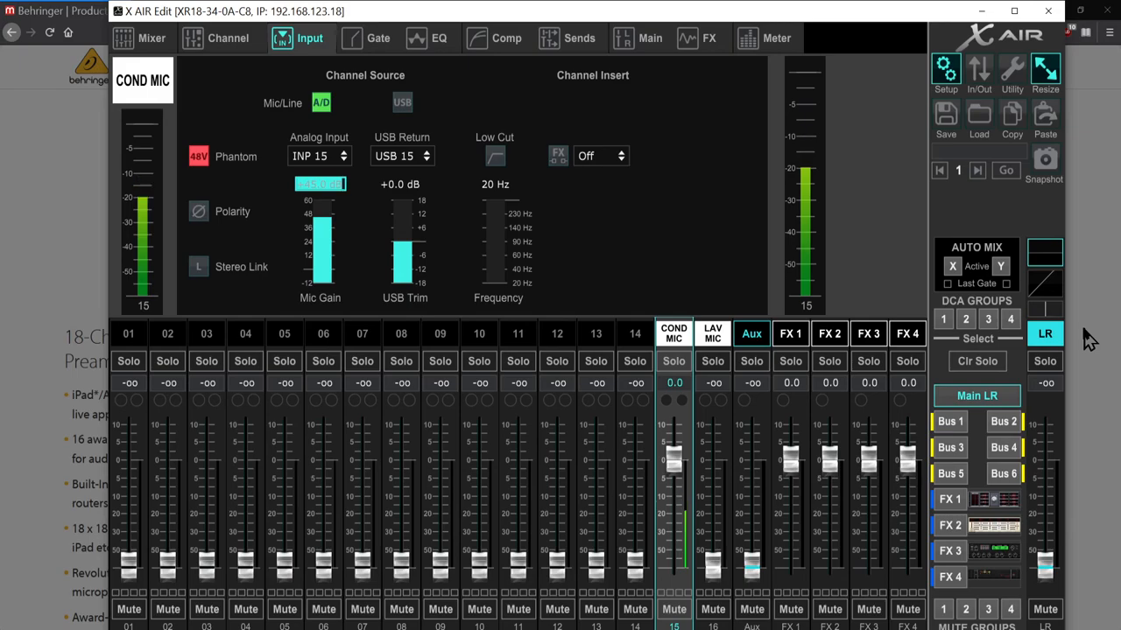
mouse_move(1092, 337)
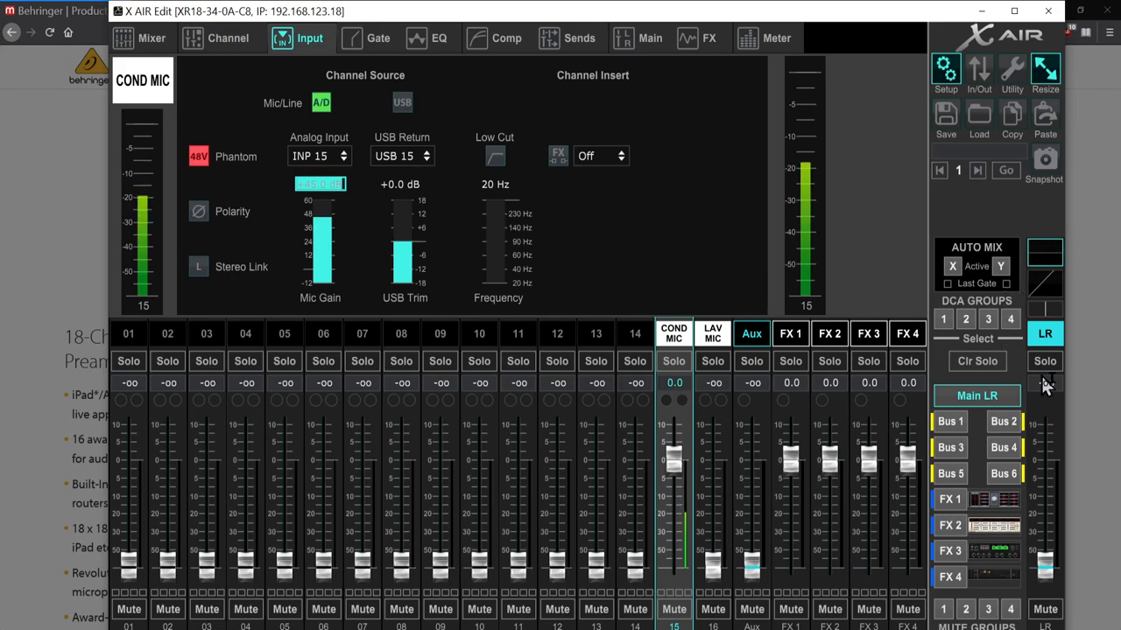
mouse_move(148, 39)
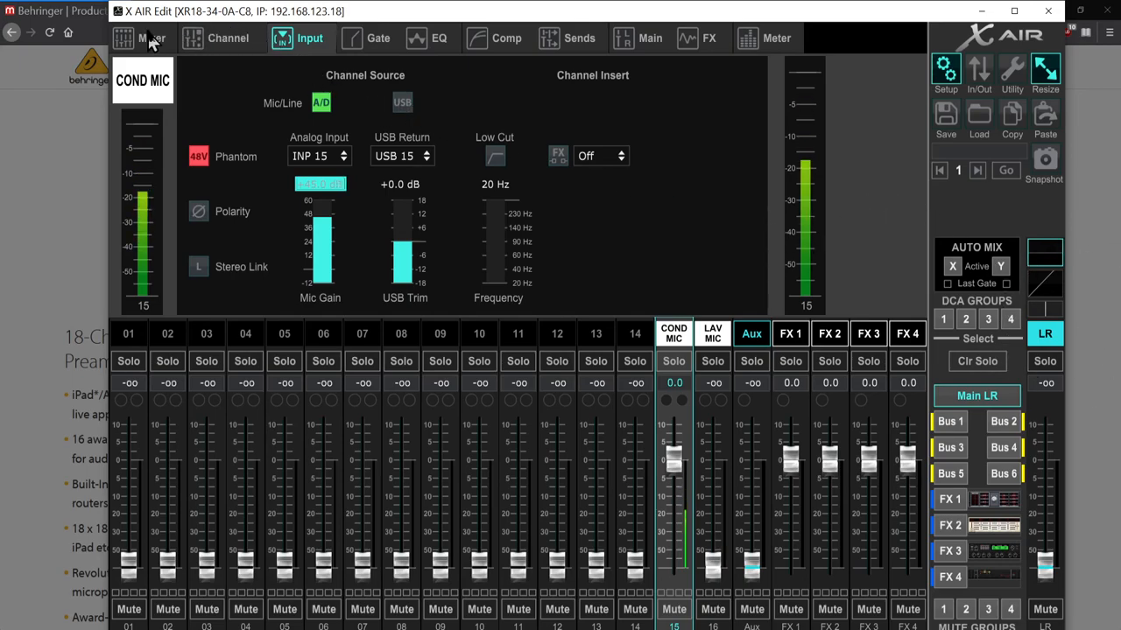
Return to the Mixer overview of all channels
left_click(151, 37)
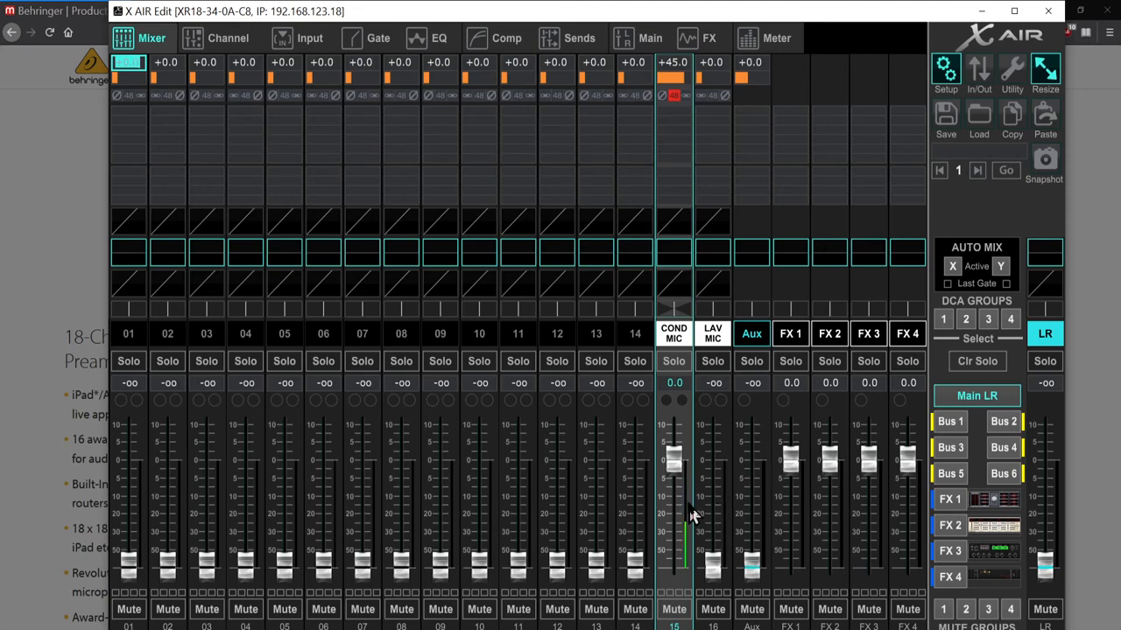
mouse_move(950, 525)
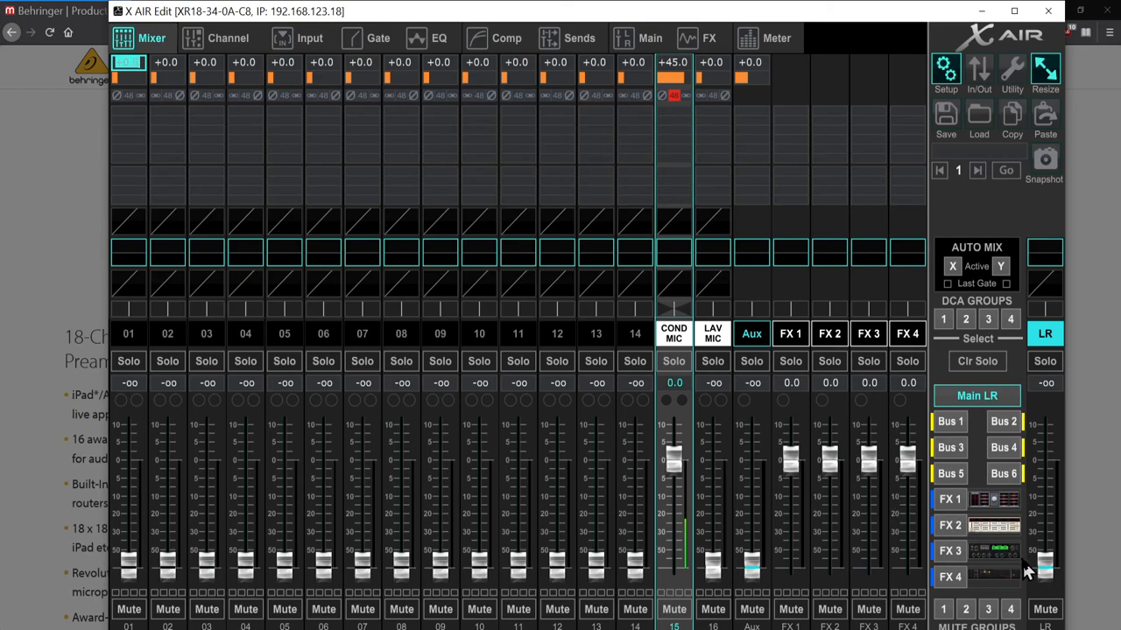
mouse_move(1050, 565)
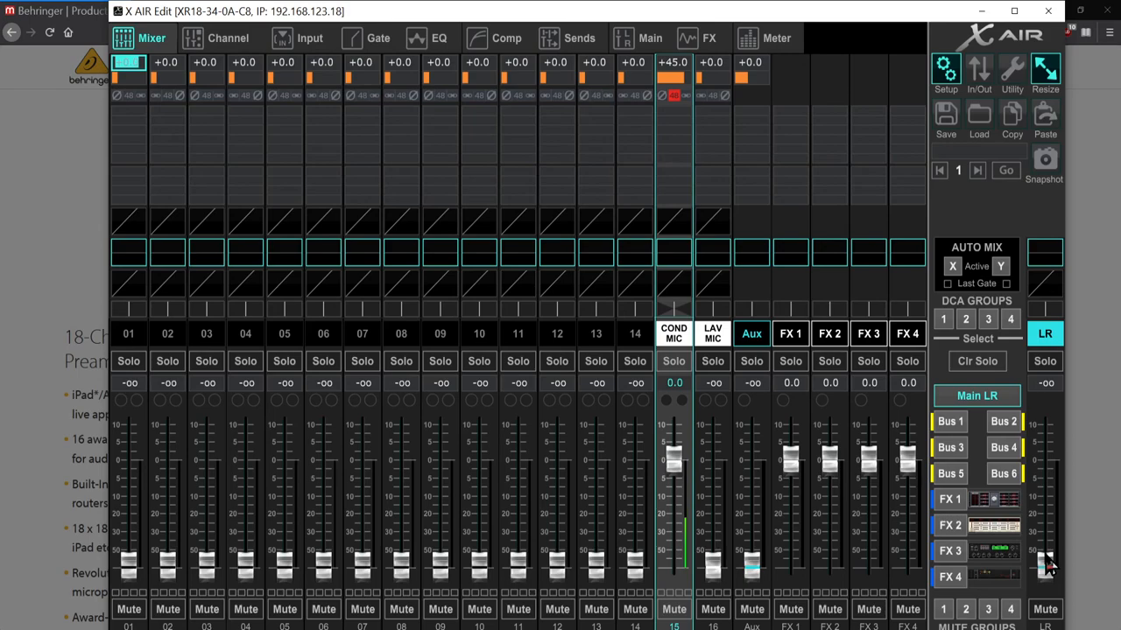
mouse_move(1047, 574)
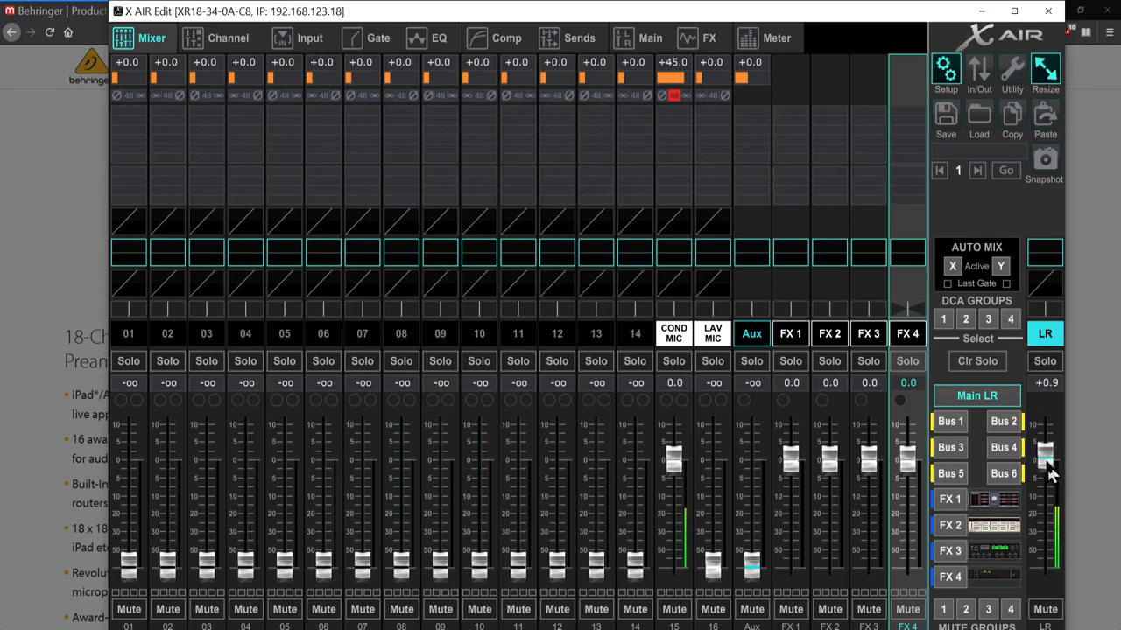
mouse_move(1042, 420)
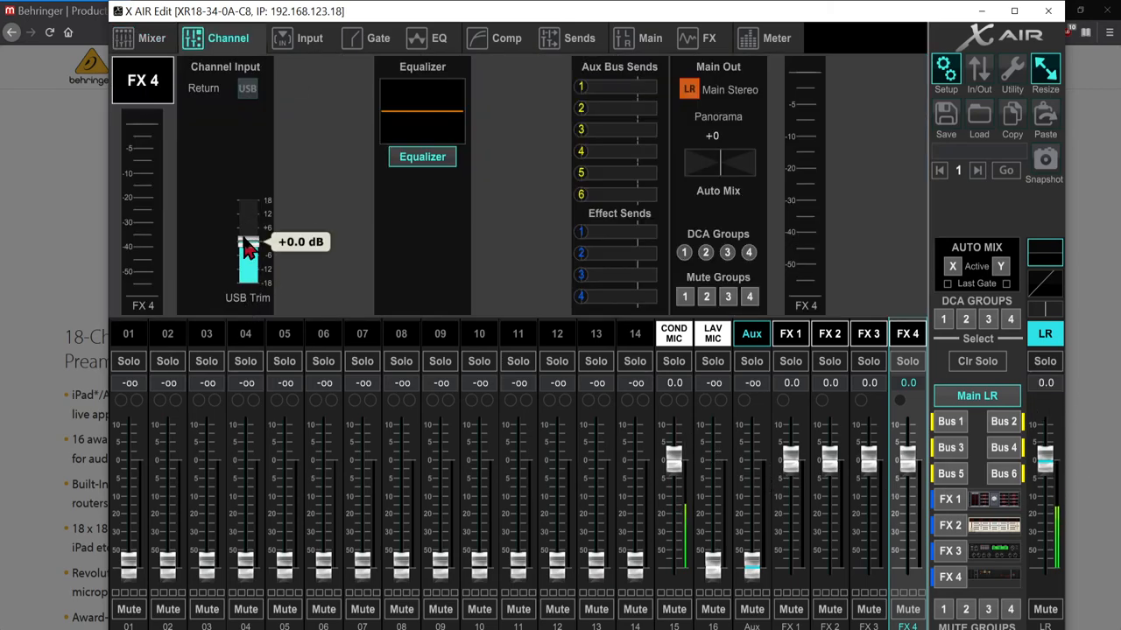
mouse_move(280, 96)
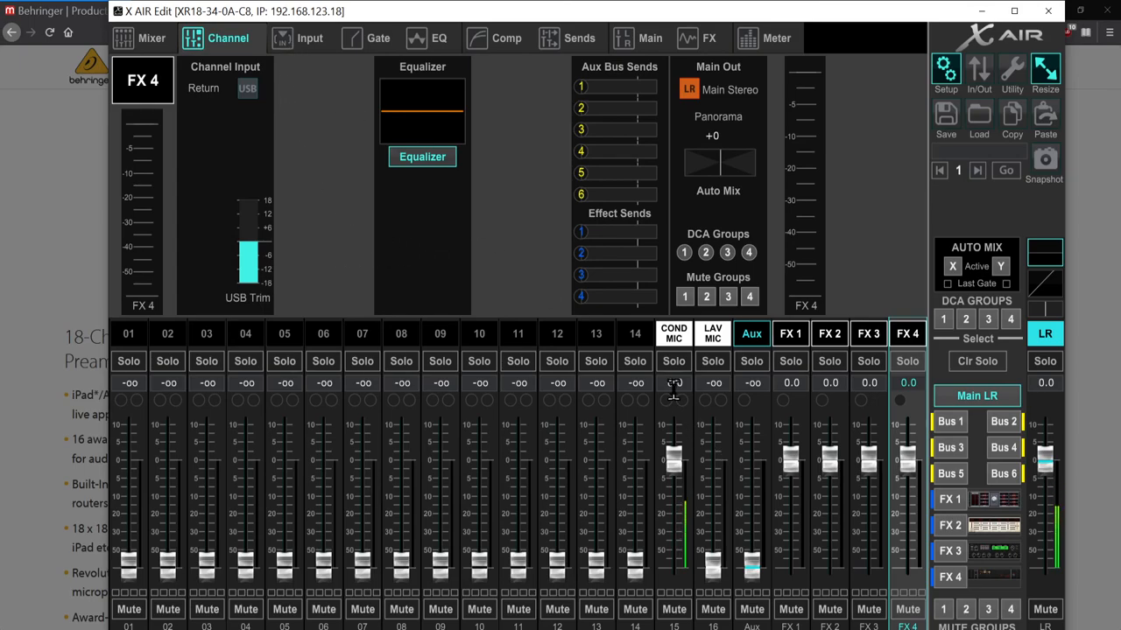
Step through COND MIC's Input, Gate, EQ, Sends and Main pages, ending on Meters
left_click(674, 334)
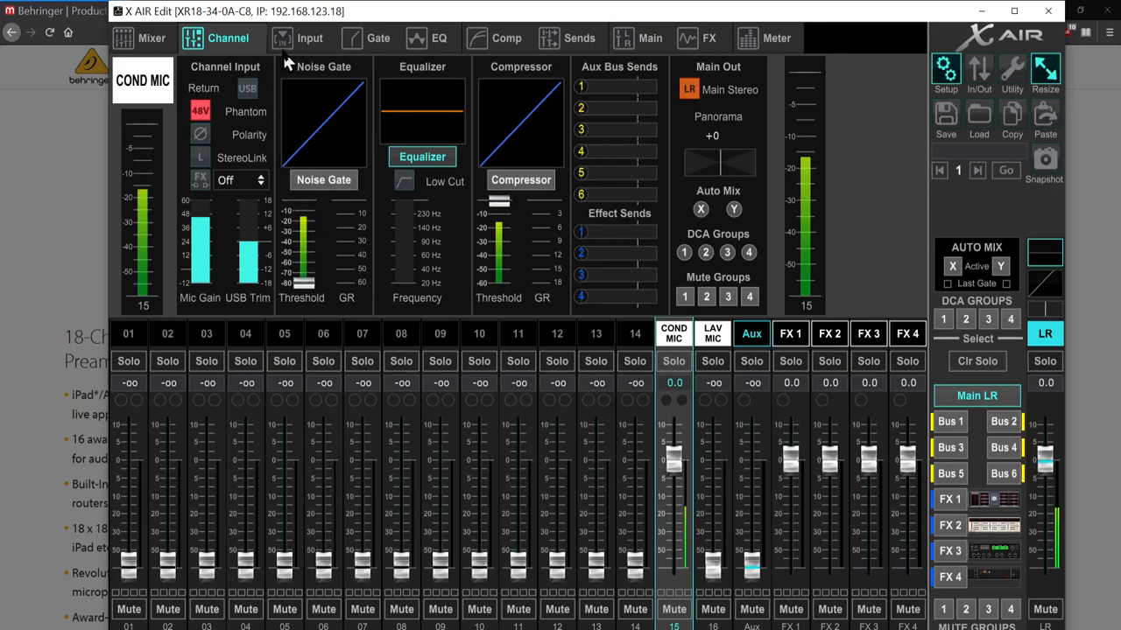
left_click(310, 38)
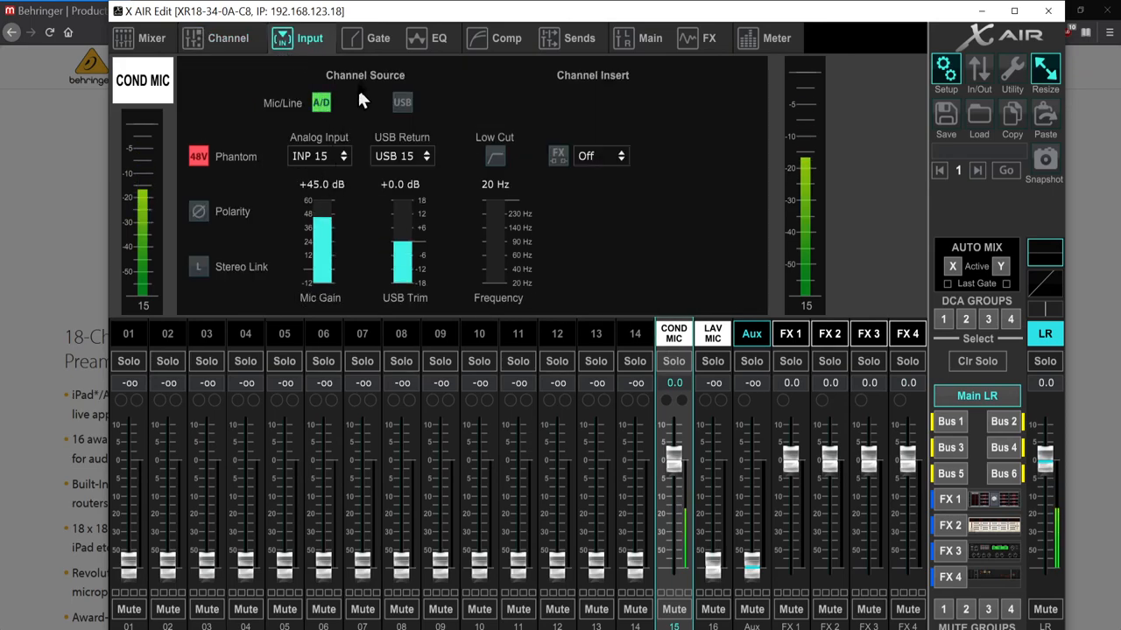
left_click(377, 38)
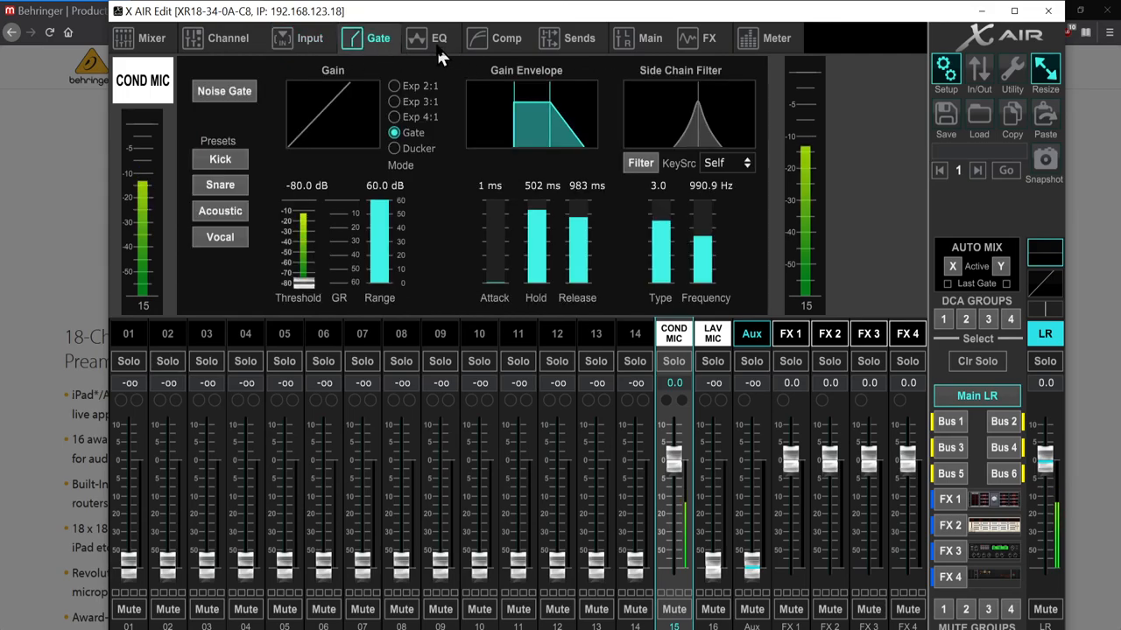
left_click(438, 37)
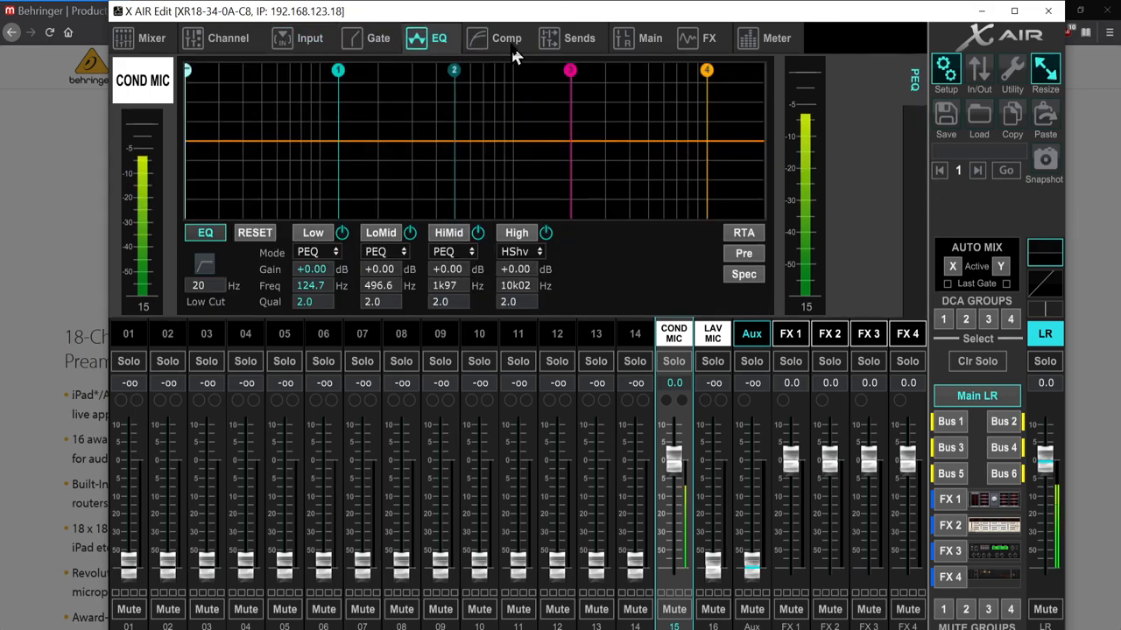
left_click(578, 37)
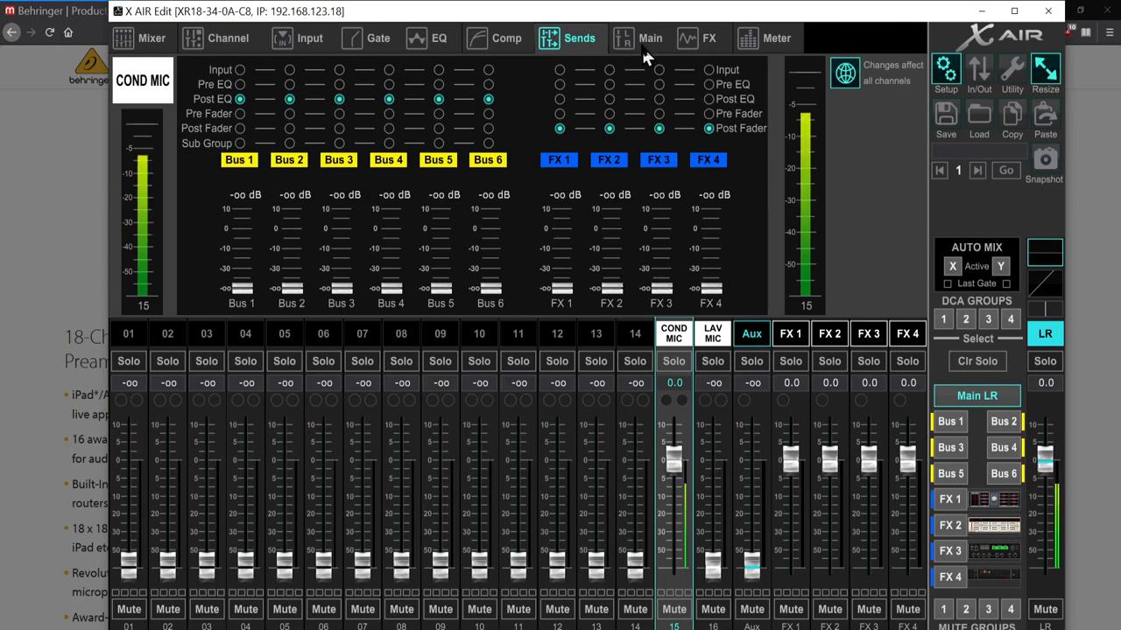
left_click(650, 38)
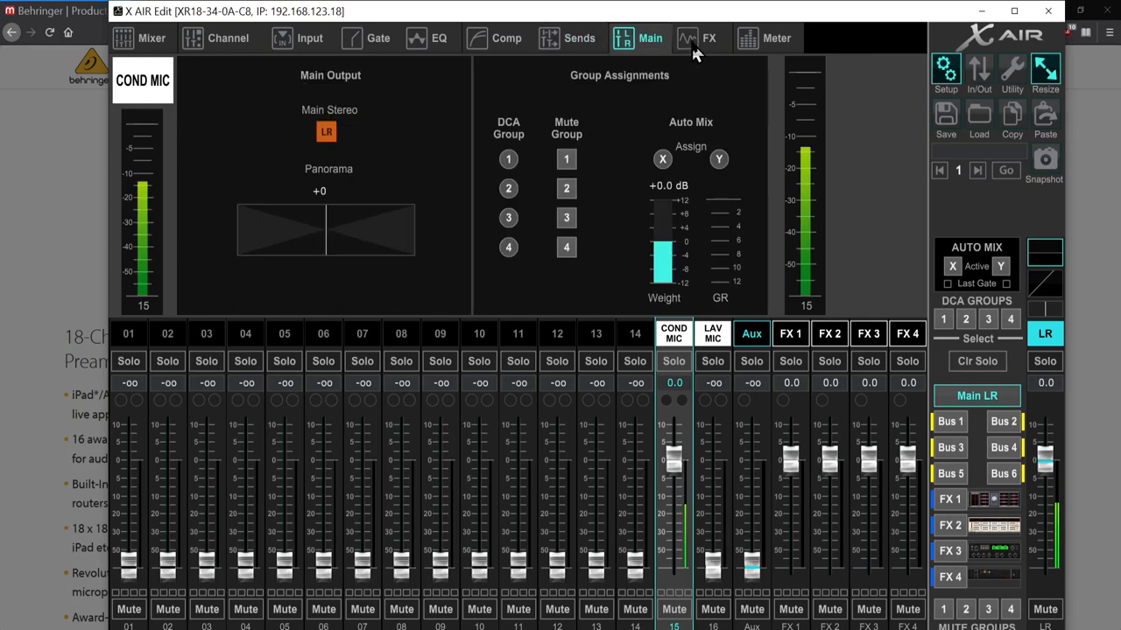
left_click(774, 38)
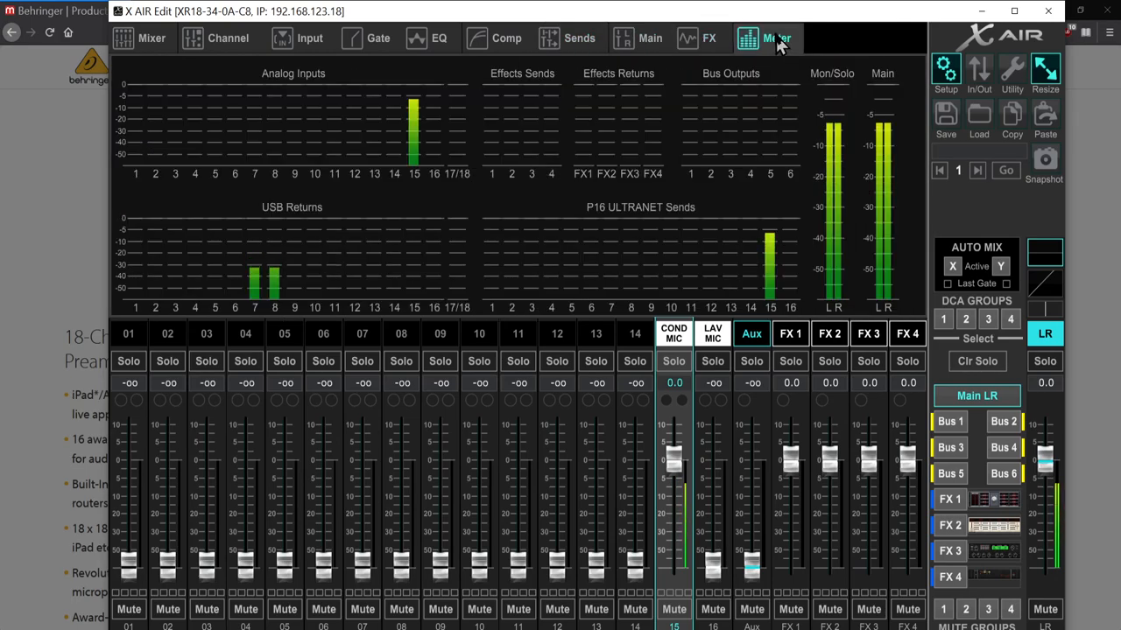
left_click(775, 37)
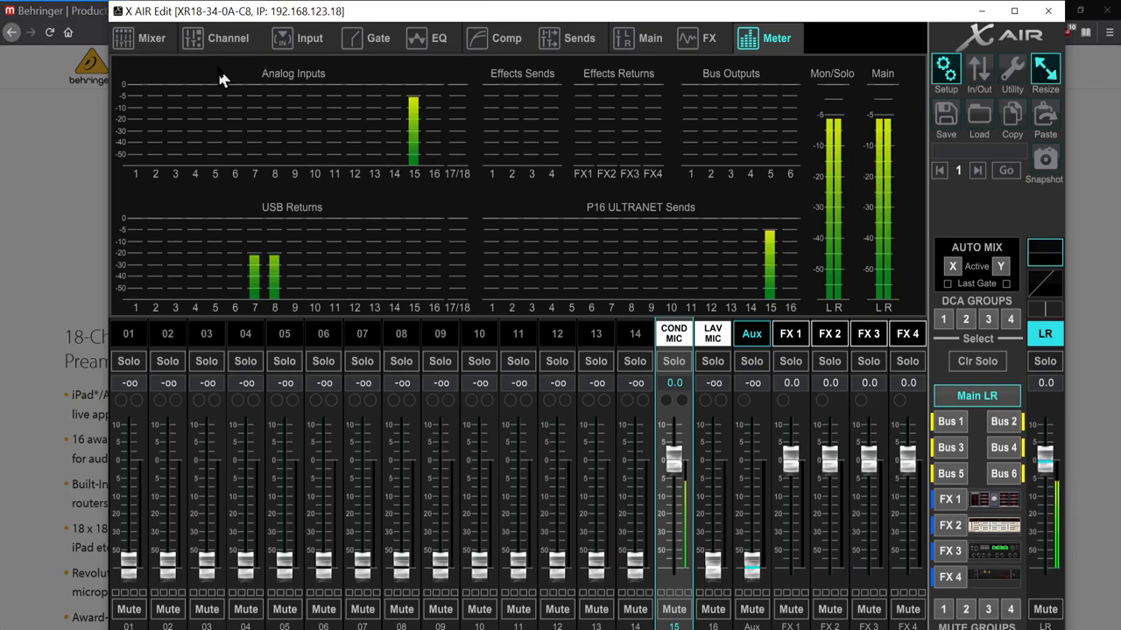
mouse_move(241, 130)
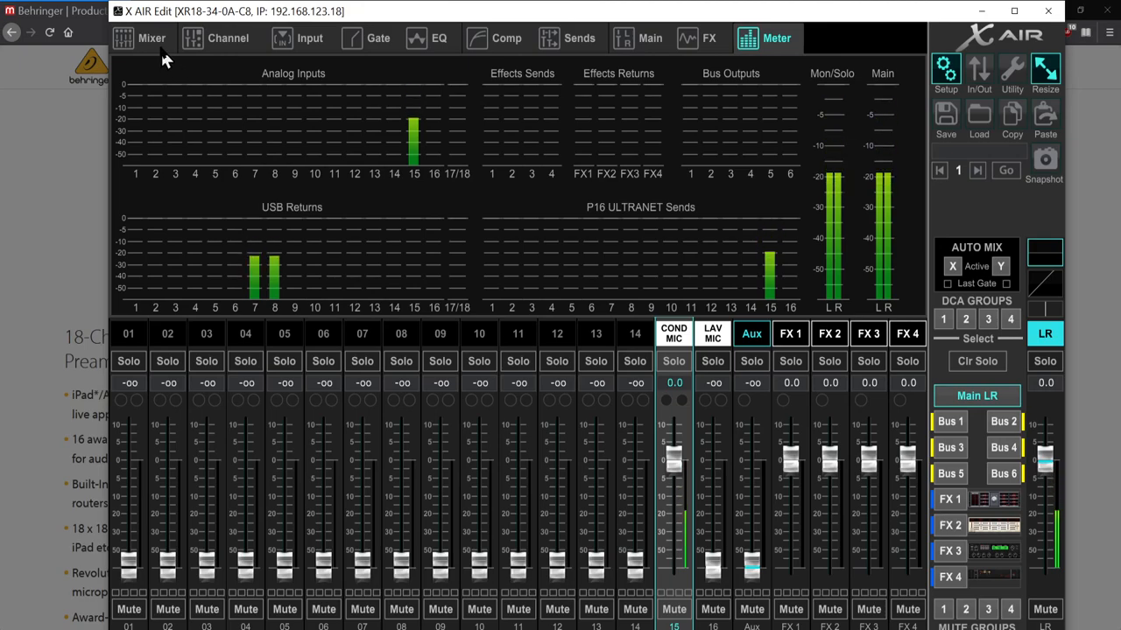
Confirm Line Out 1-2 and Line In 1-2 as XR18 defaults in Windows Sound settings
left_click(152, 38)
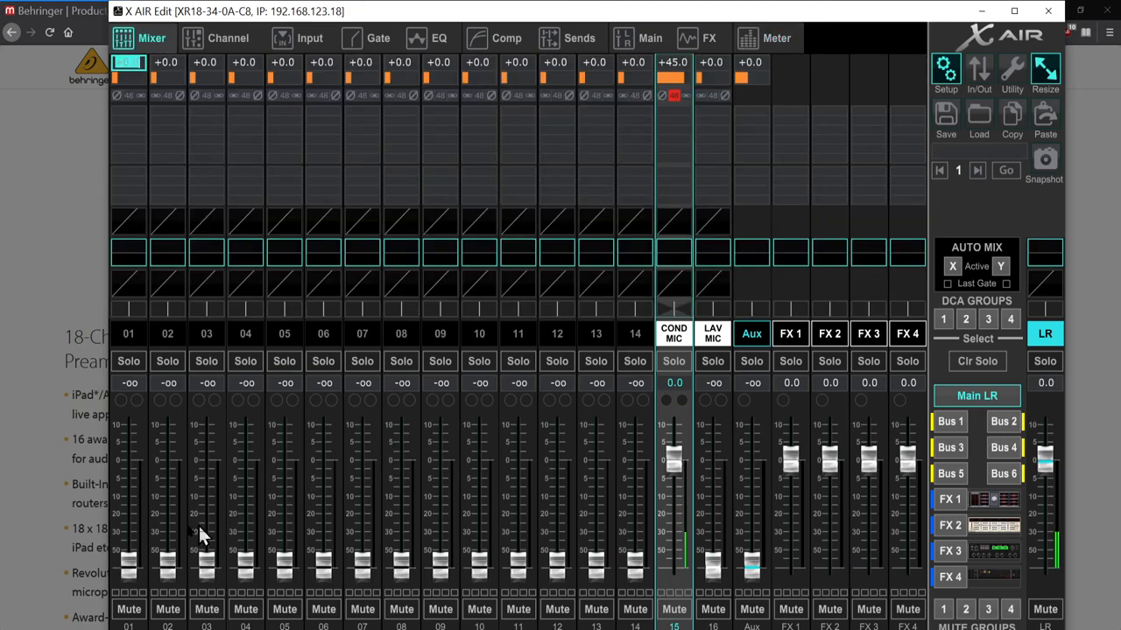
mouse_move(146, 380)
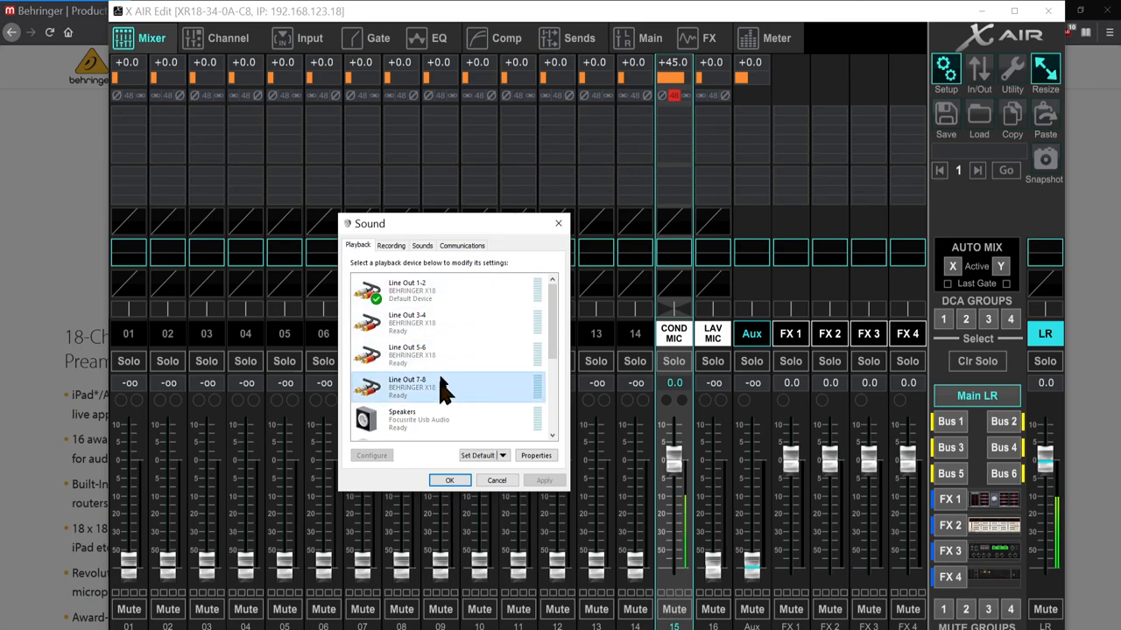
left_click(390, 245)
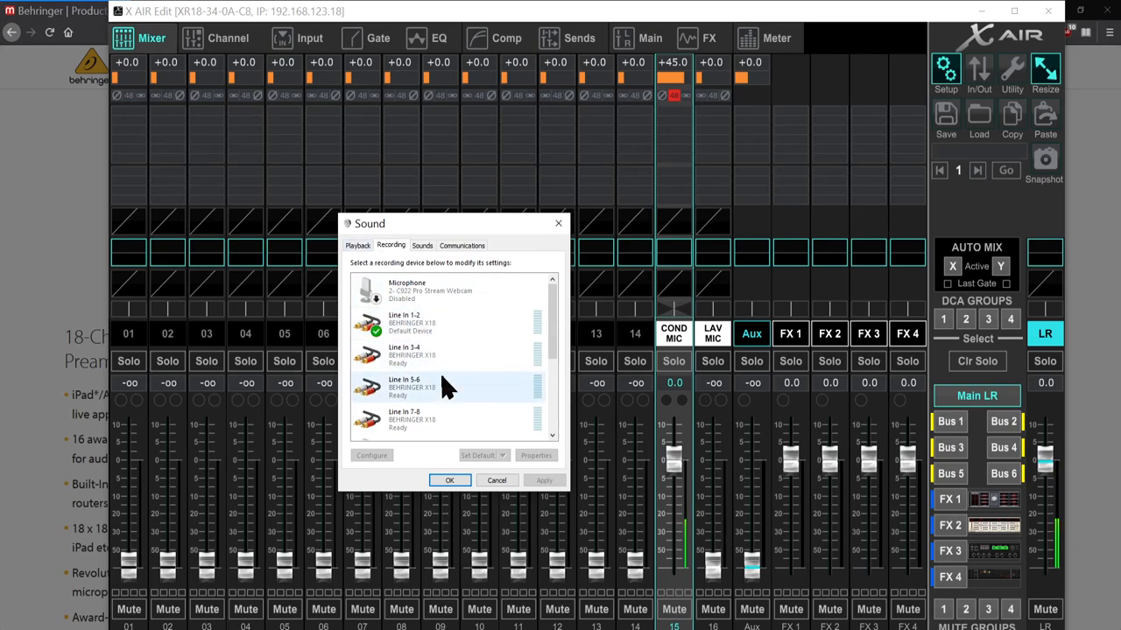
mouse_move(368, 271)
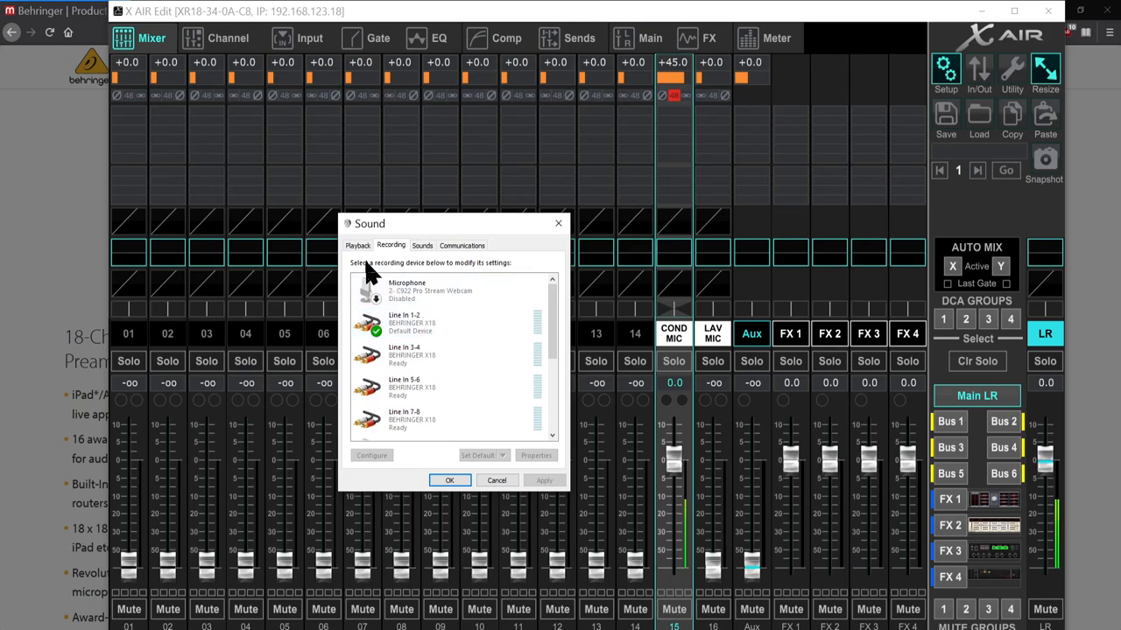
left_click(357, 245)
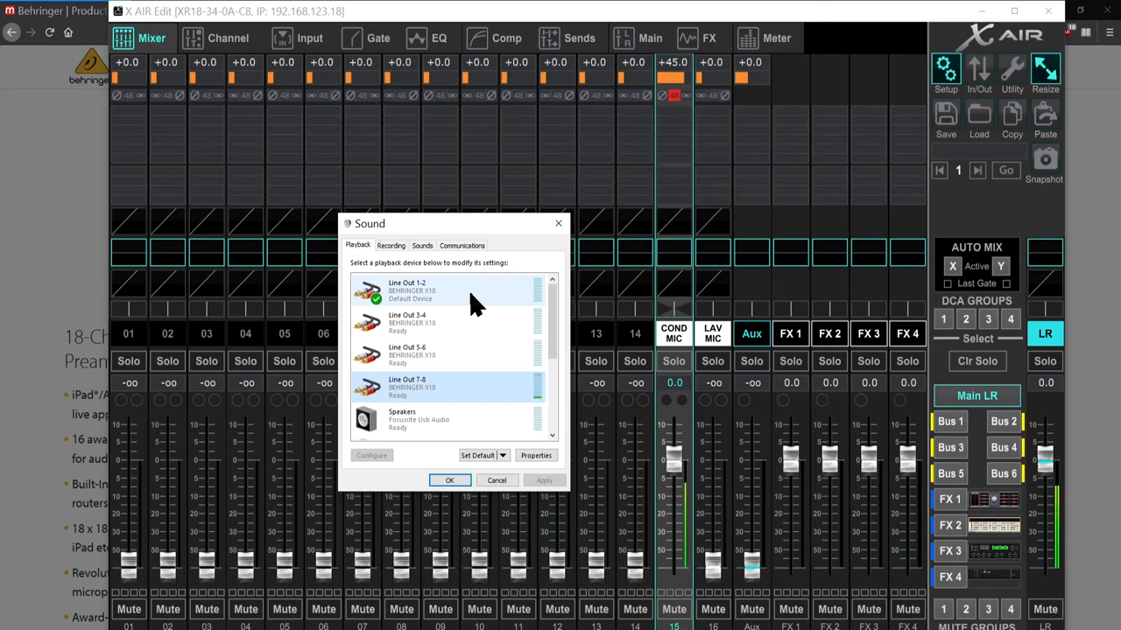
right_click(411, 293)
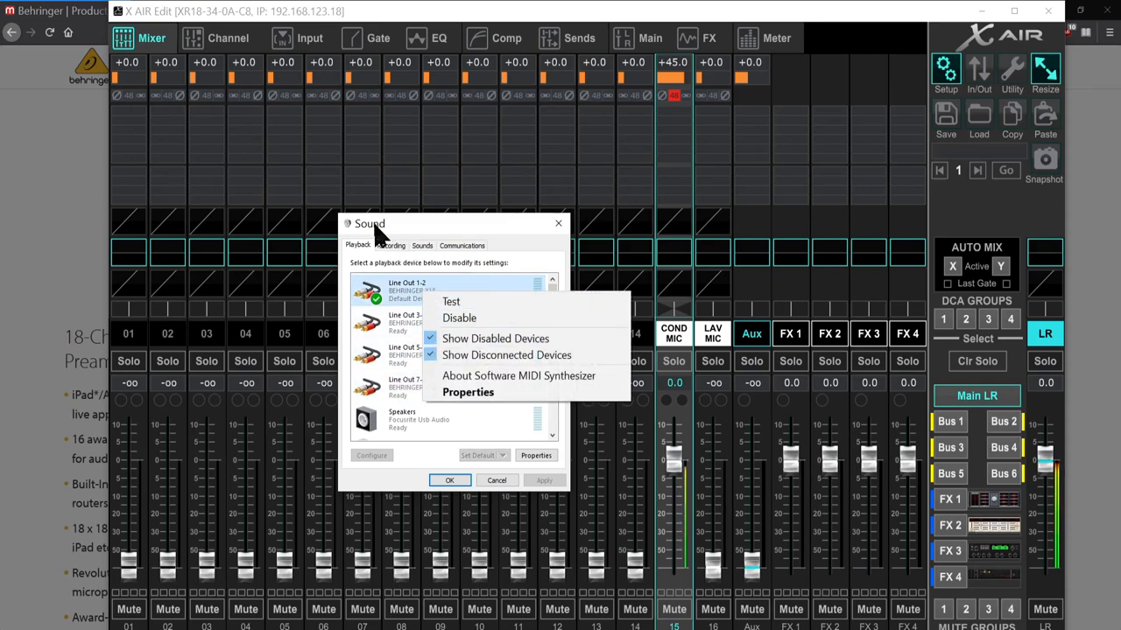
left_click(390, 245)
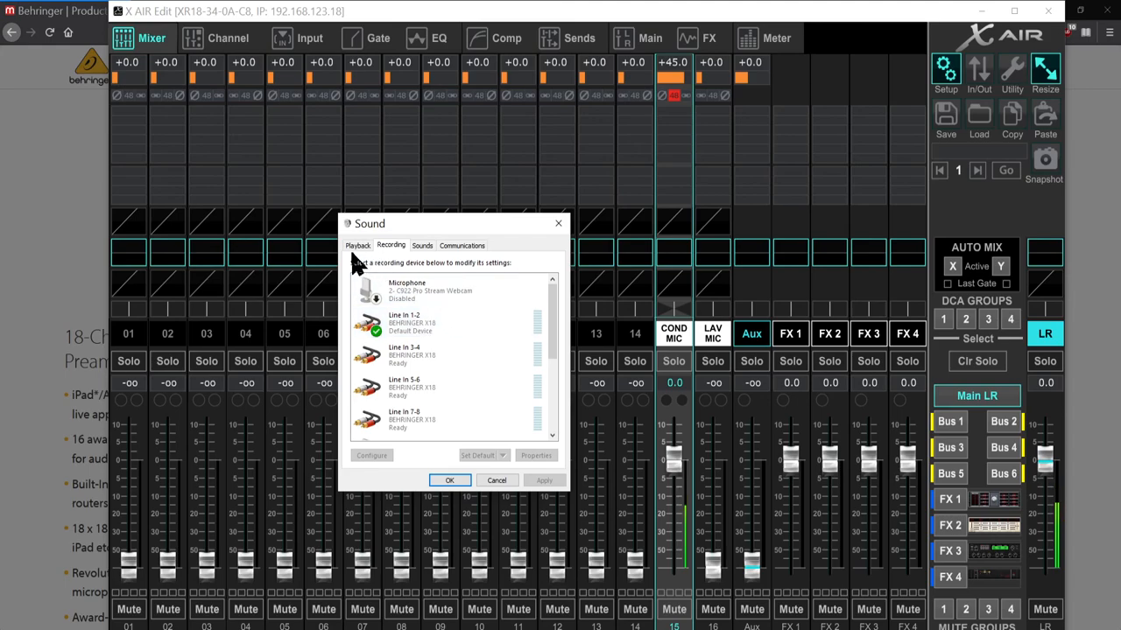
left_click(357, 245)
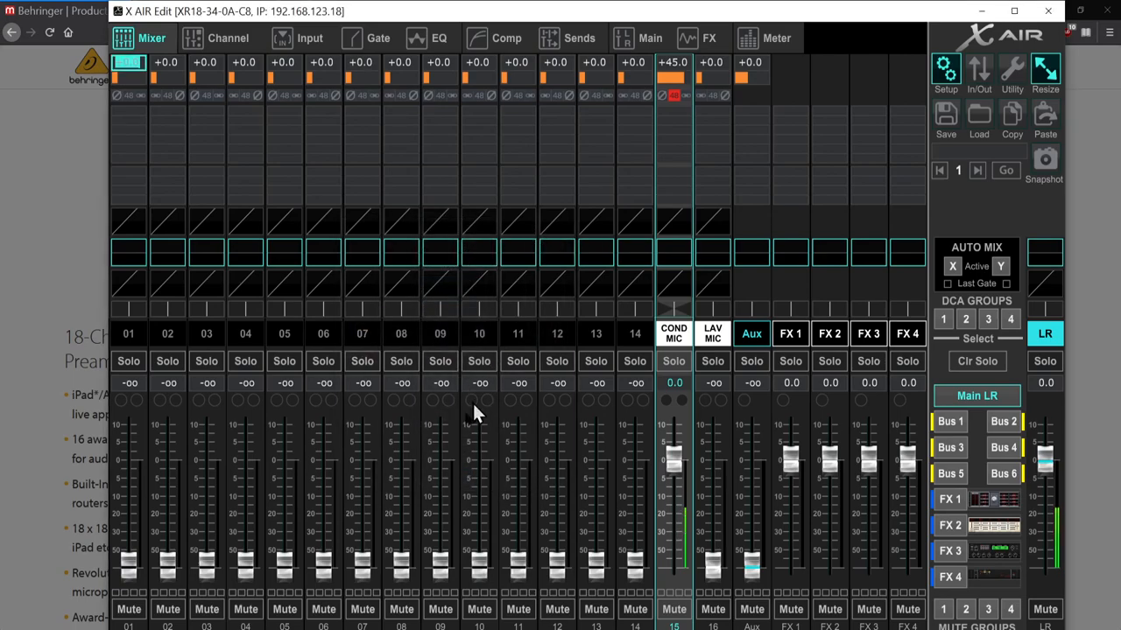
mouse_move(179, 573)
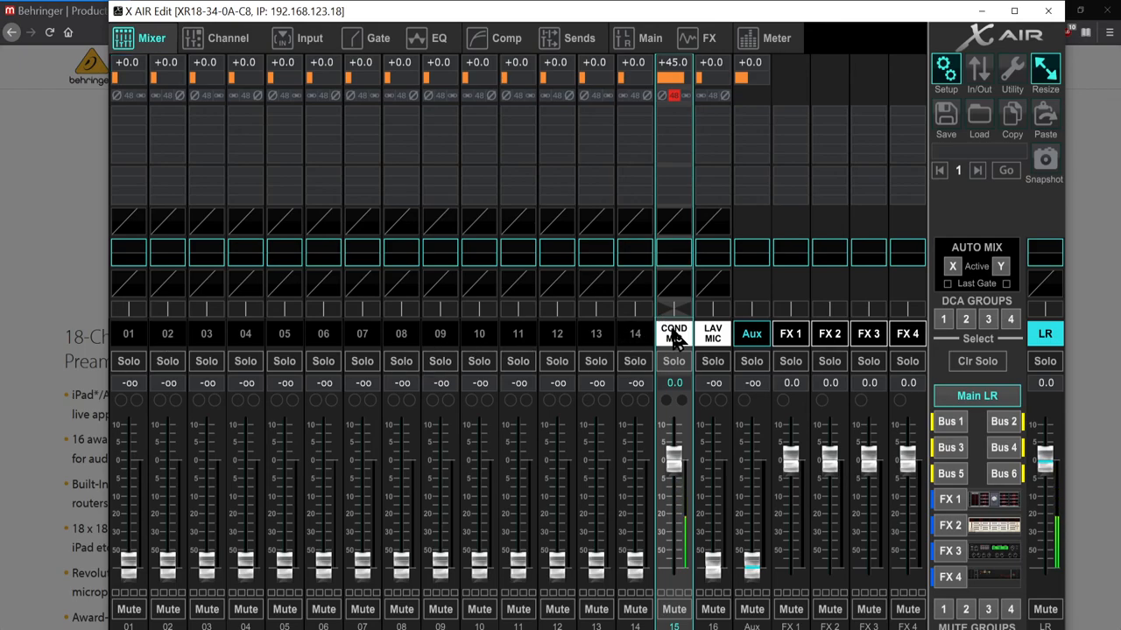
mouse_move(306, 40)
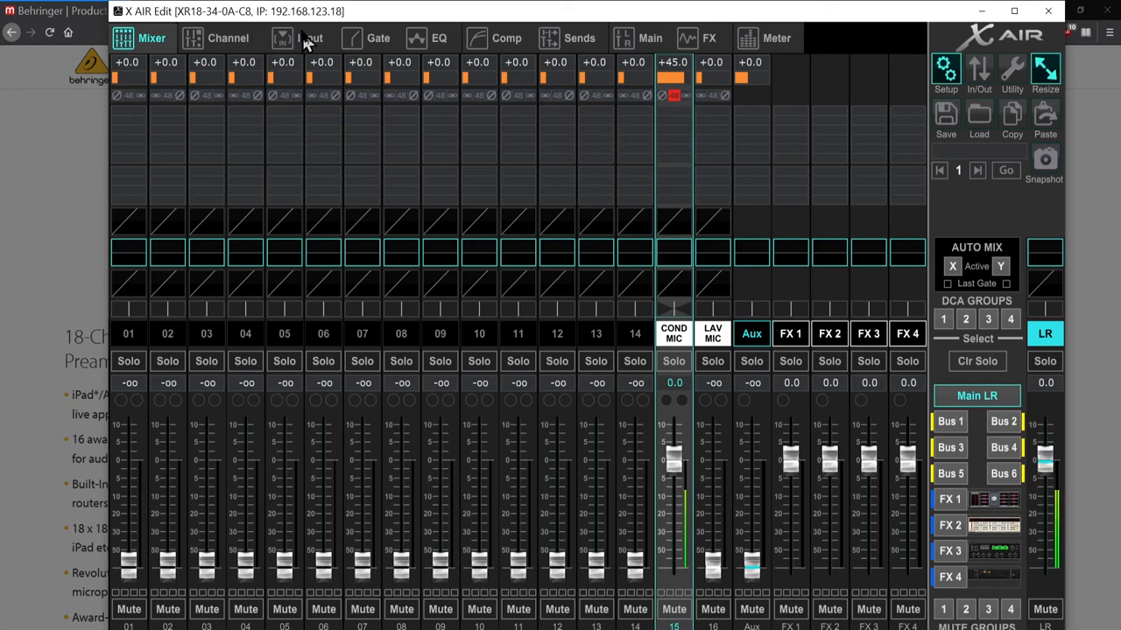
Enable the noise gate on COND MIC's Gate page
left_click(377, 37)
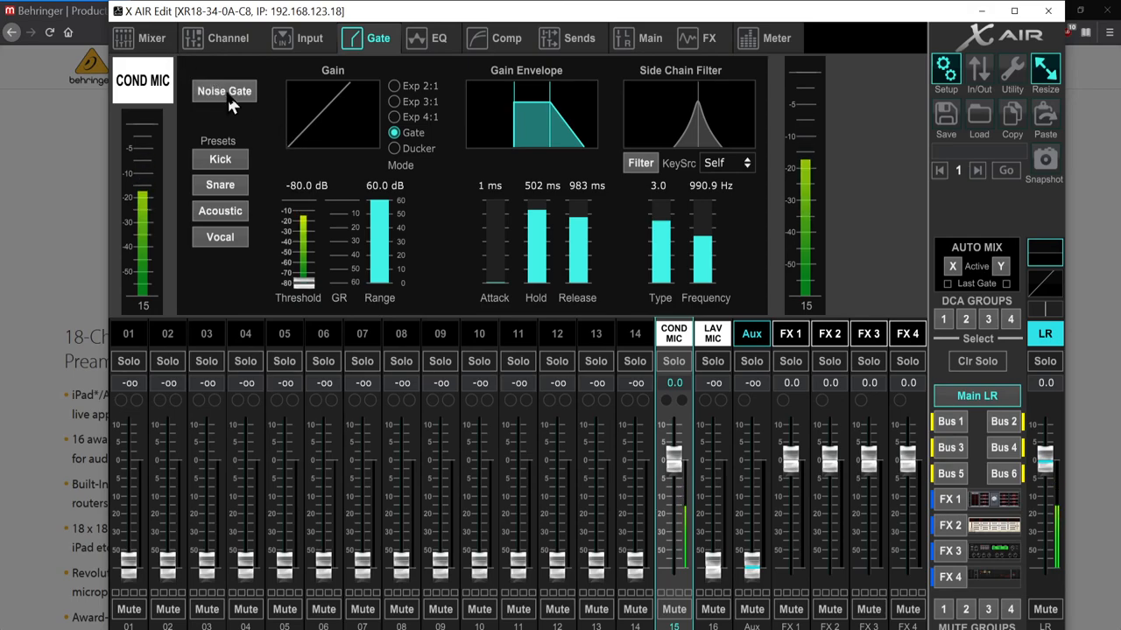
left_click(224, 90)
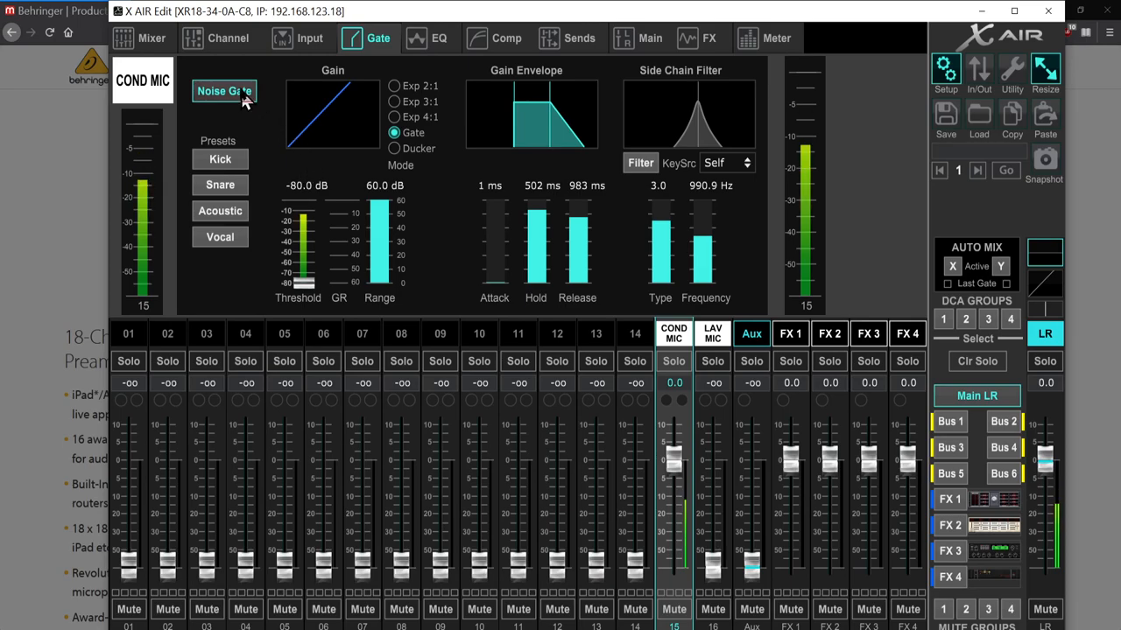
mouse_move(254, 122)
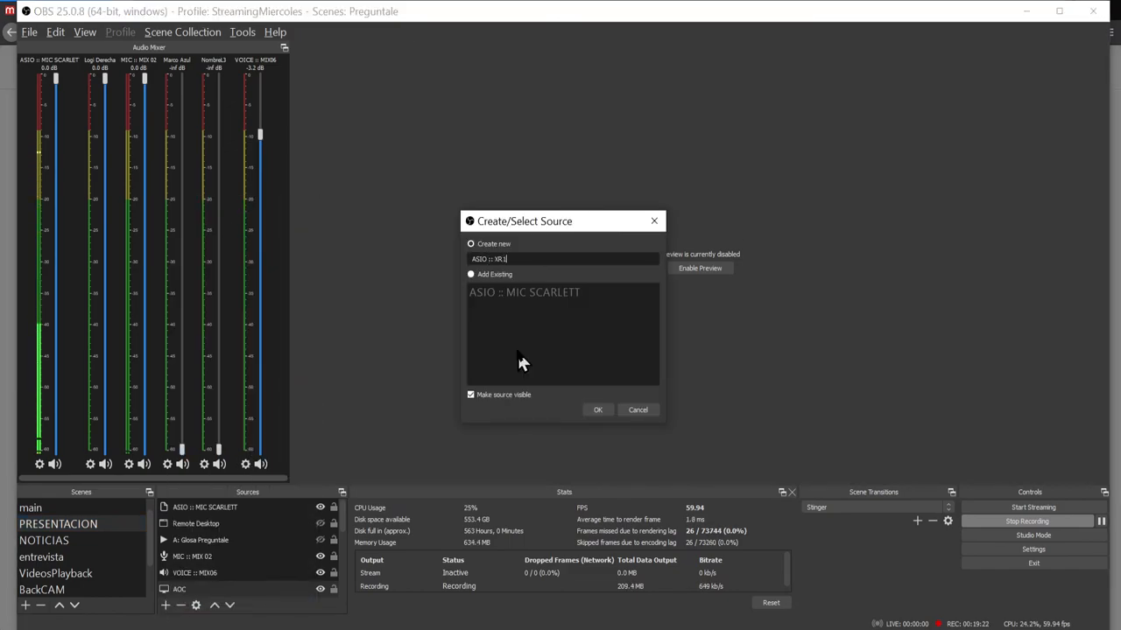
Create the named ASIO source using the X18 ASIO Driver in Stereo format
type("8 CH")
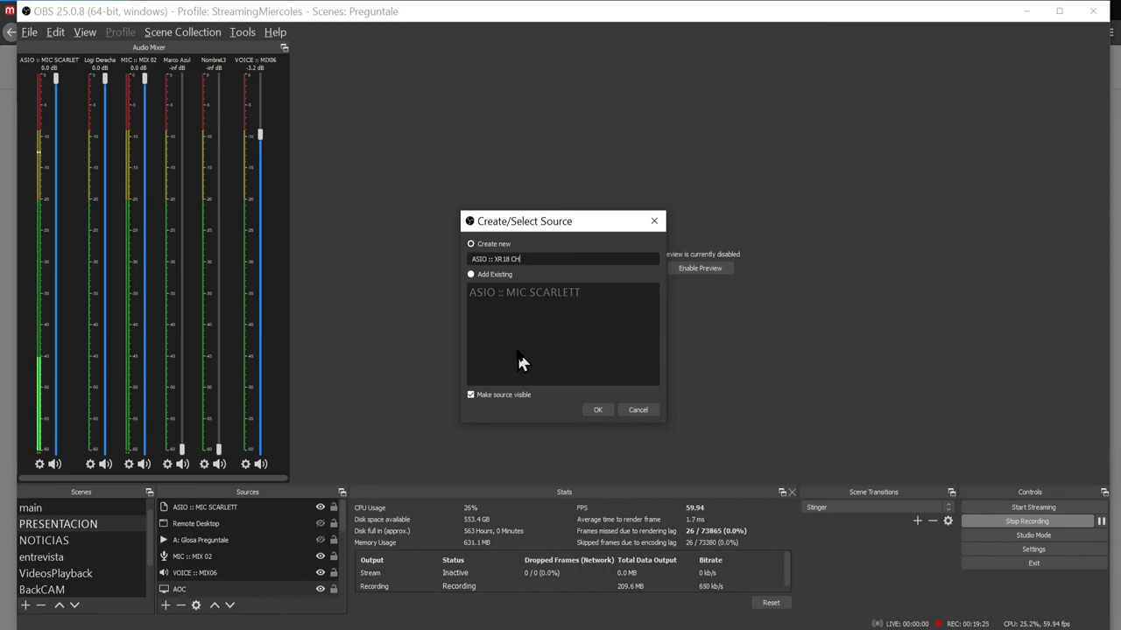
left_click(597, 410)
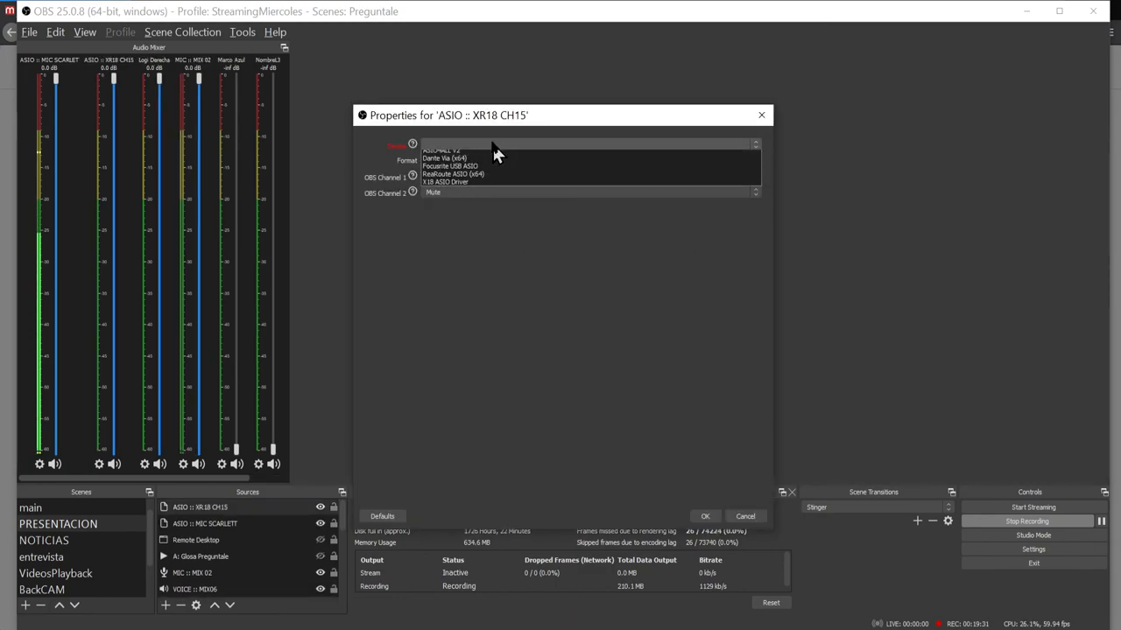
mouse_move(472, 194)
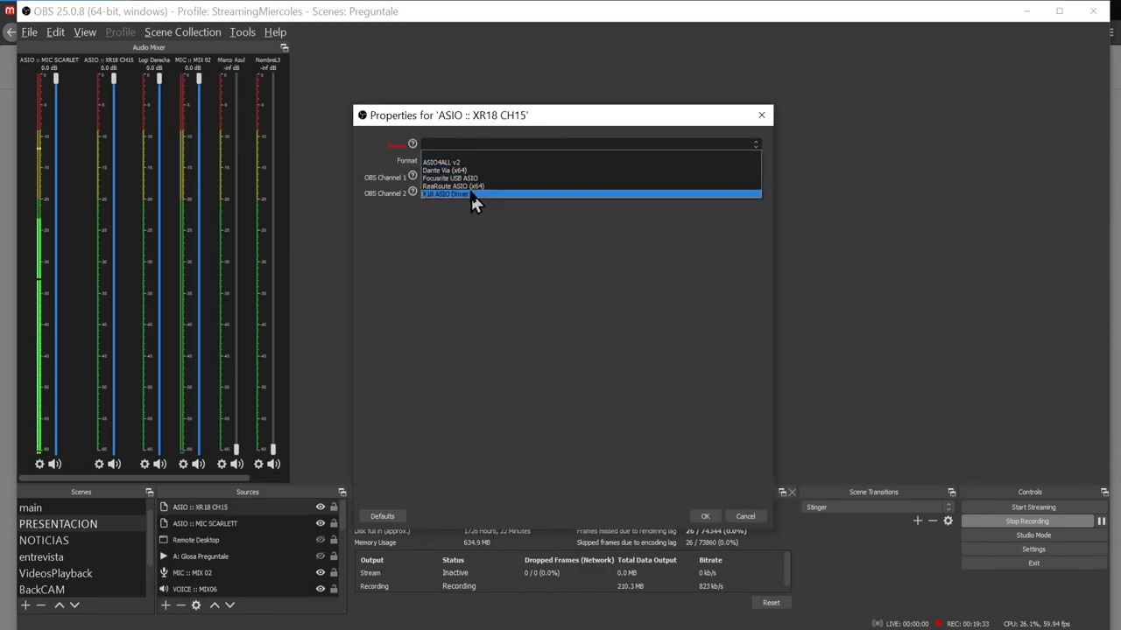
left_click(446, 193)
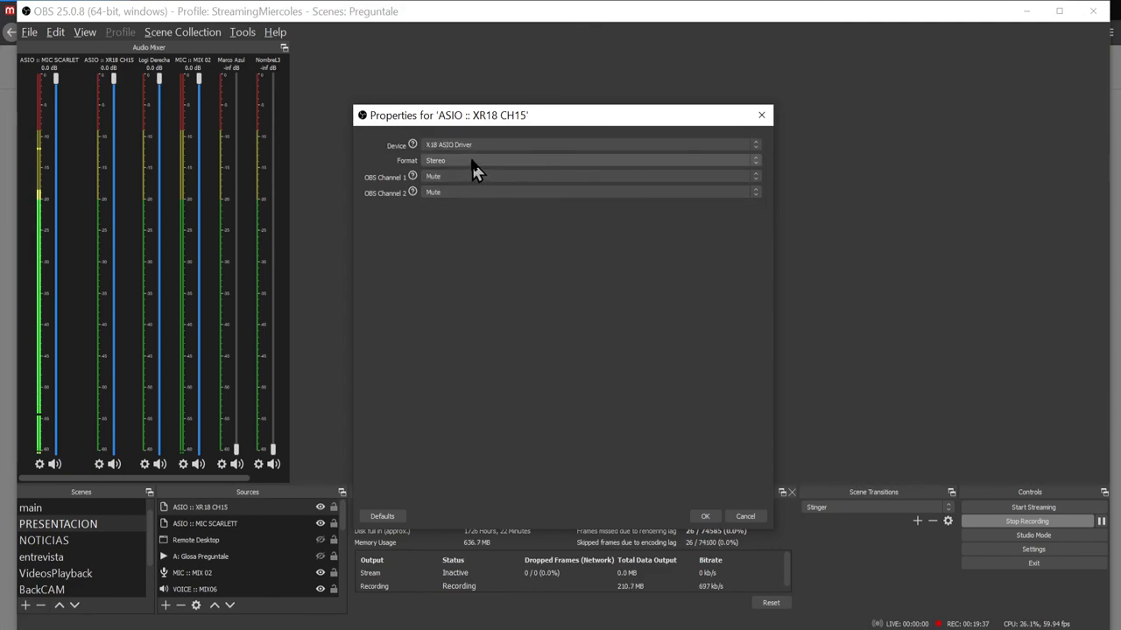
left_click(590, 160)
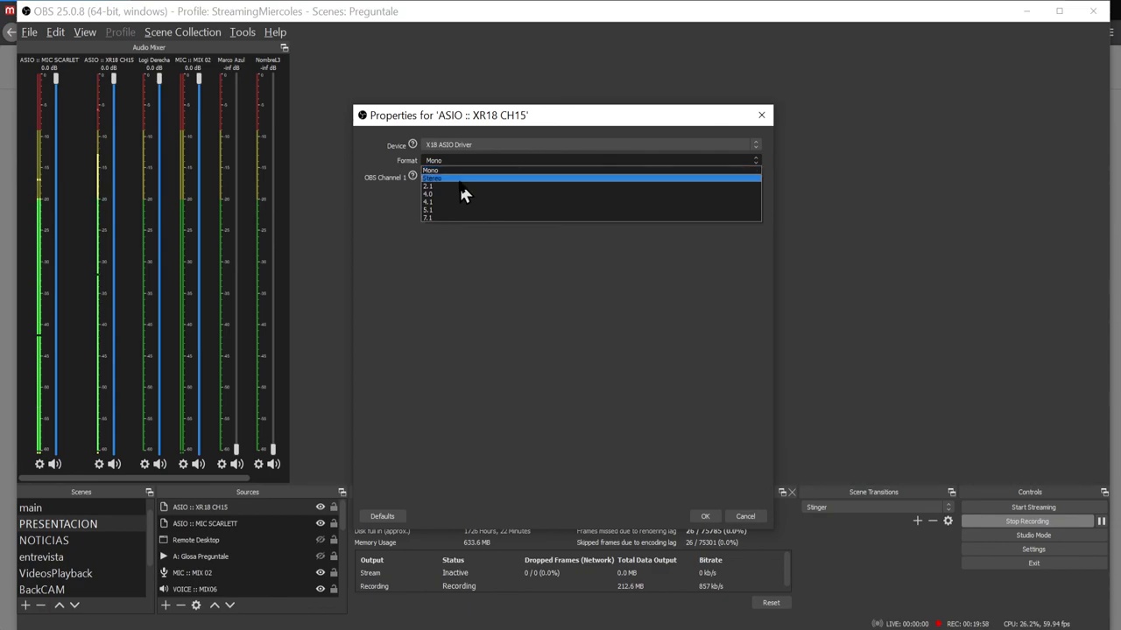
left_click(432, 176)
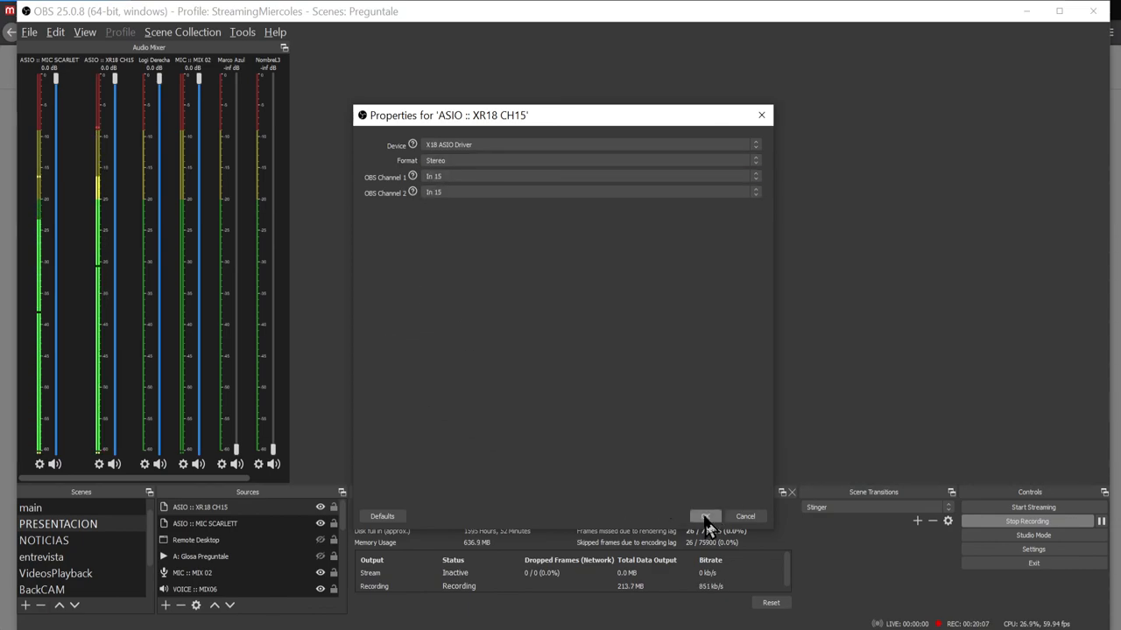
left_click(705, 516)
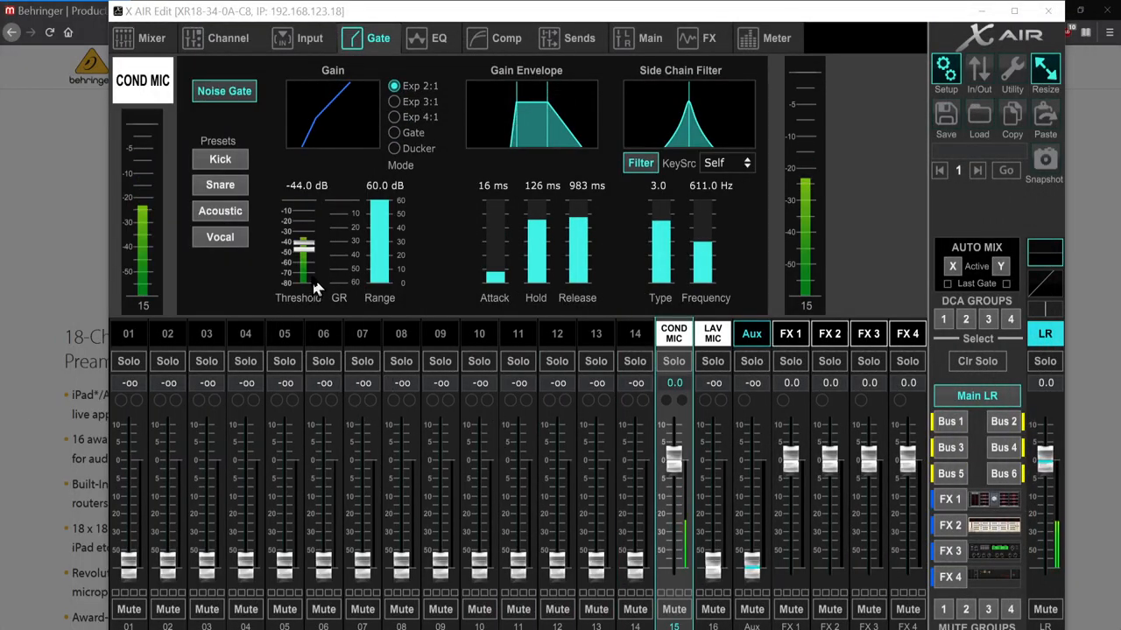
Set COND MIC's gate to Exp 3:1 with a -50.5 dB threshold
left_click(394, 101)
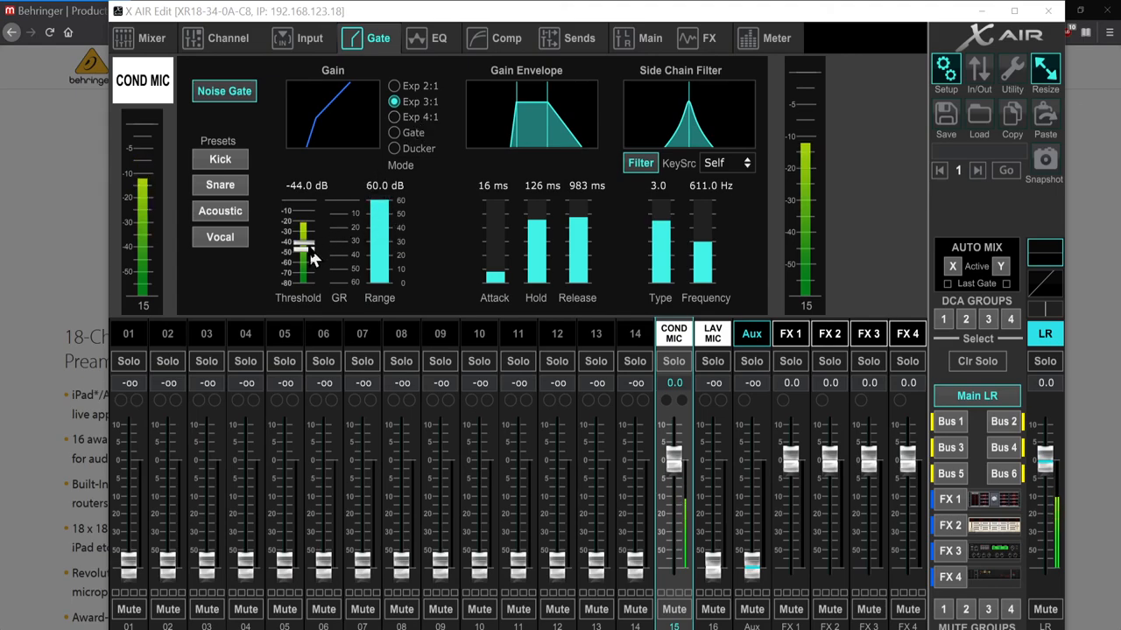
left_click_drag(302, 254, 302, 217)
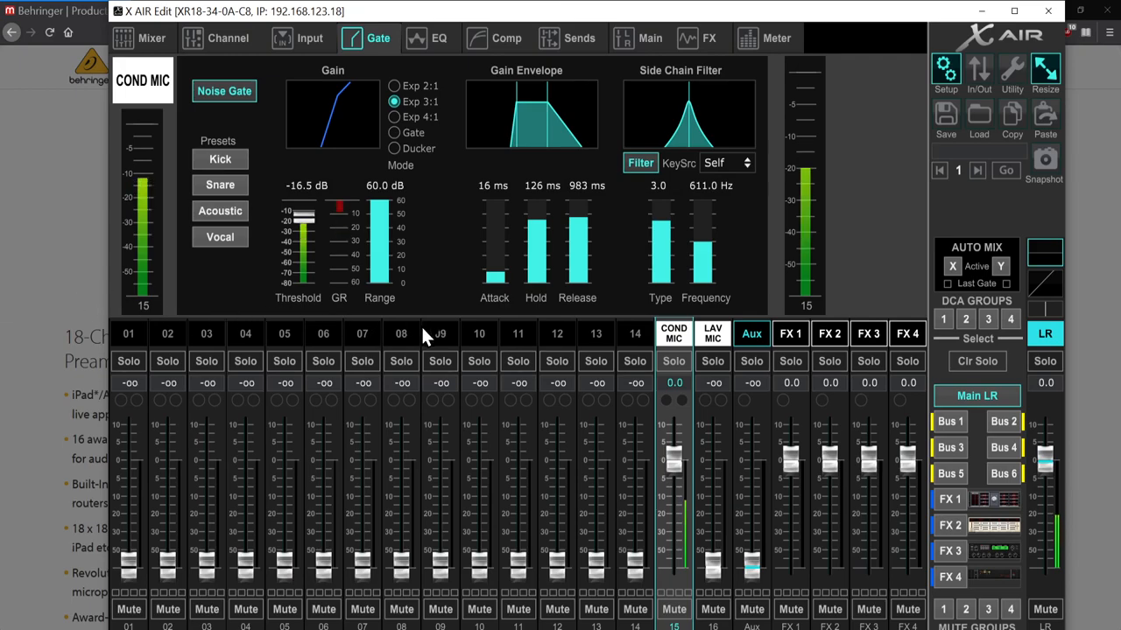
mouse_move(276, 285)
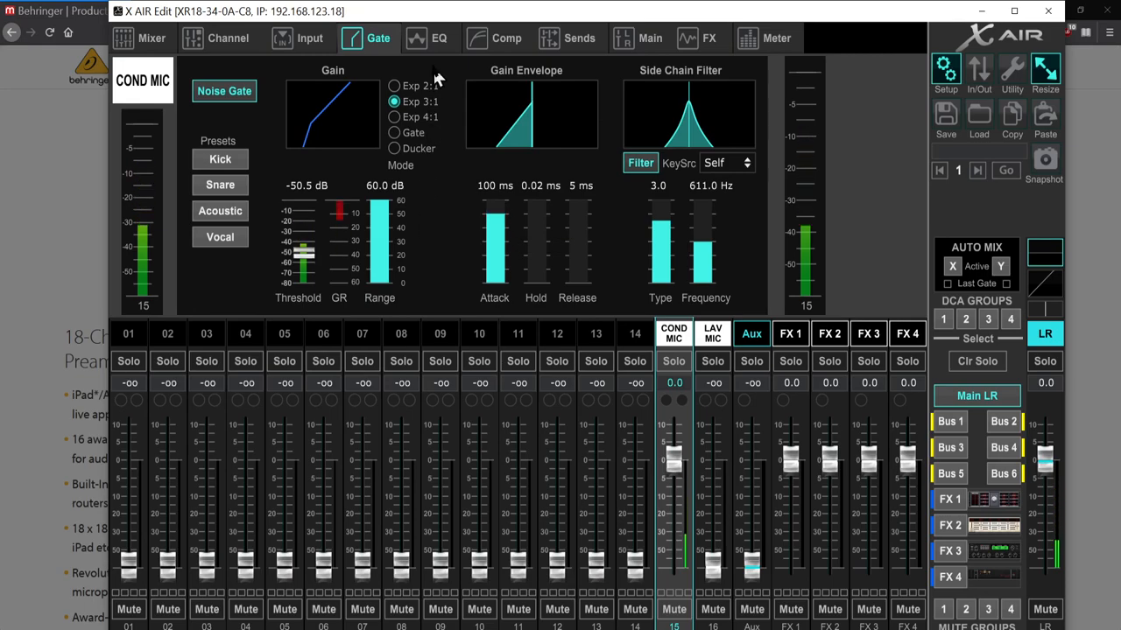
left_click(439, 38)
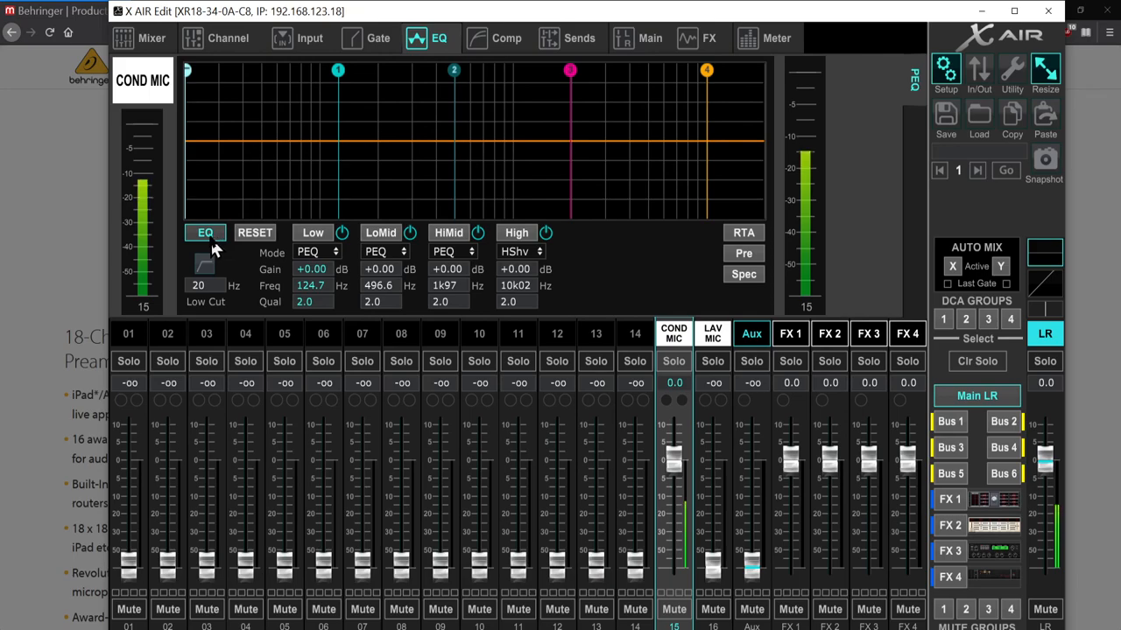
Enable a 77 Hz low cut and boost the low band +3 dB at 176 Hz
left_click(203, 264)
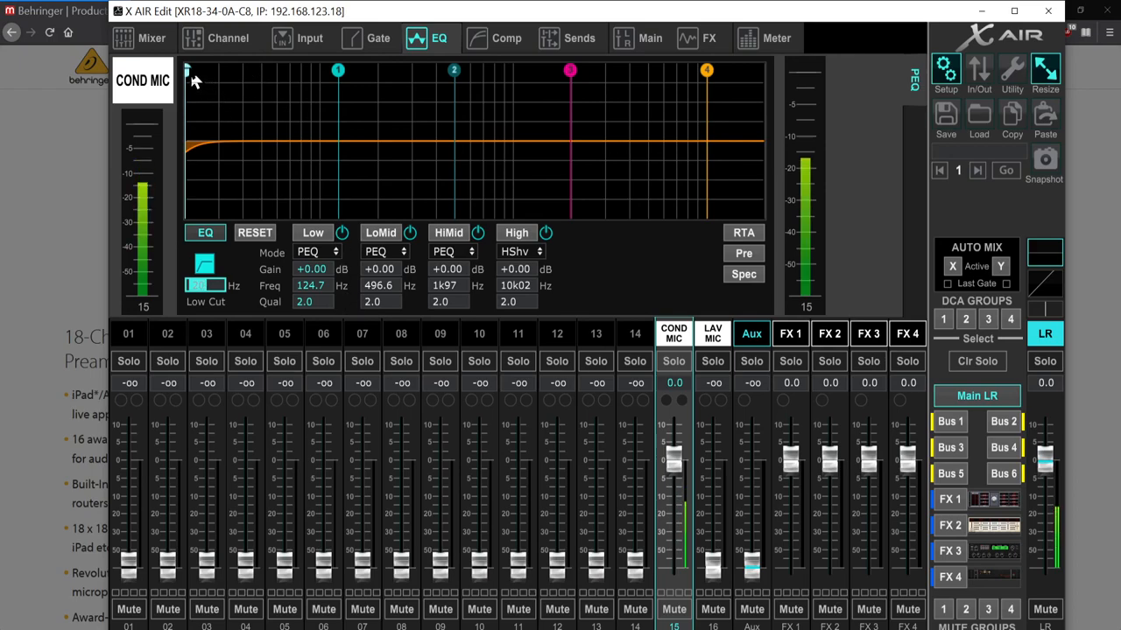
left_click_drag(186, 70, 222, 71)
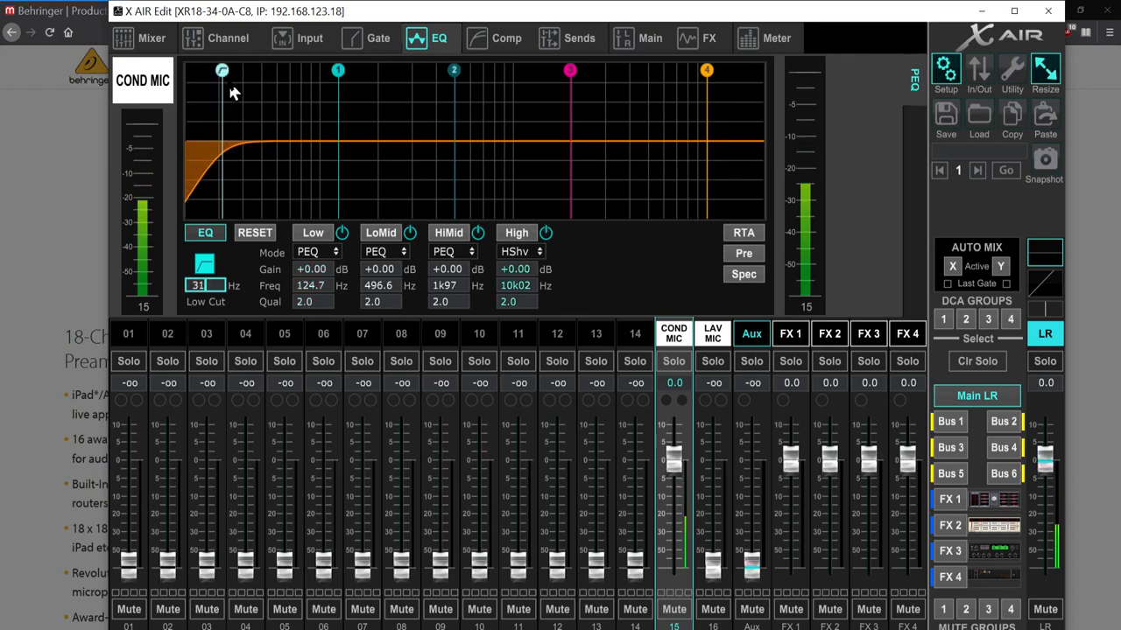
left_click_drag(221, 70, 260, 70)
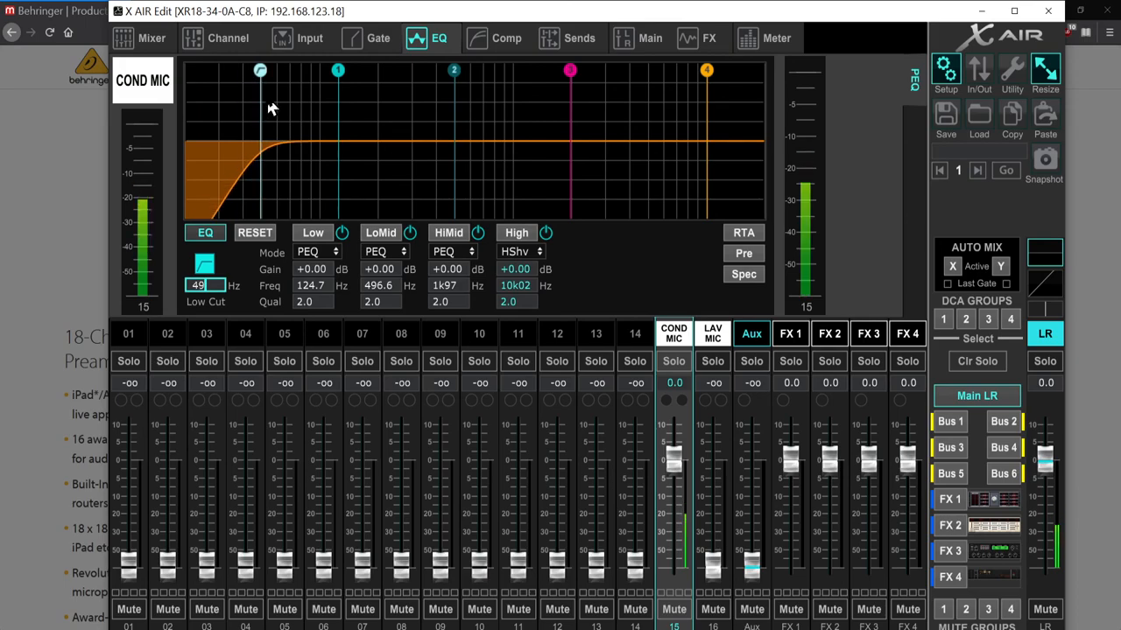
left_click_drag(259, 70, 282, 70)
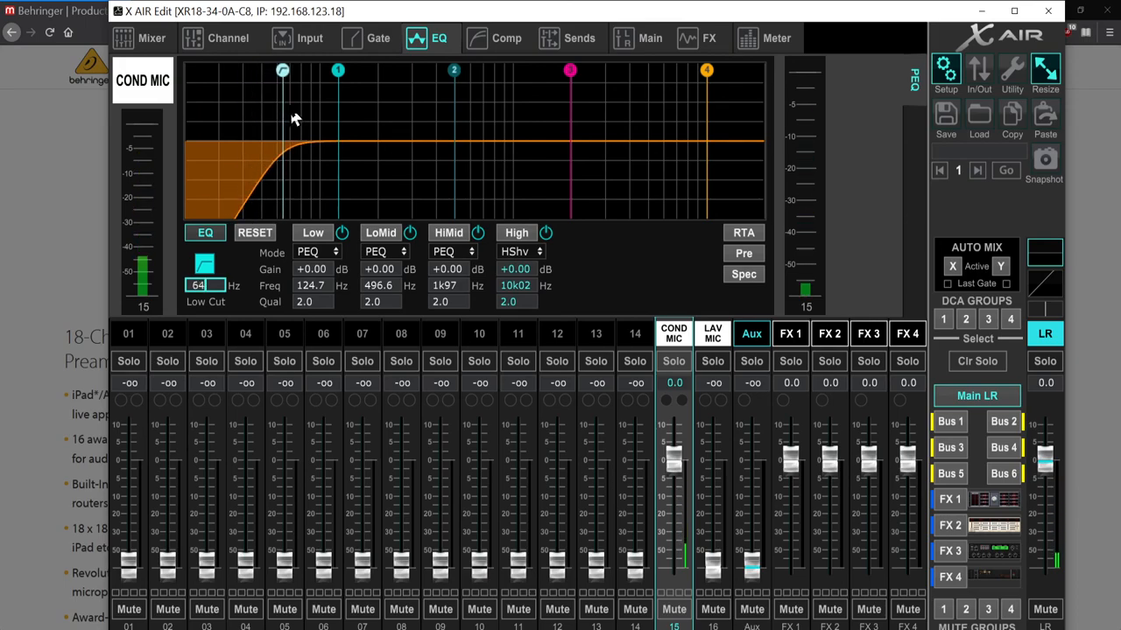
left_click_drag(282, 70, 305, 70)
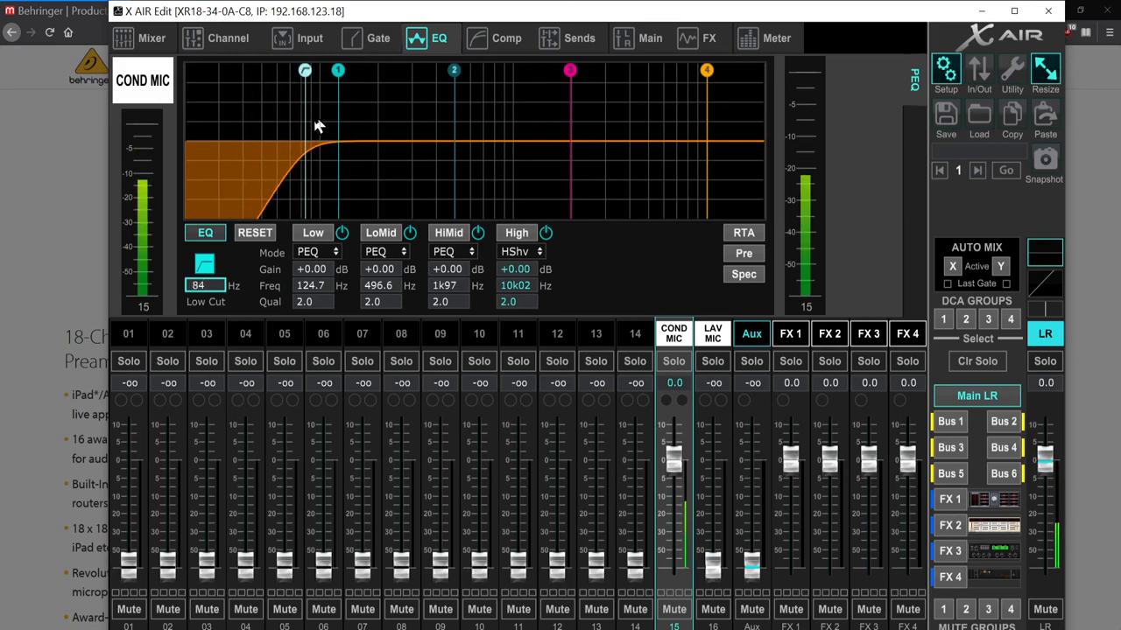
left_click_drag(337, 70, 366, 70)
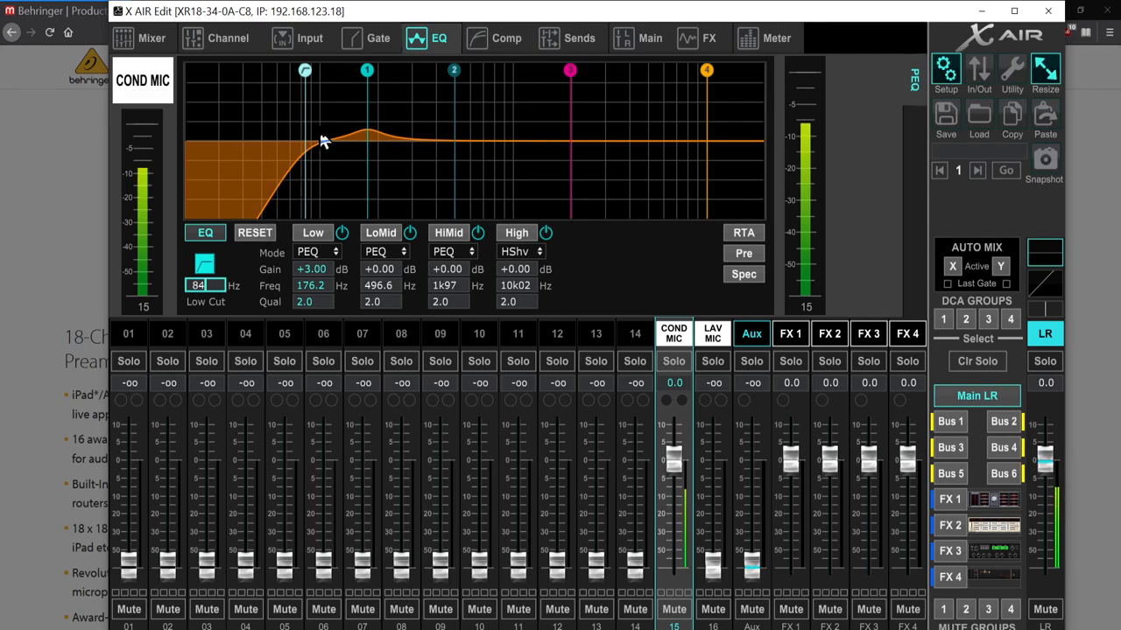
left_click_drag(305, 70, 298, 70)
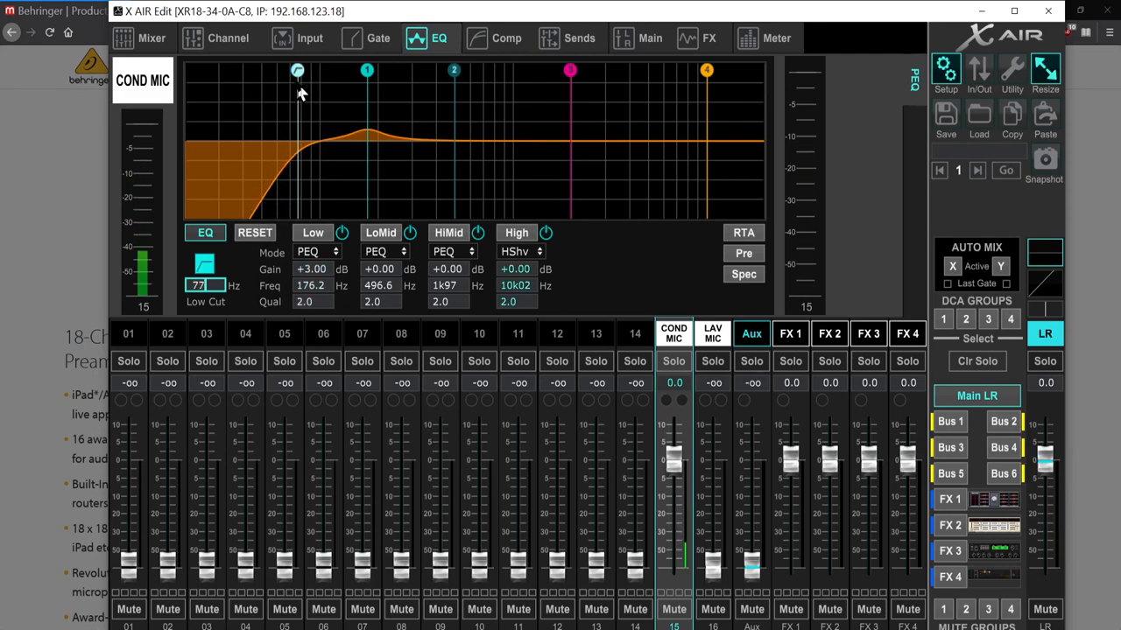
left_click(377, 38)
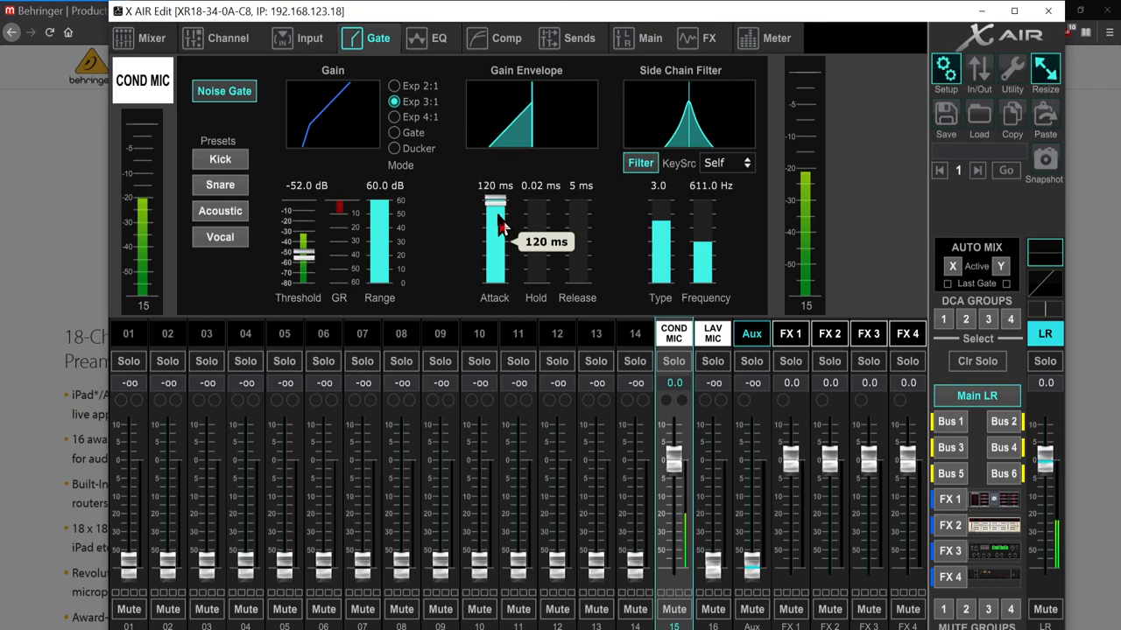
mouse_move(543, 311)
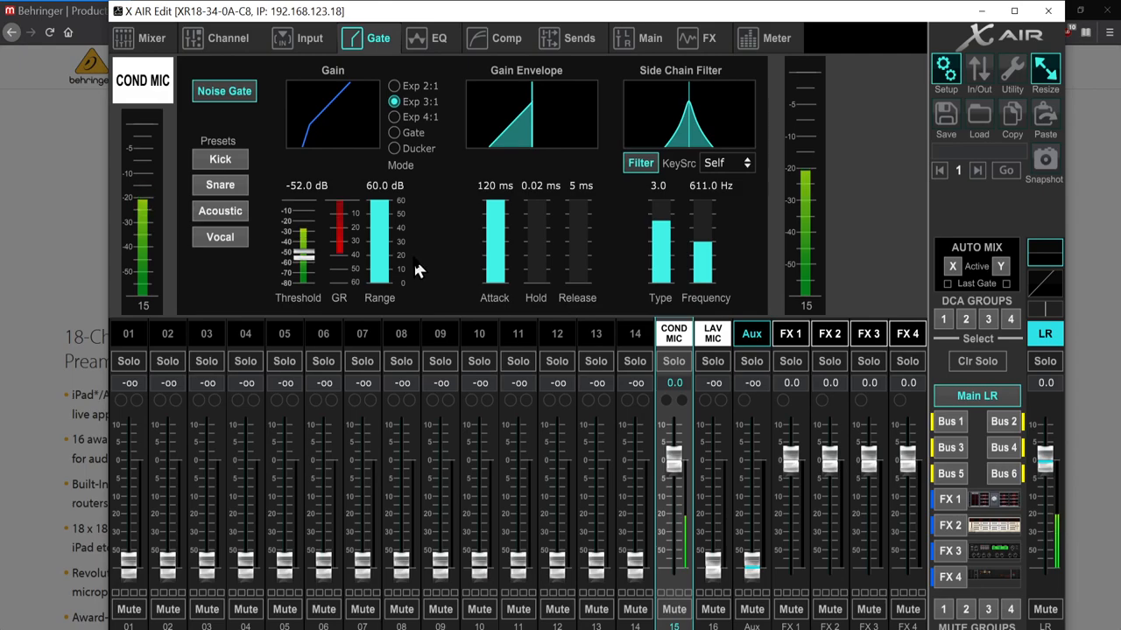
mouse_move(383, 114)
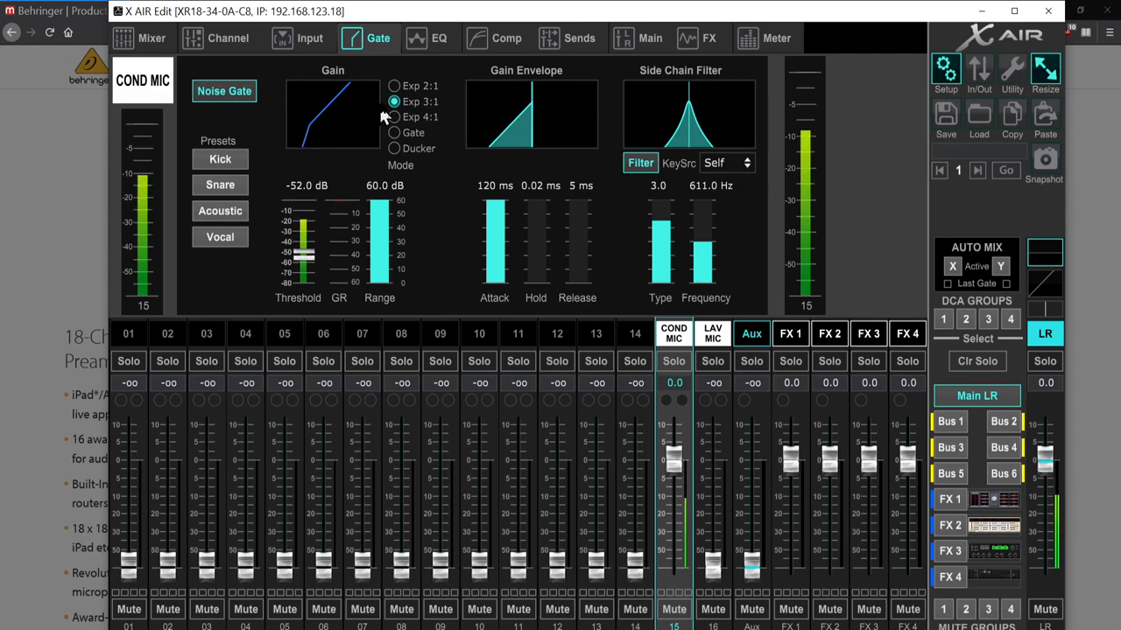
Switch back to COND MIC's EQ page
left_click(438, 37)
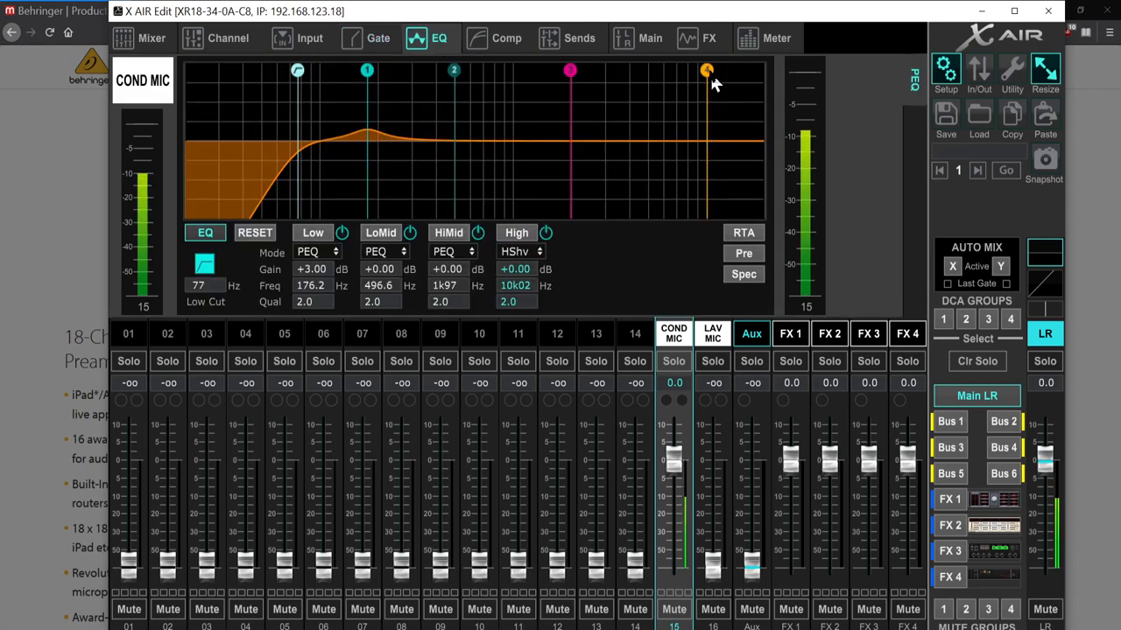
mouse_move(569, 123)
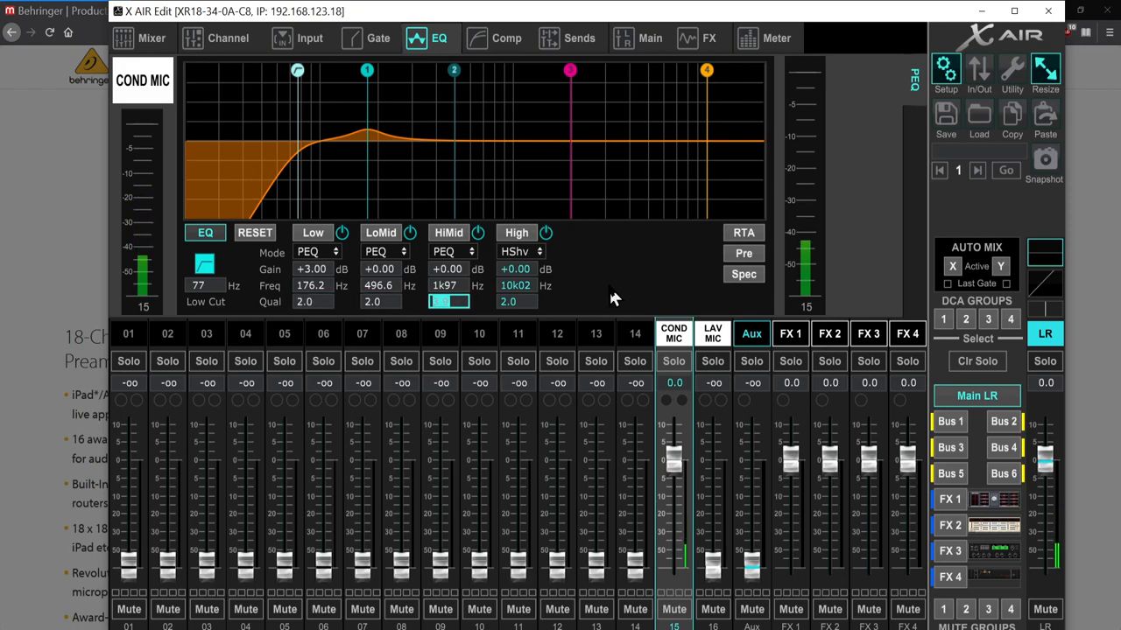
mouse_move(602, 256)
type("3.9")
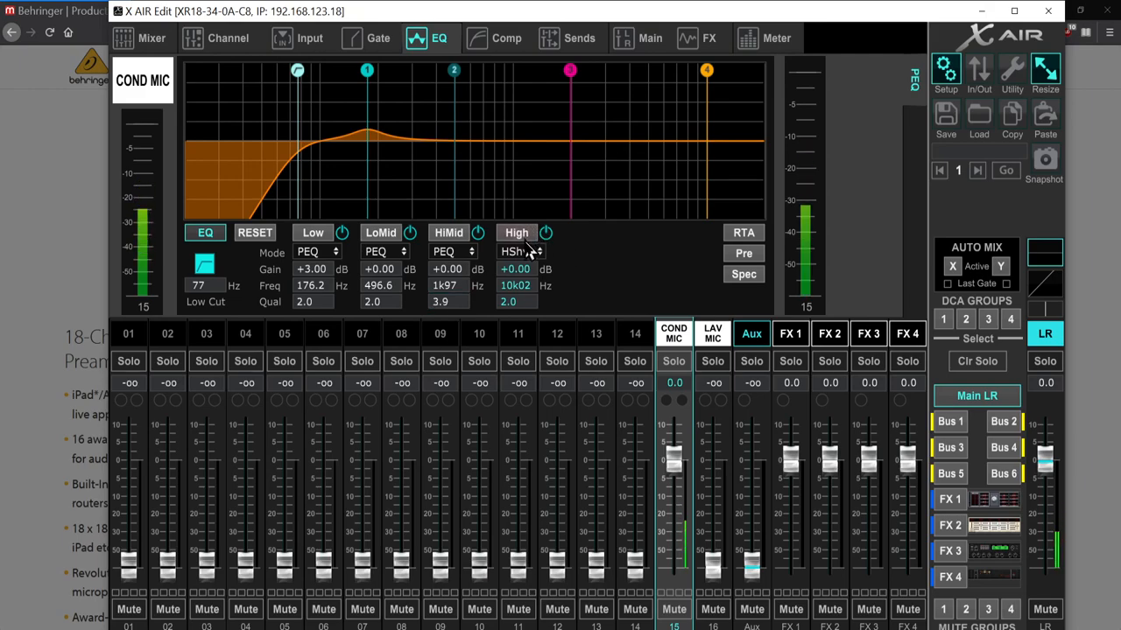
Make the high band an 8.73 kHz high cut and cut HiMid 9.5 dB at 2.99 kHz
left_click(521, 251)
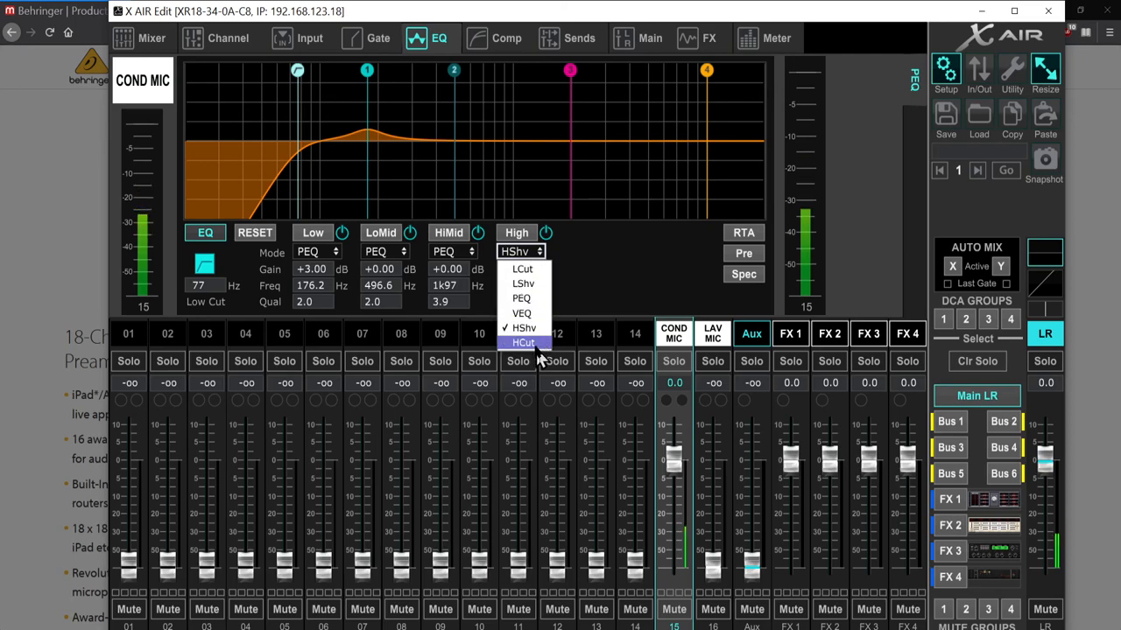
left_click(523, 342)
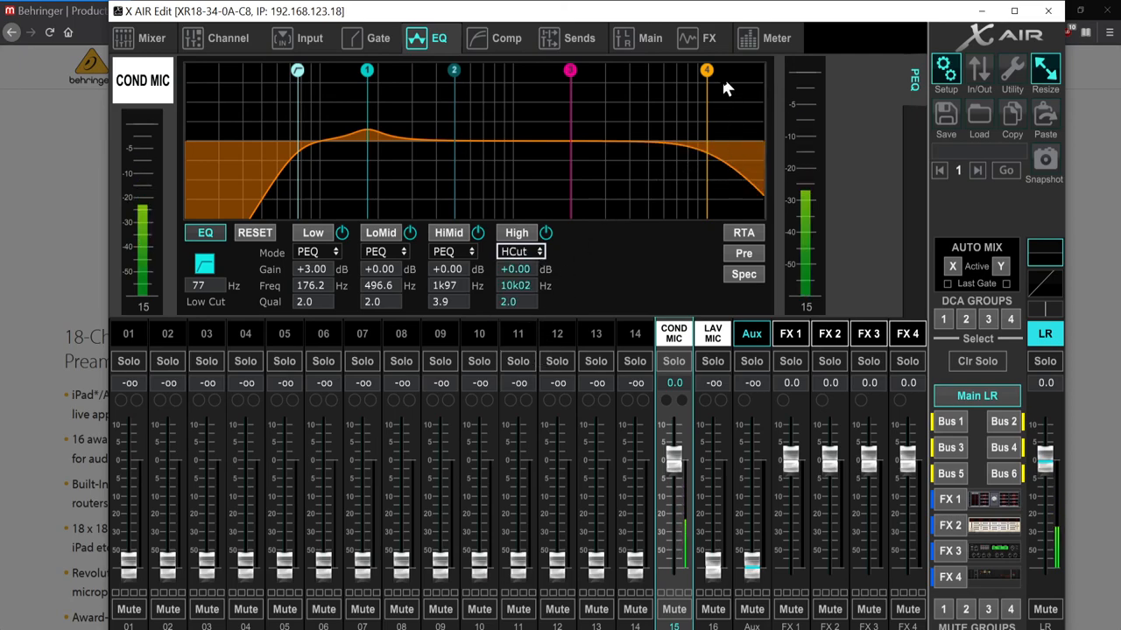
left_click_drag(706, 70, 696, 70)
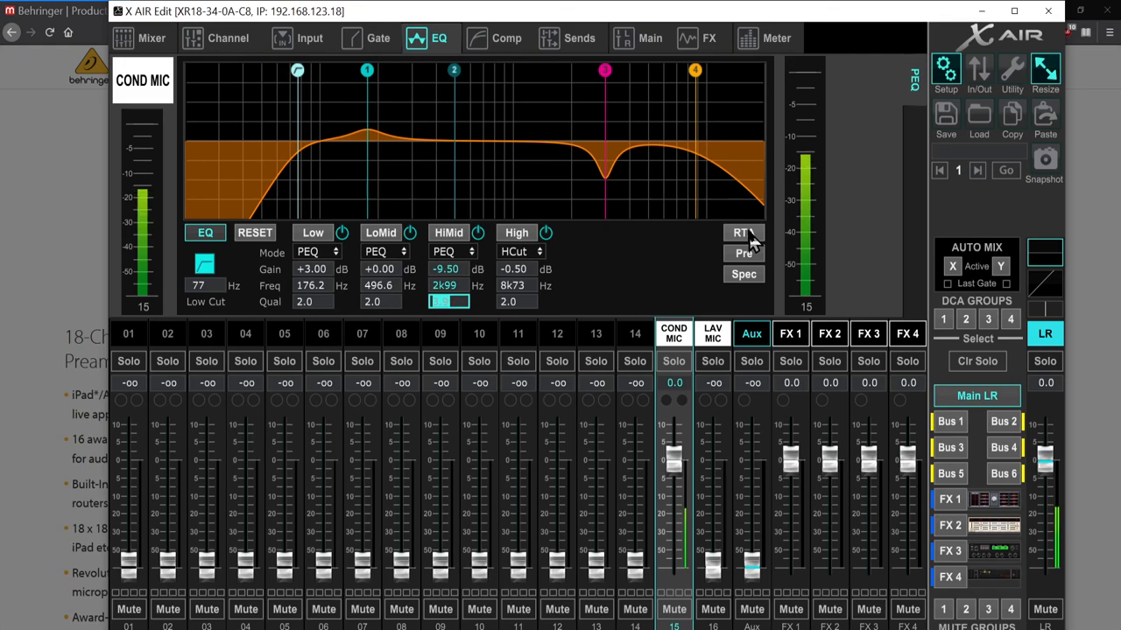
Show the live RTA spectrum and set the low cut to 87 Hz
left_click(743, 233)
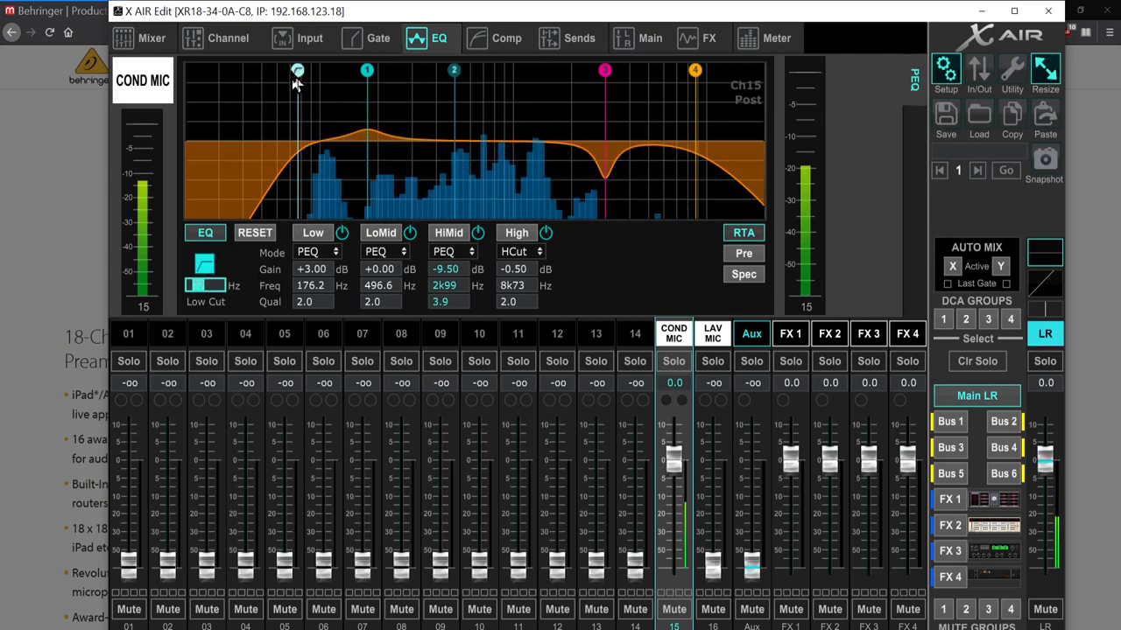
left_click_drag(298, 70, 317, 70)
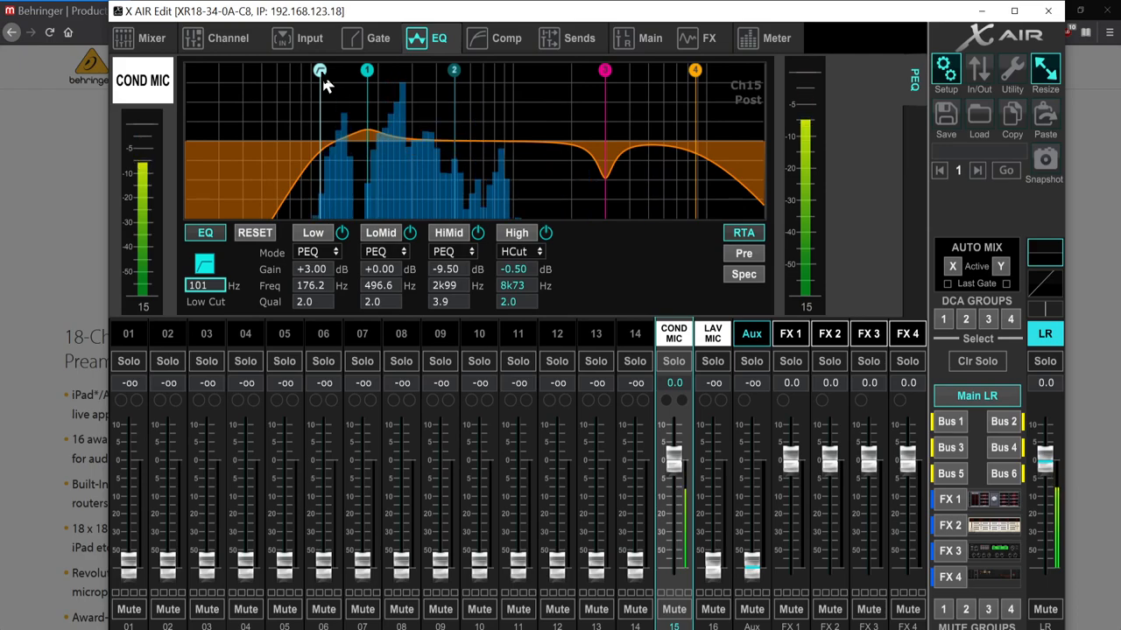
left_click_drag(321, 70, 335, 208)
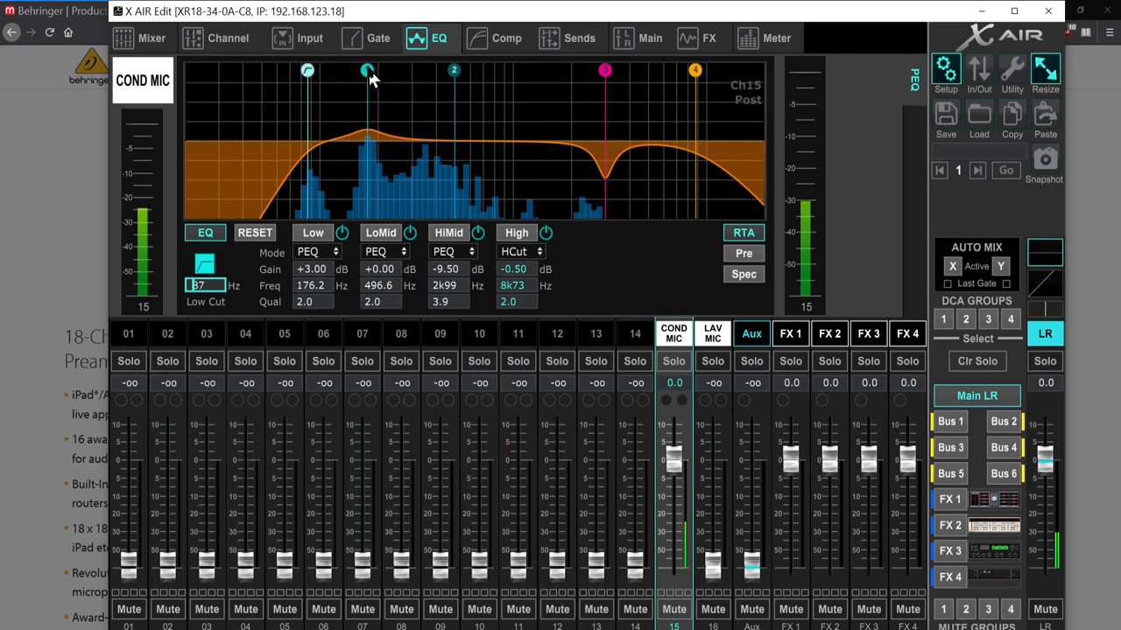
Trim the low band boost down to +1 dB at 164 Hz
left_click_drag(366, 72, 367, 83)
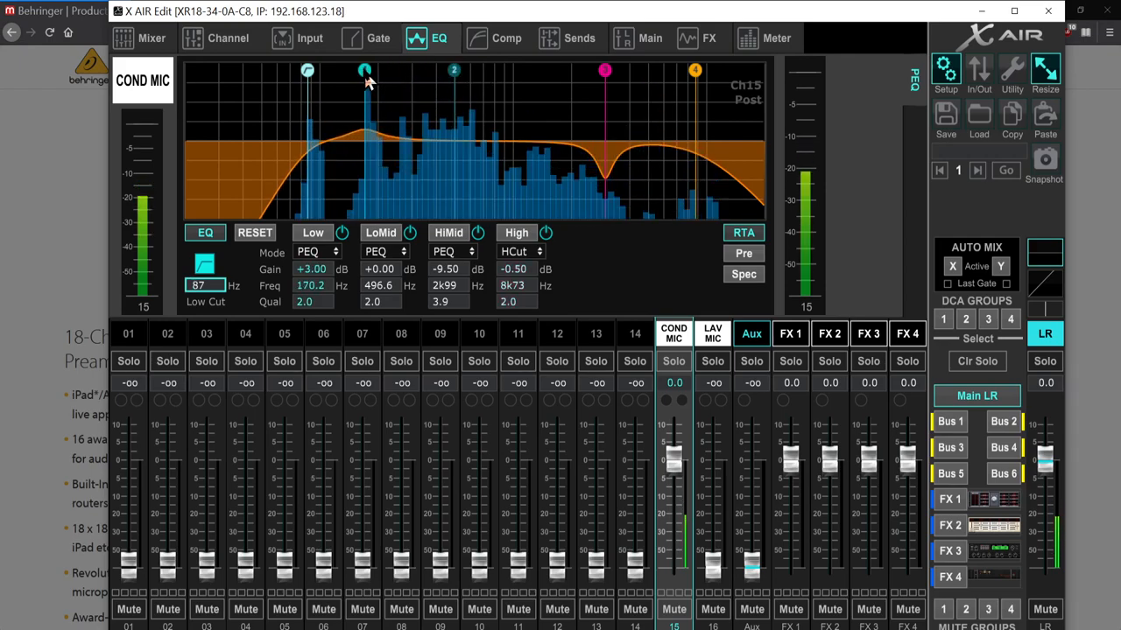
left_click_drag(365, 70, 355, 70)
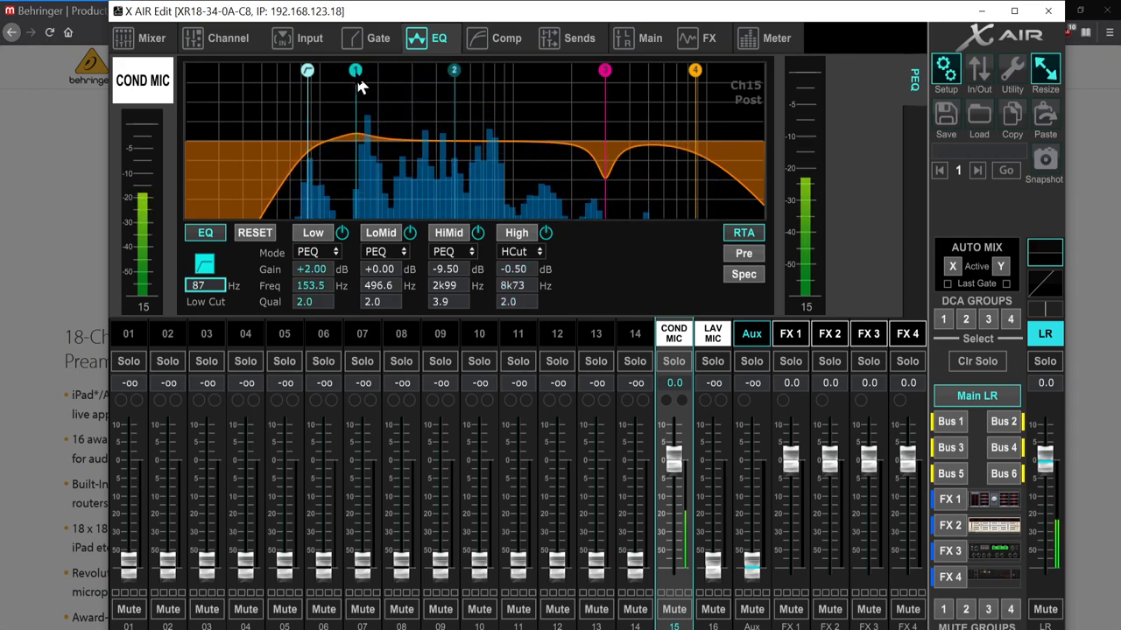
left_click_drag(355, 70, 362, 88)
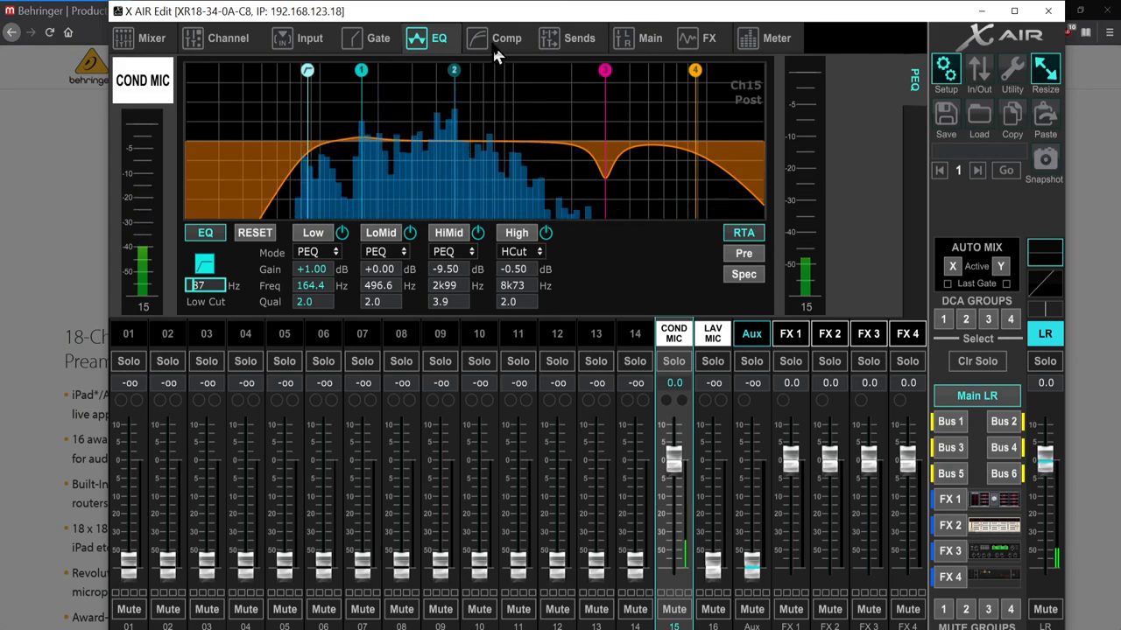
left_click(506, 38)
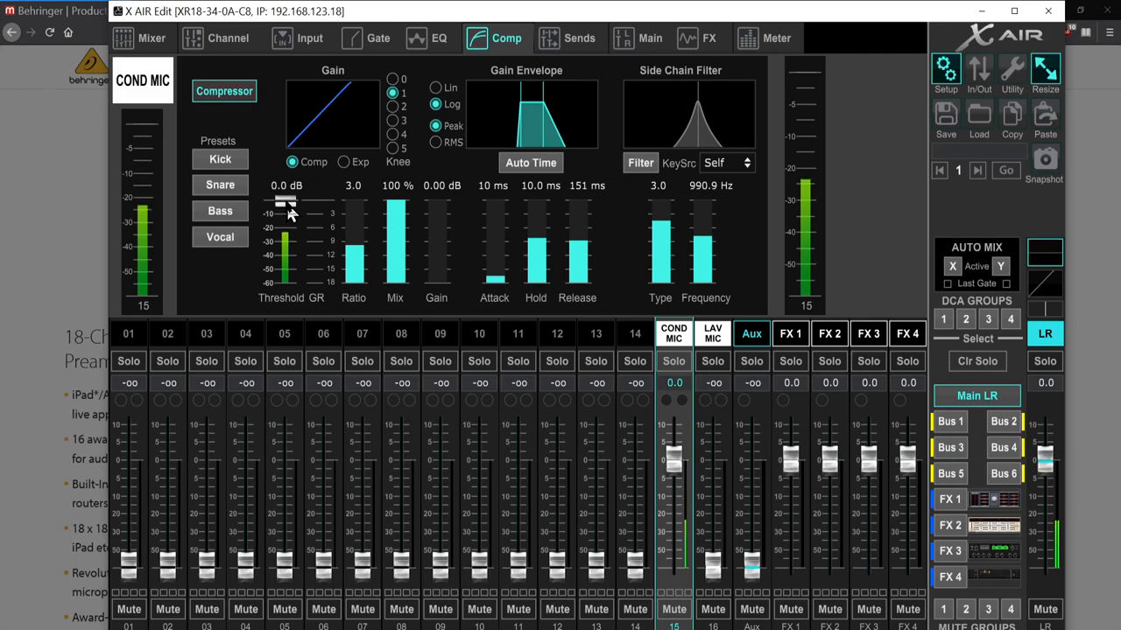
Lower the COND MIC compressor threshold to -30 dB, glance at the EQ, then show the sends
left_click_drag(286, 206, 286, 234)
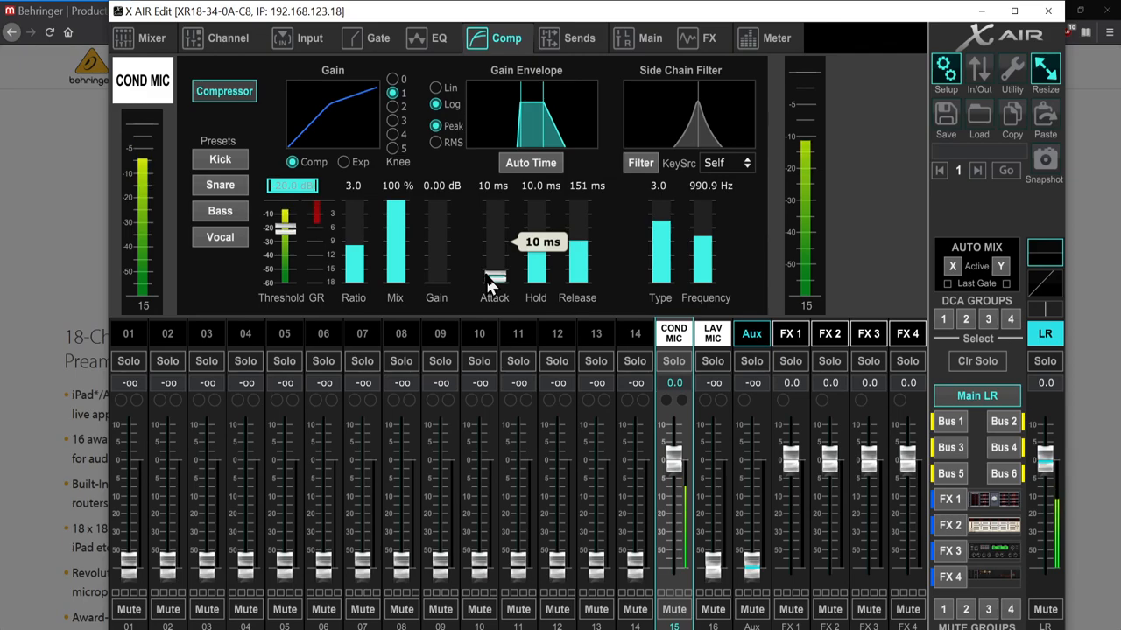
mouse_move(363, 236)
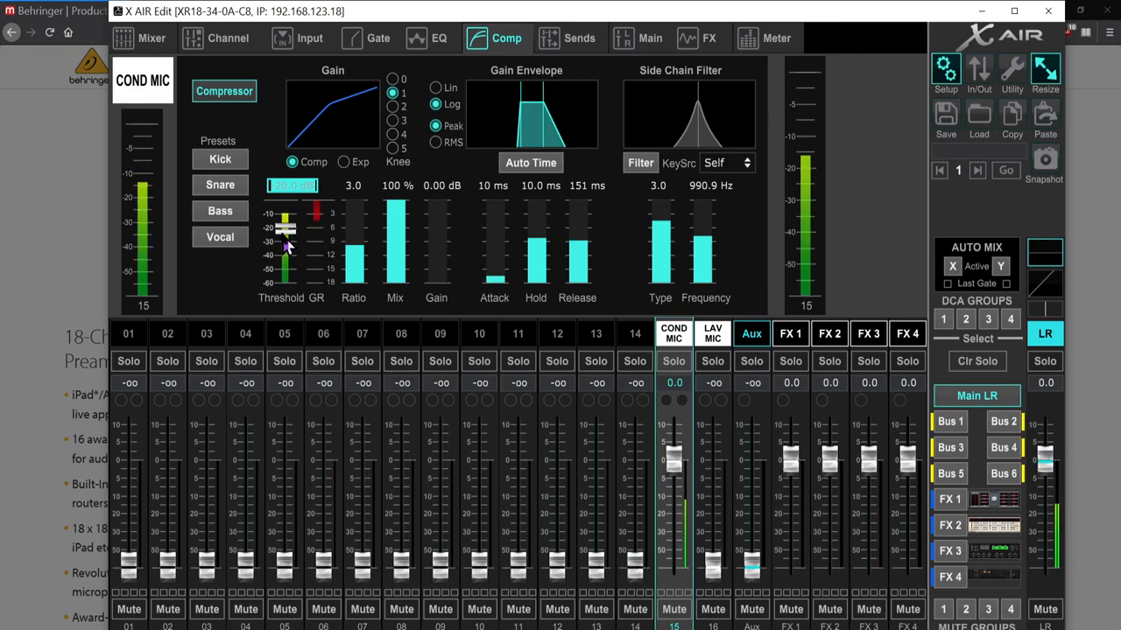
left_click_drag(282, 254, 283, 227)
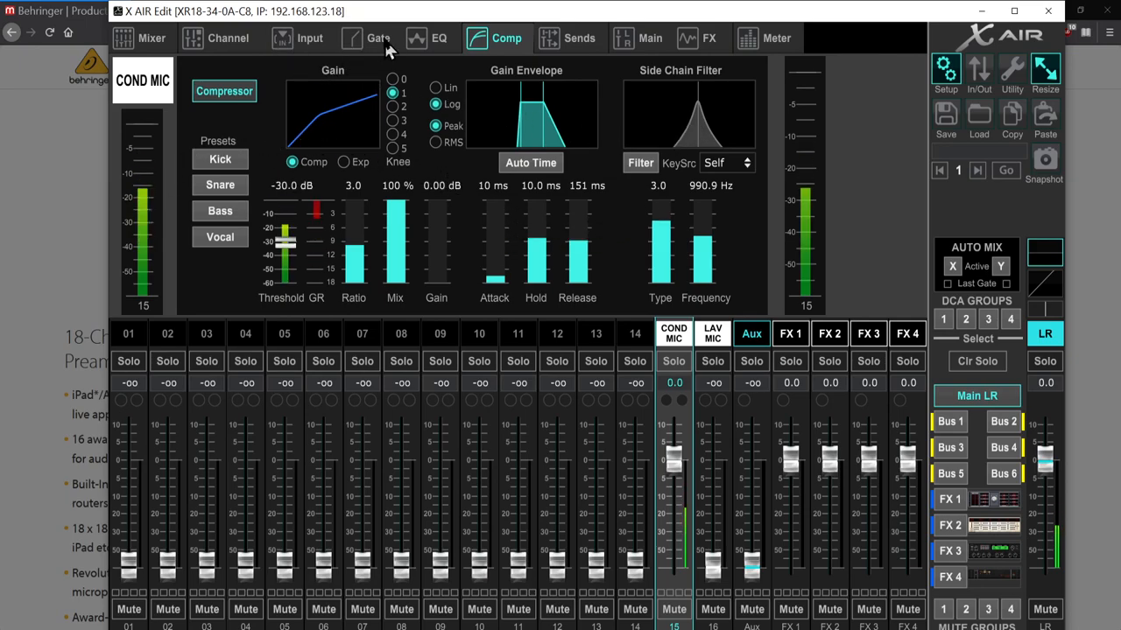
left_click(439, 38)
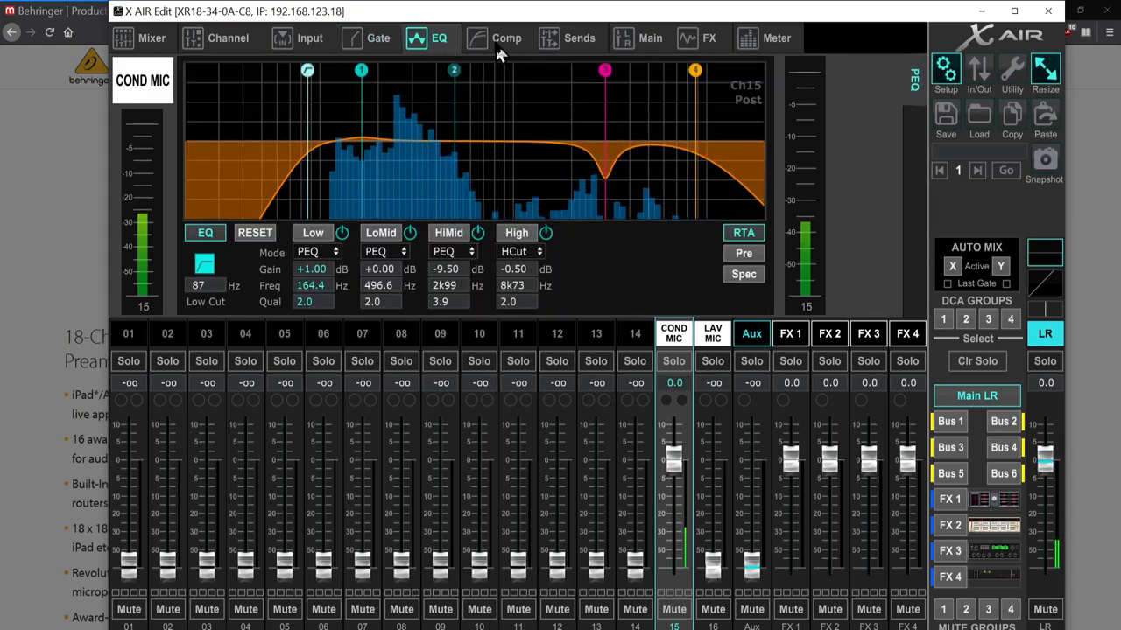
left_click(566, 38)
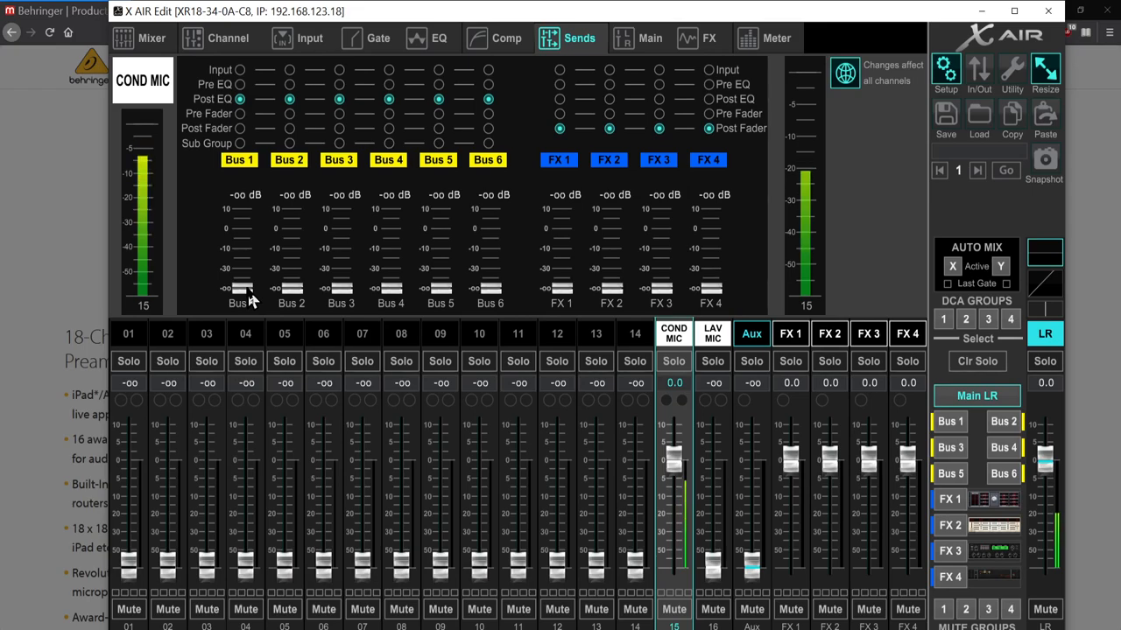
Set the Bus 1 send to 0.0 dB post-fader and test it with the channel fader
left_click_drag(241, 294, 241, 280)
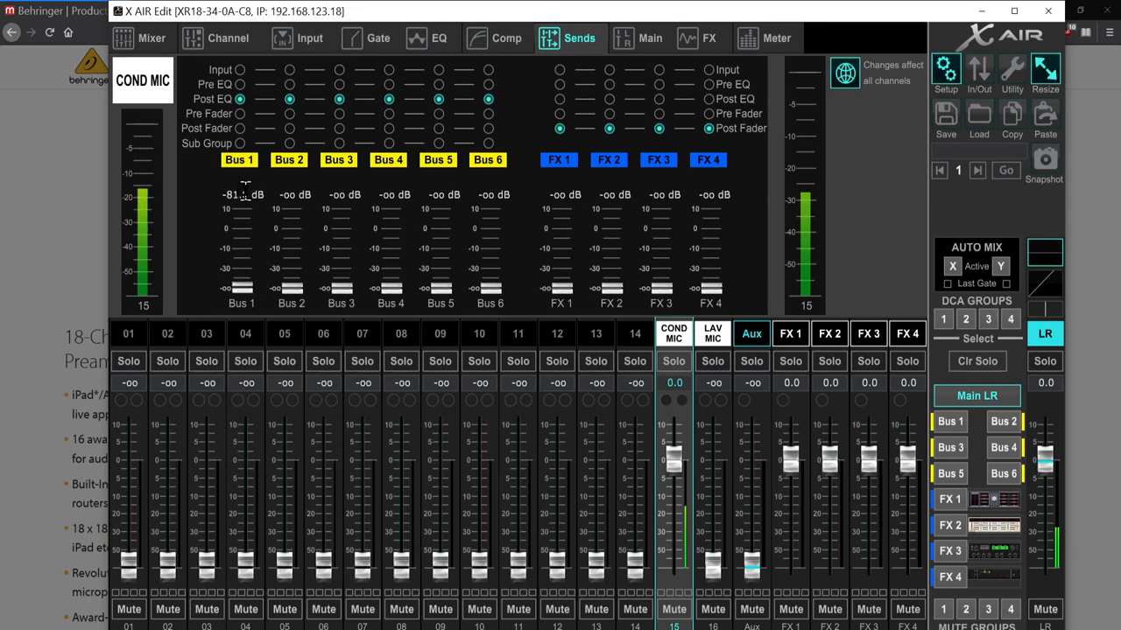
double_click(243, 194)
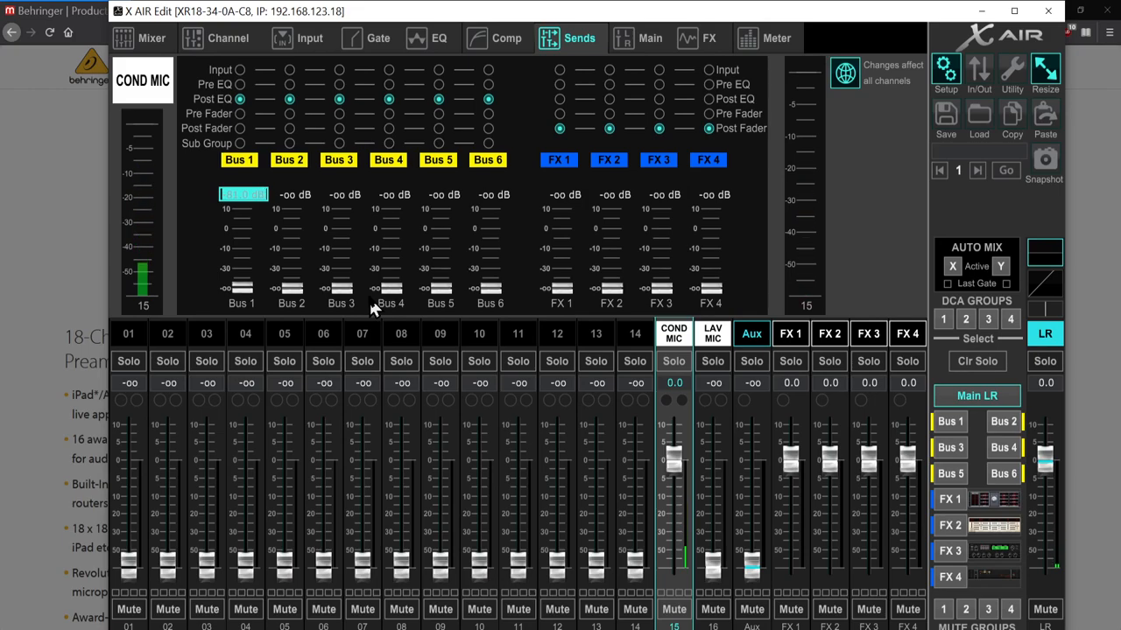
left_click_drag(242, 289, 242, 232)
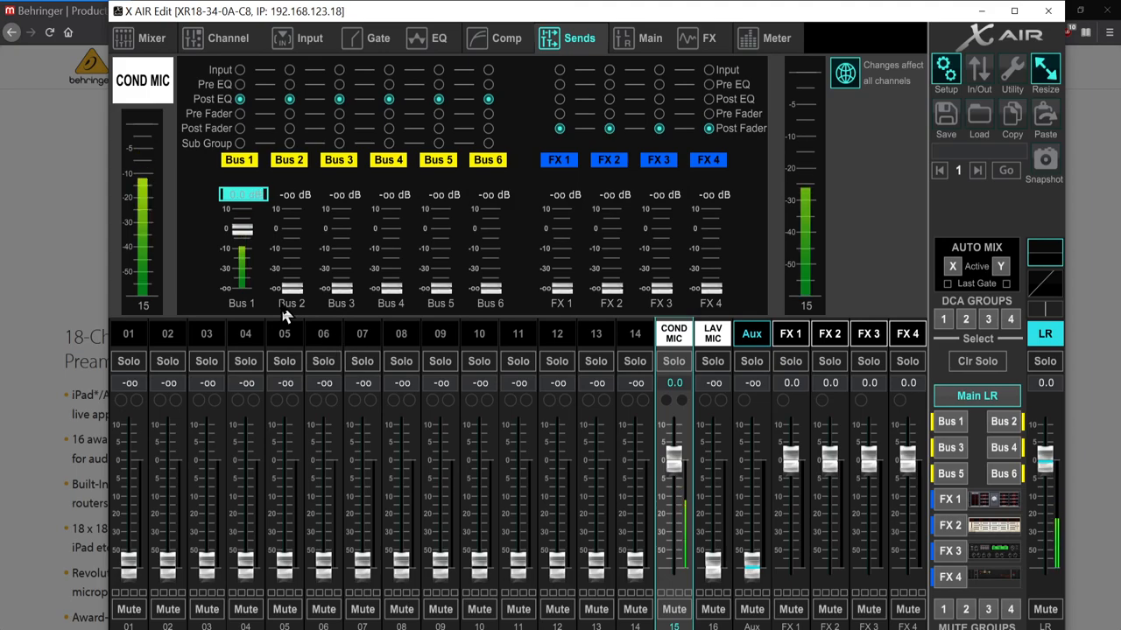
mouse_move(250, 140)
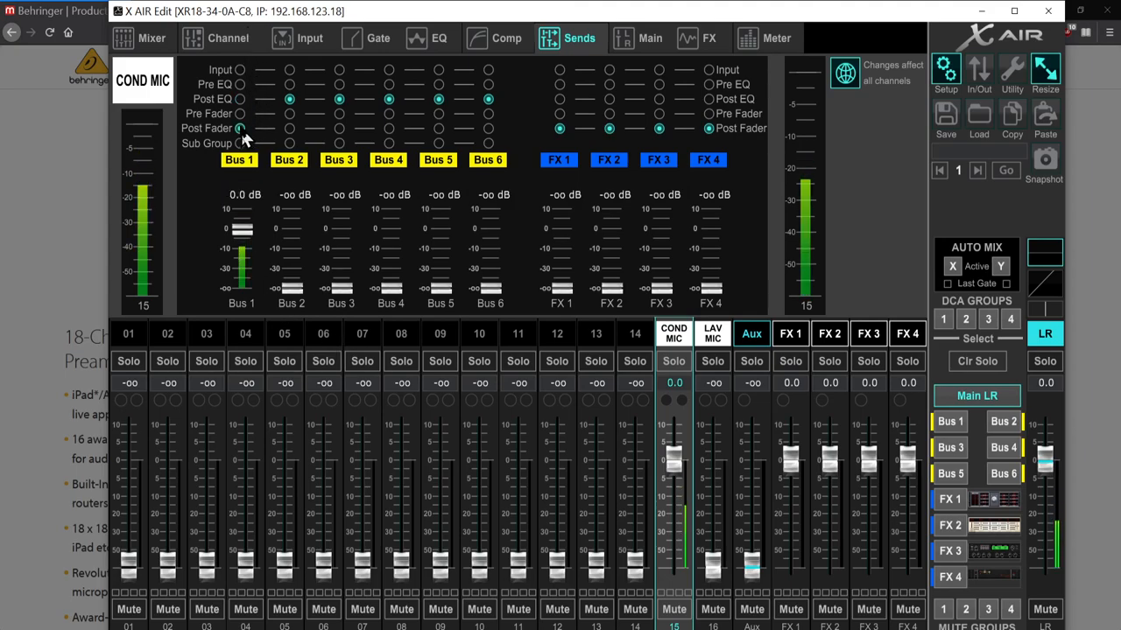
left_click(240, 127)
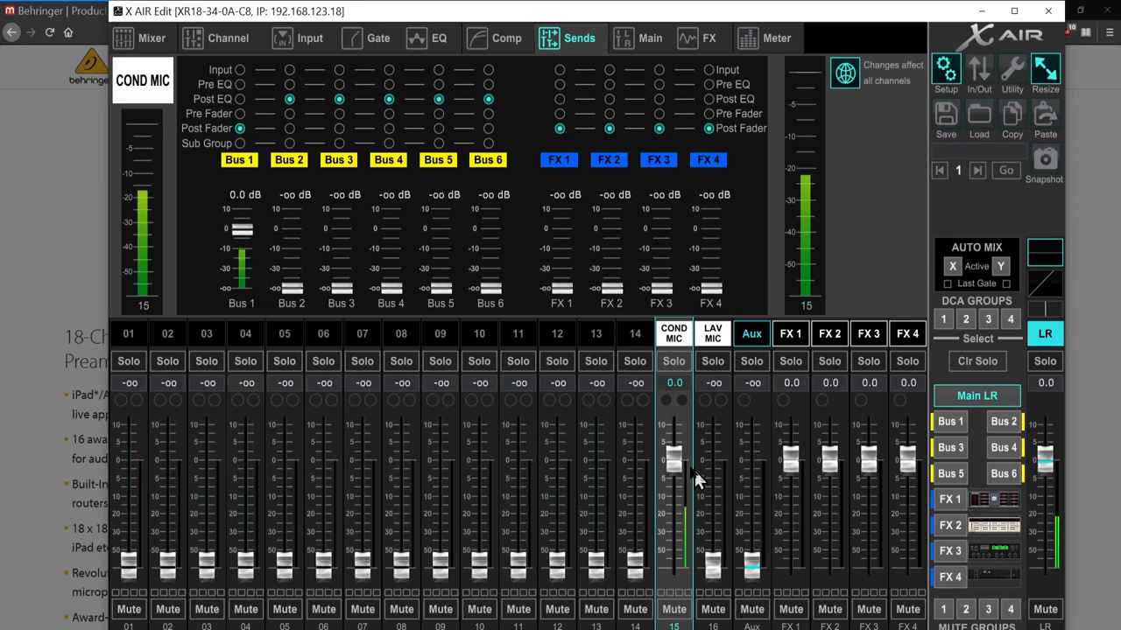
left_click_drag(674, 455, 674, 534)
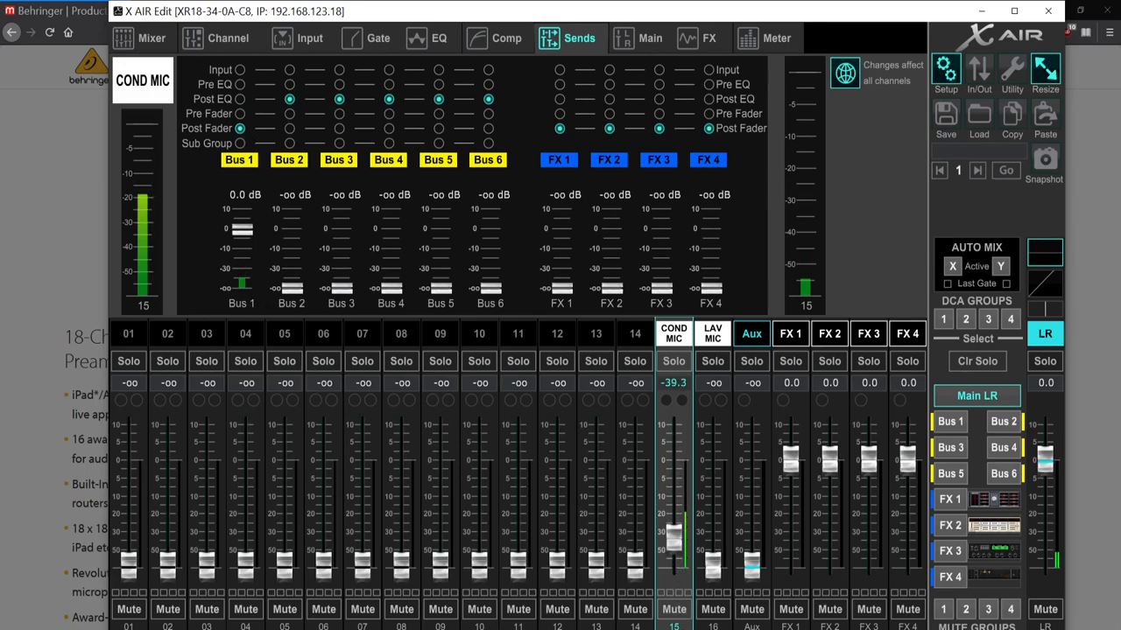
left_click_drag(673, 534, 673, 460)
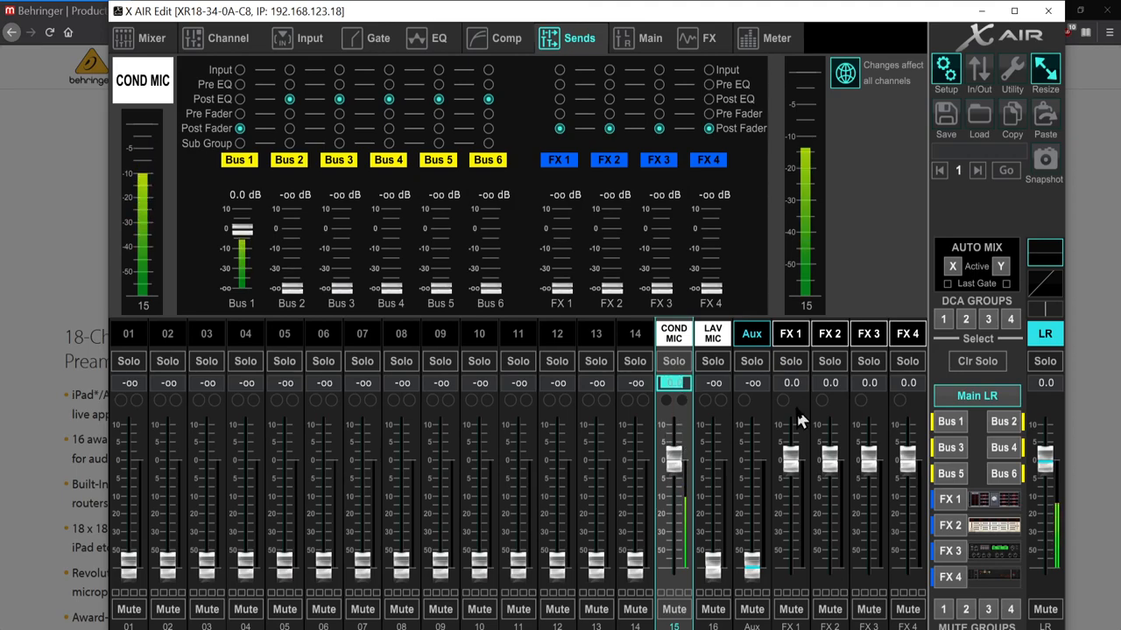
On the Gate page, lower the COND MIC gate range from 60 dB to 52 dB
left_click(378, 37)
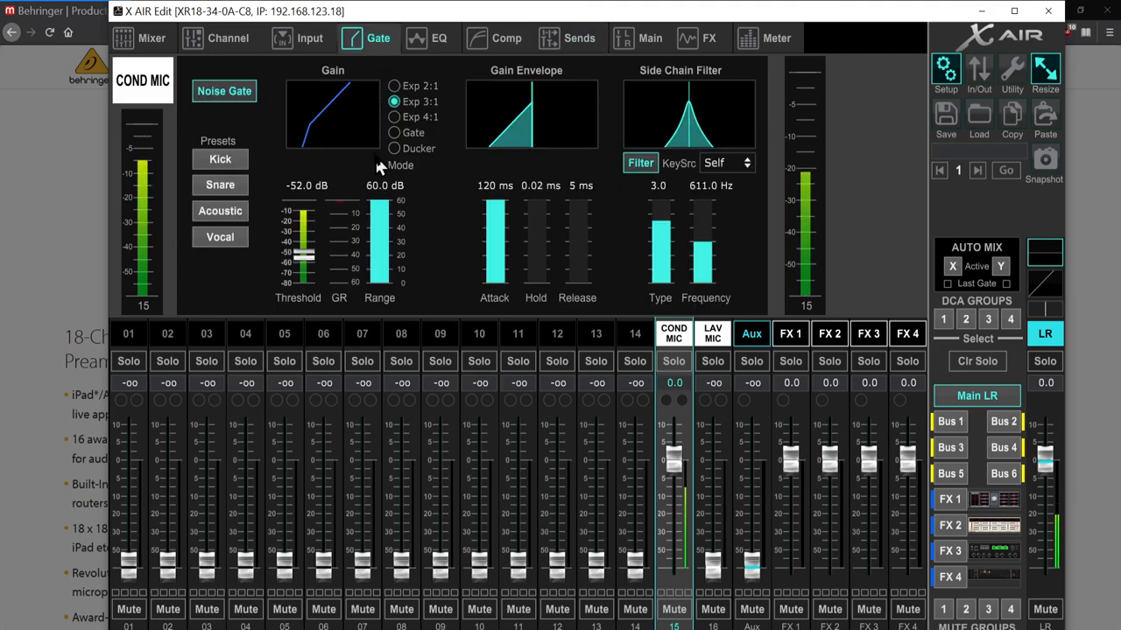
left_click_drag(380, 210, 379, 219)
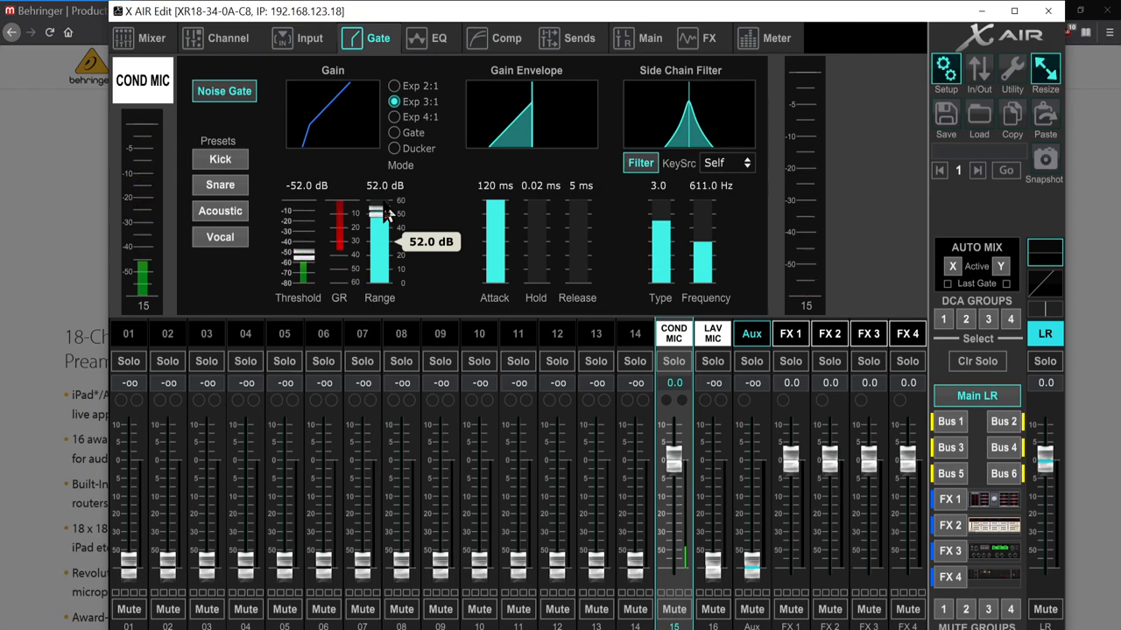
mouse_move(230, 534)
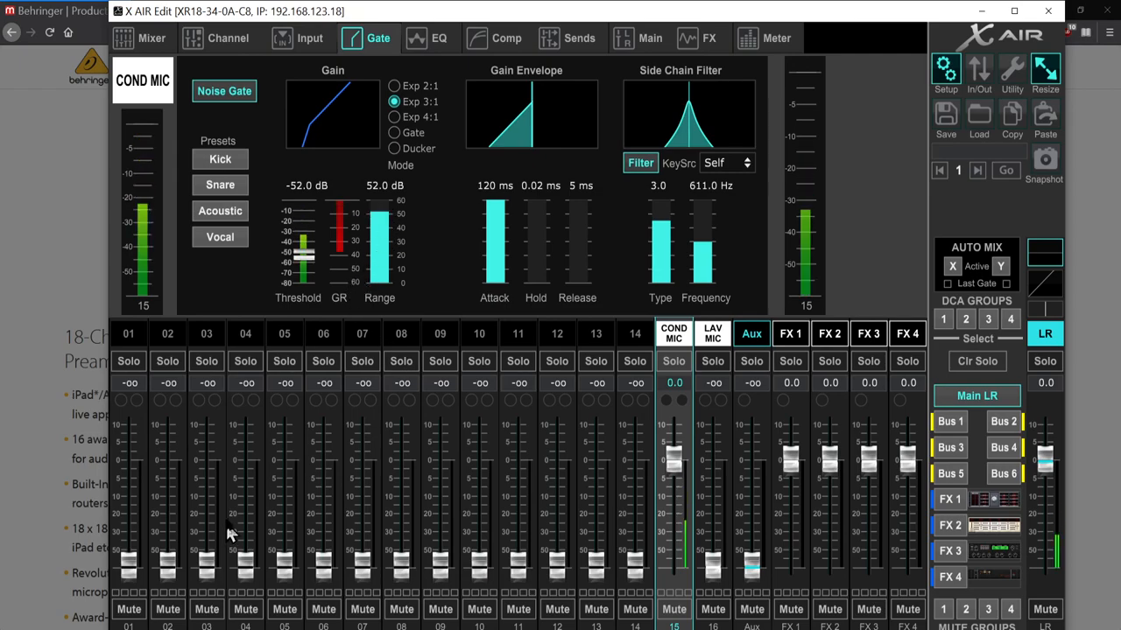